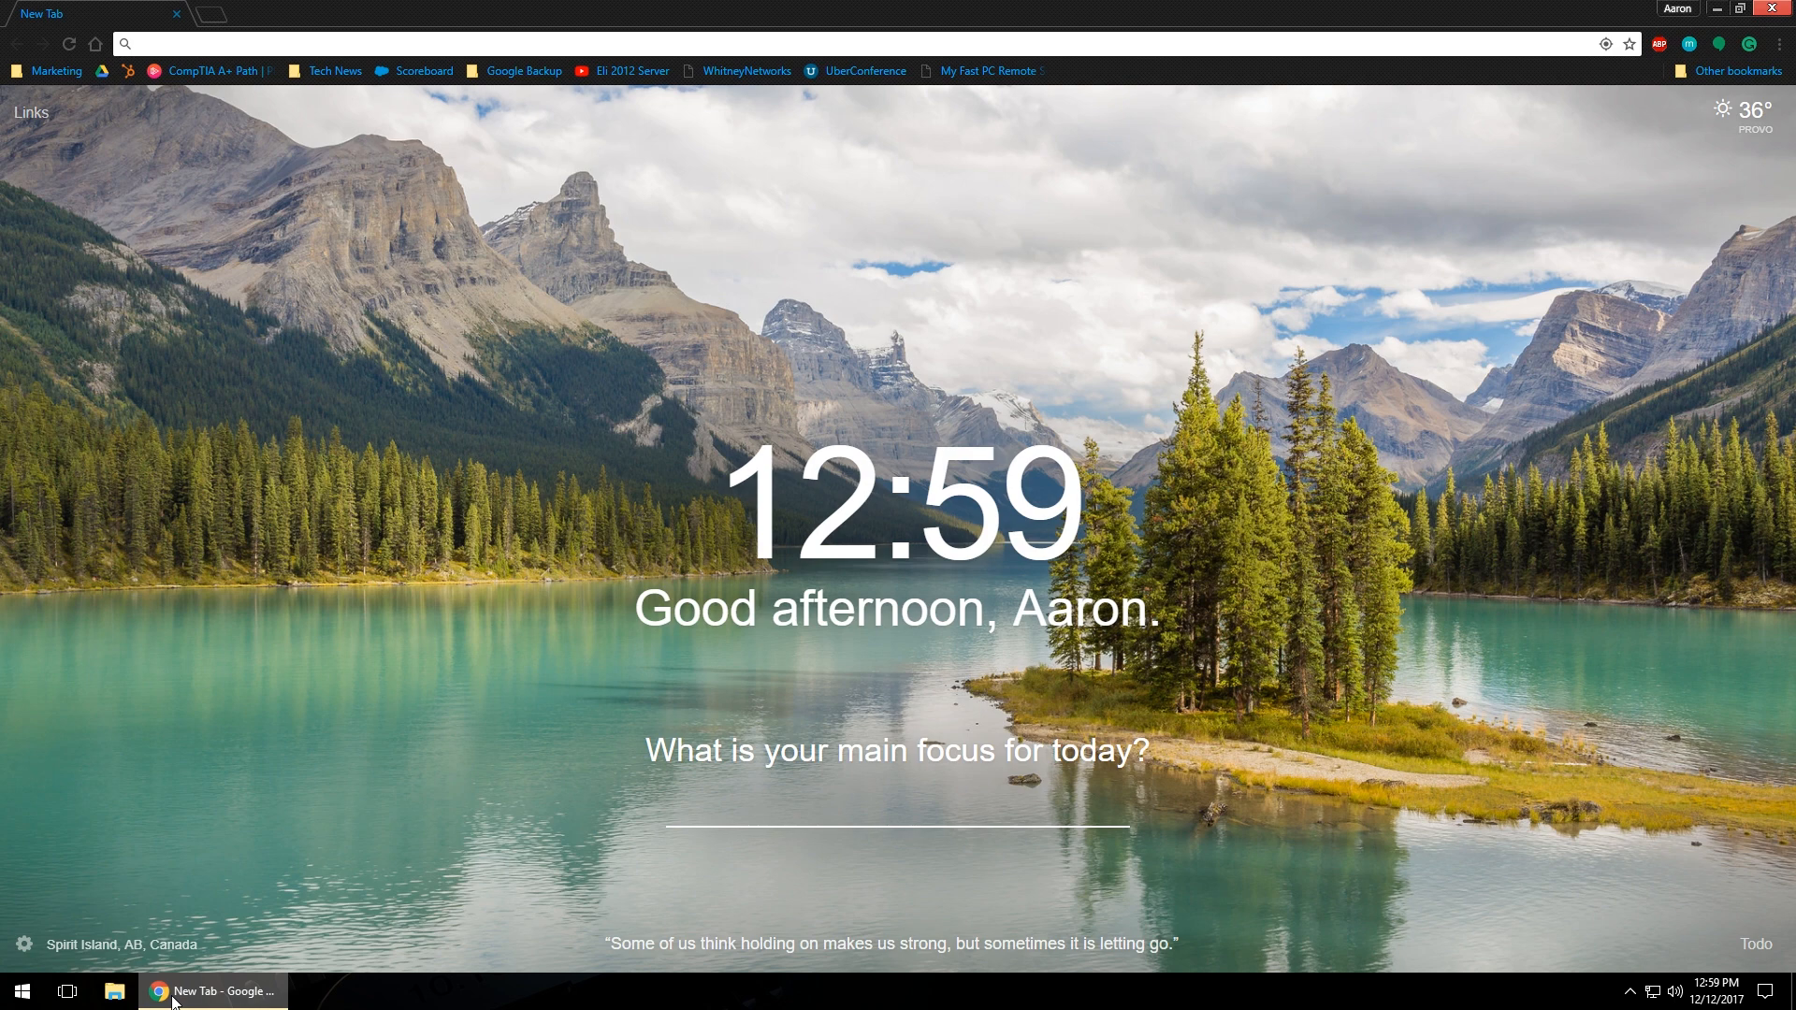
Step: Enter 'yahoo' in the address bar to load the Yahoo homepage
{"action": "type", "text": "yahoo.com"}
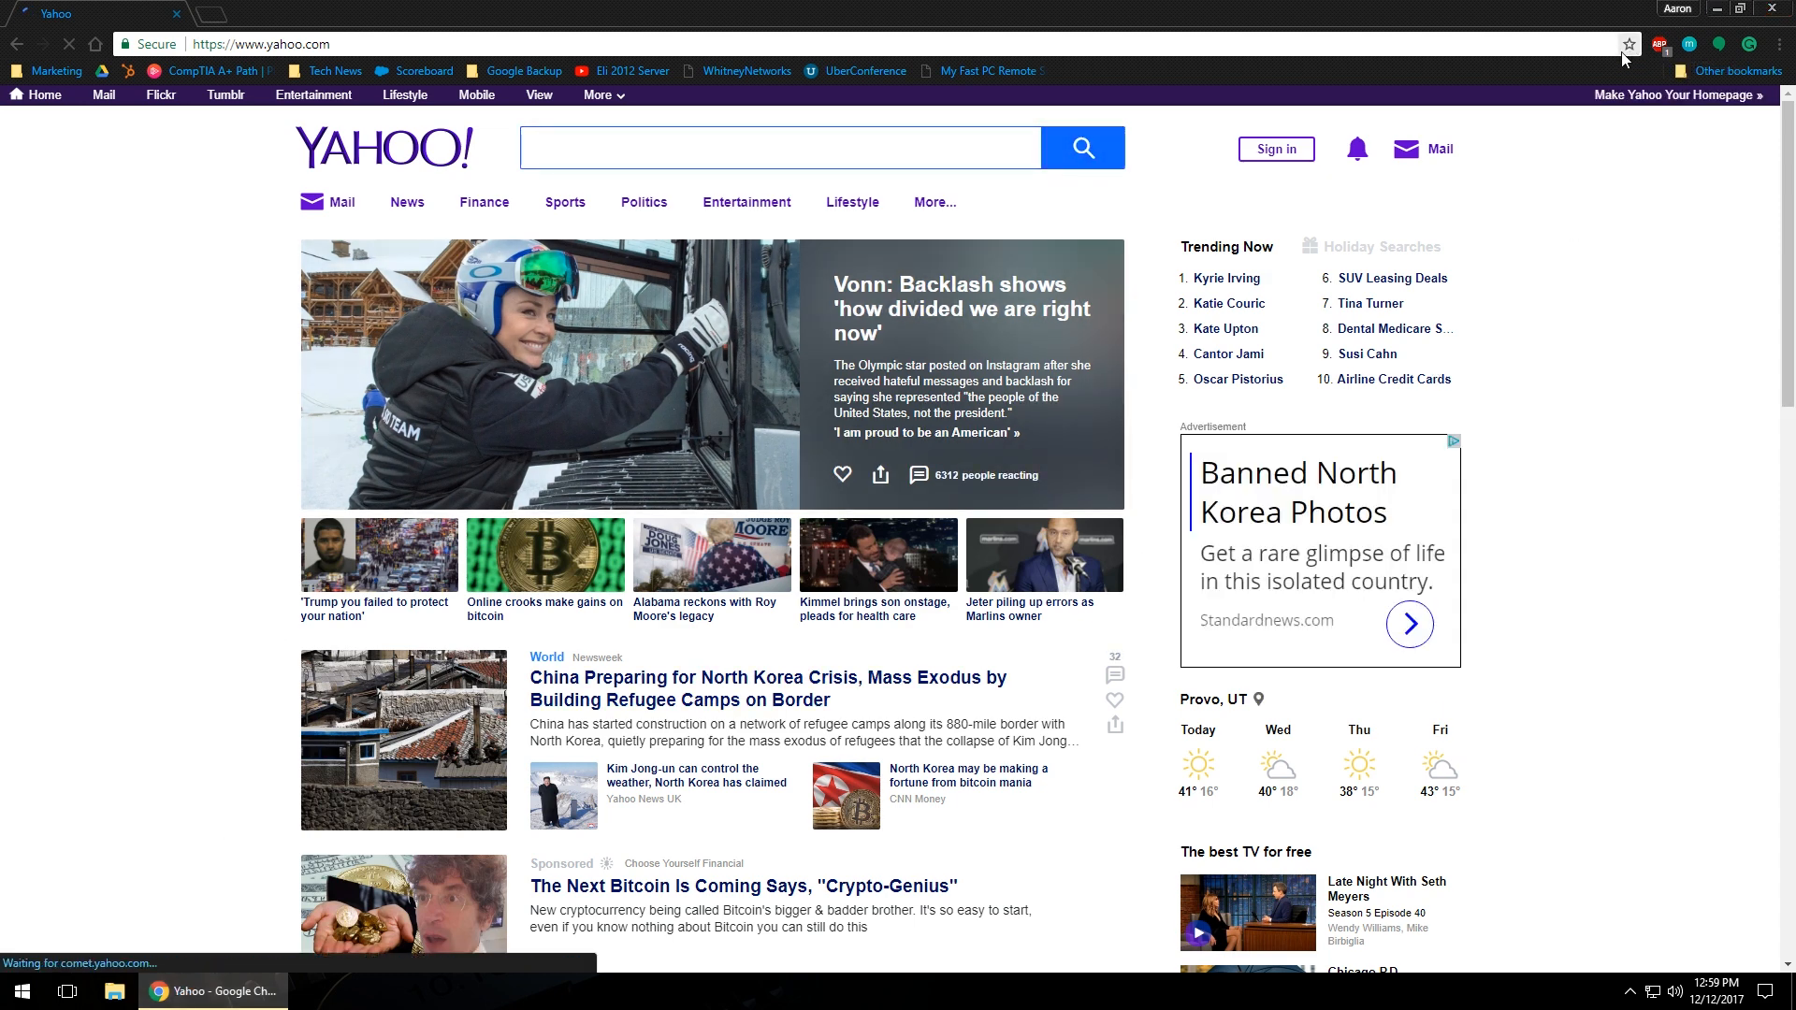
{"action": "mouse_move", "coordinate": [1628, 44]}
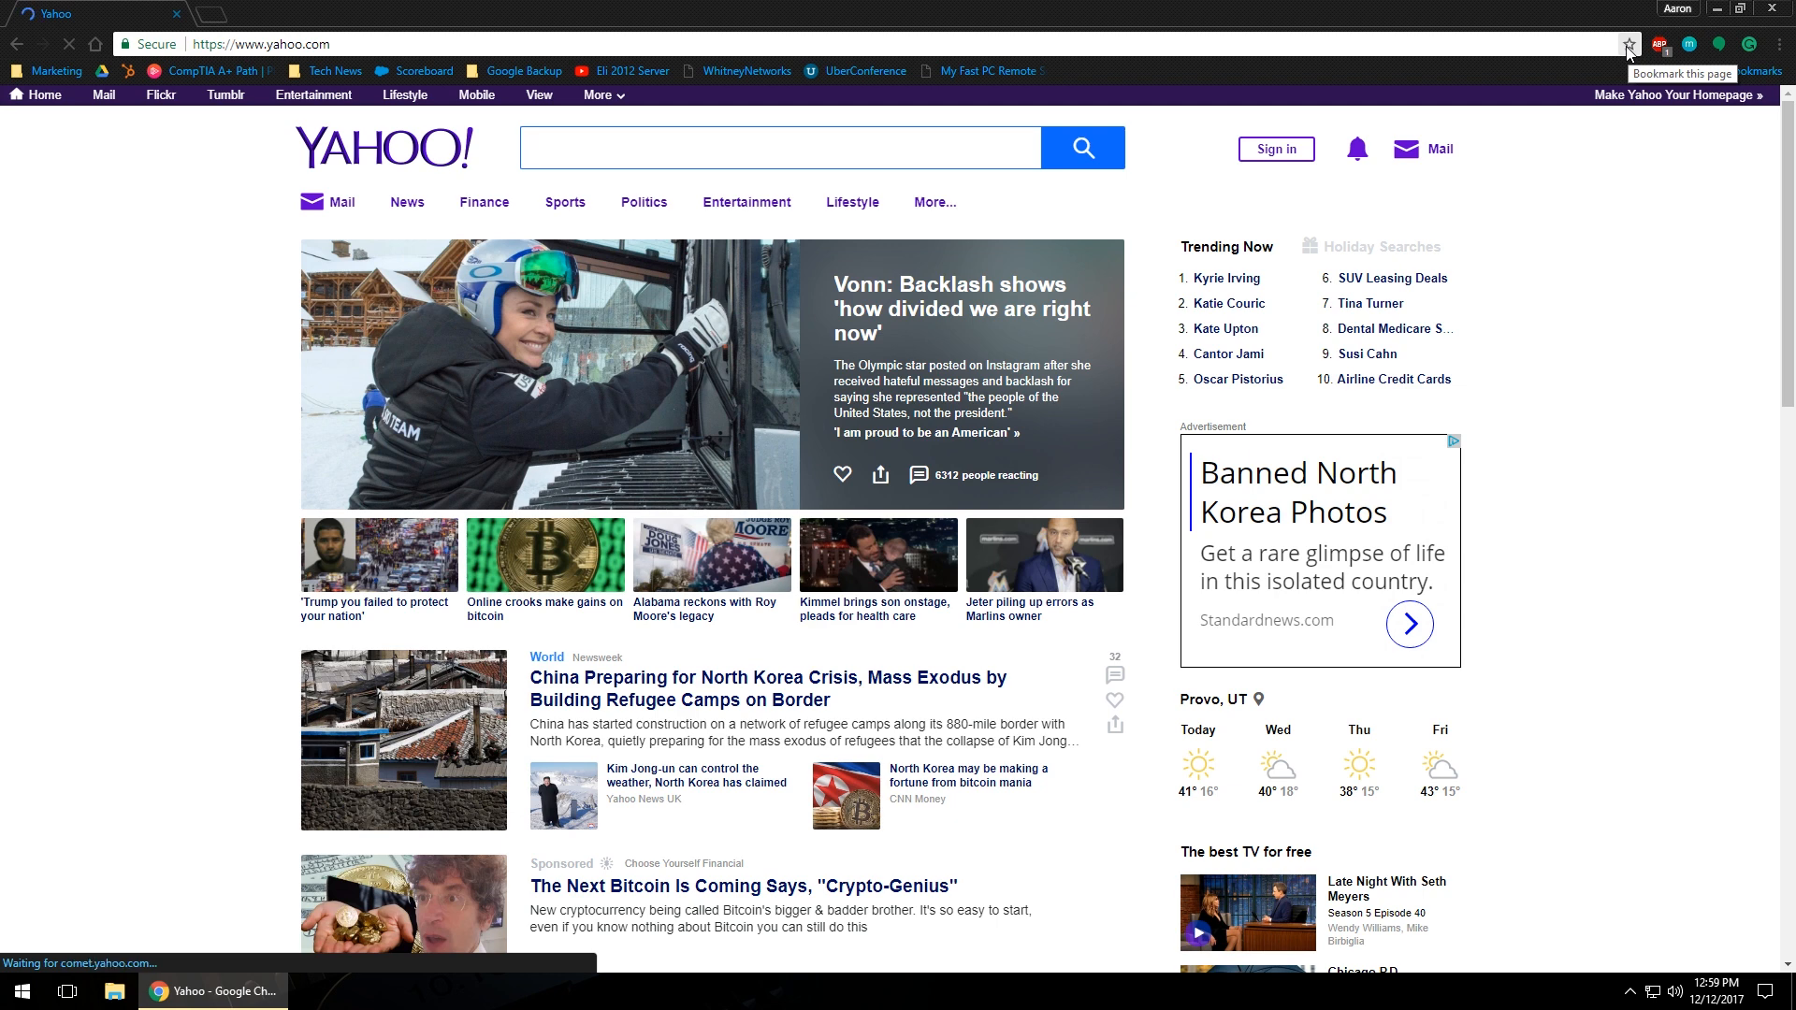
Step: Bookmark the Yahoo page into the Bookmarks bar folder
{"action": "left_click", "coordinate": [1627, 44]}
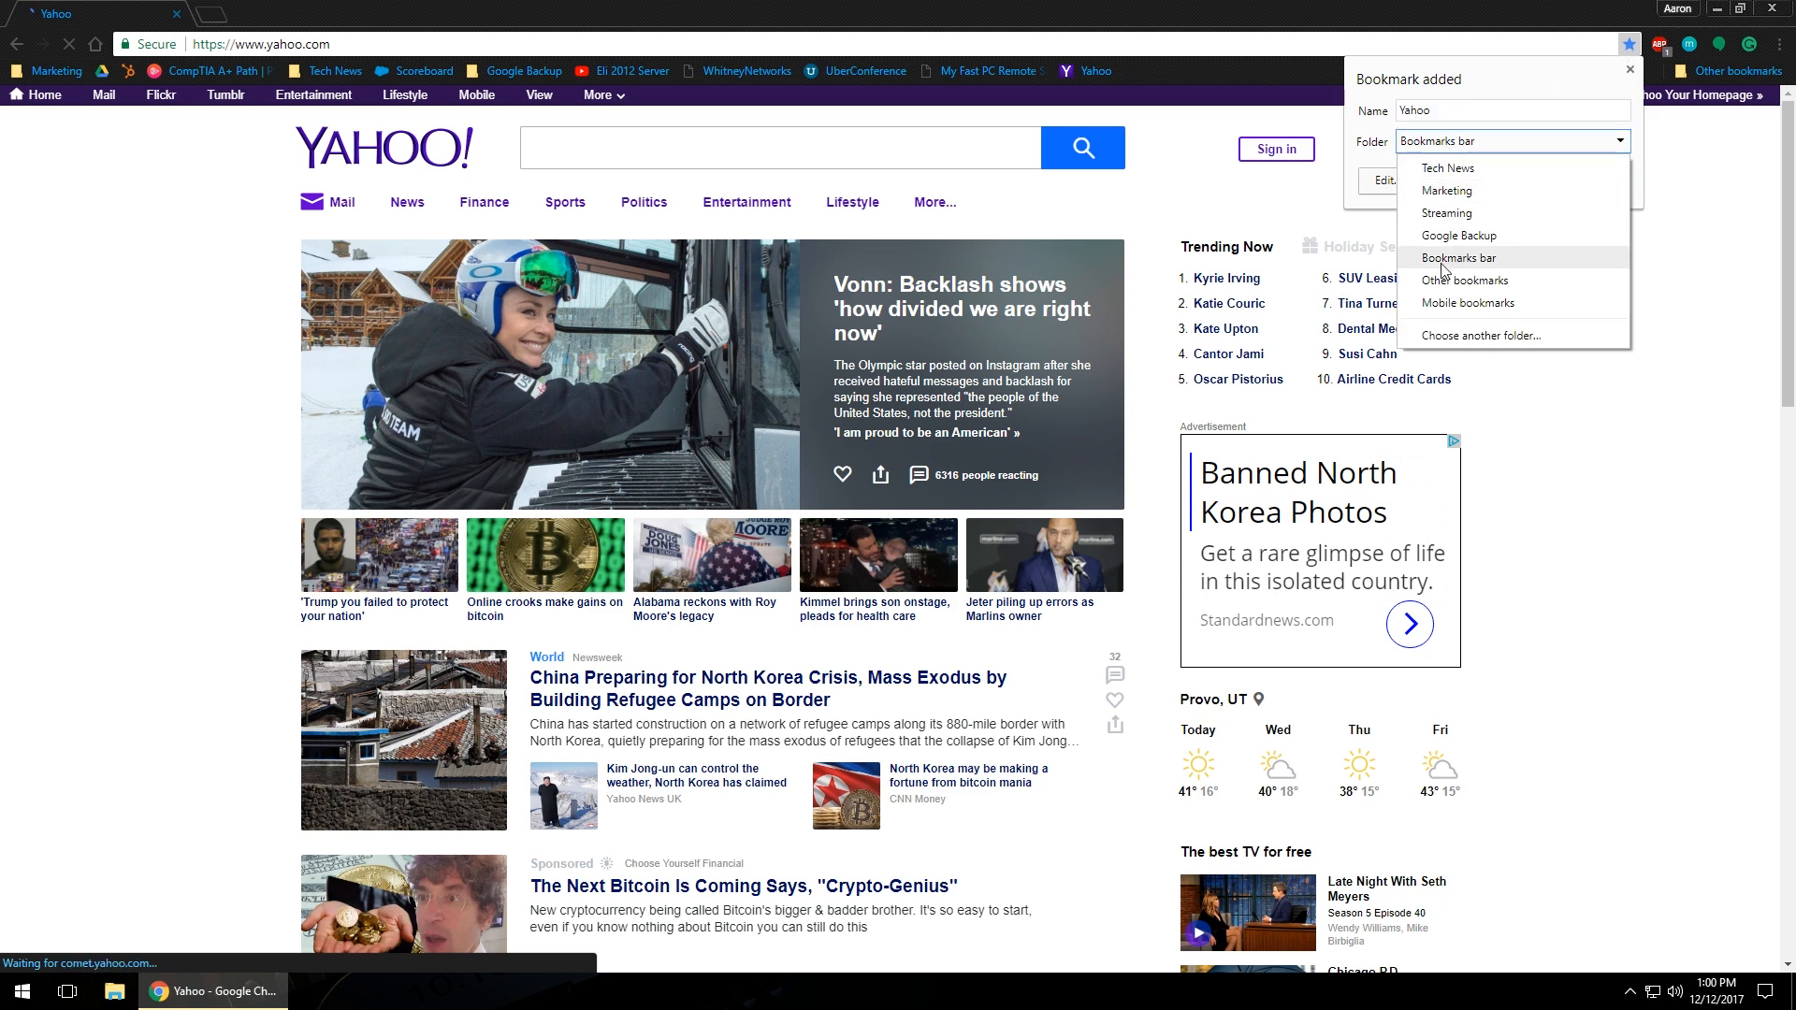
{"action": "mouse_move", "coordinate": [486, 60]}
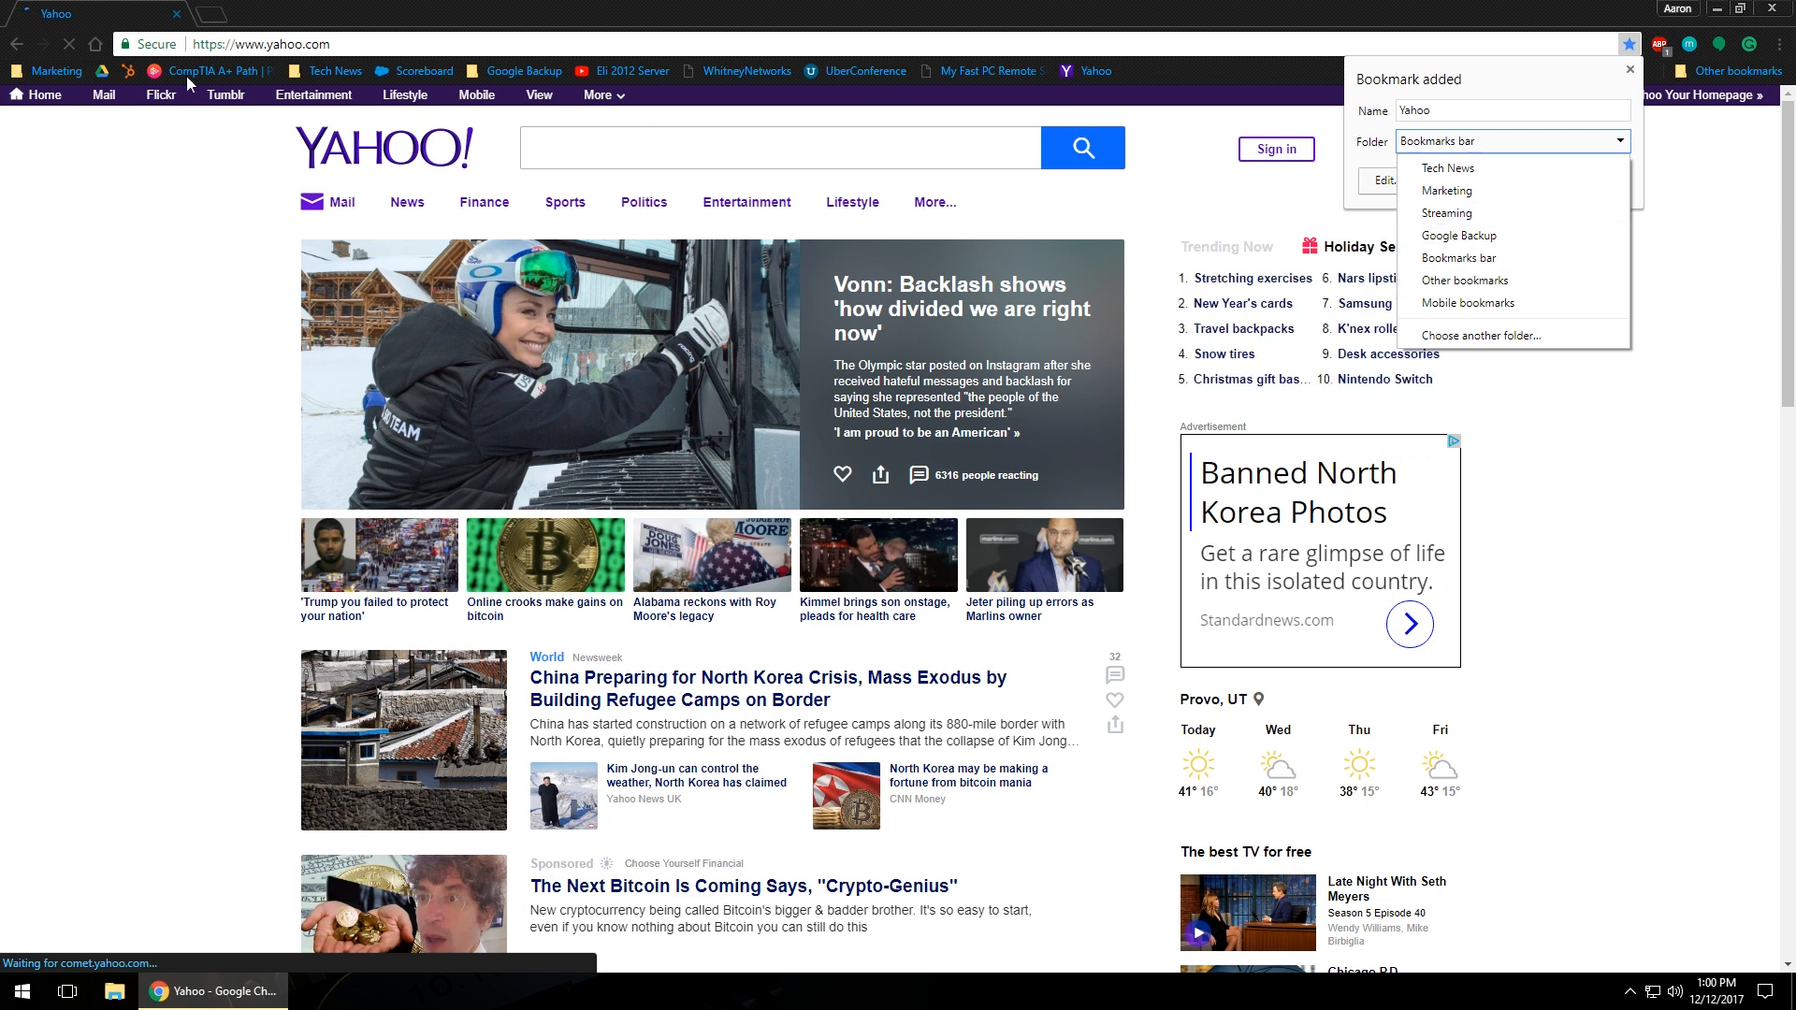
{"action": "mouse_move", "coordinate": [535, 83]}
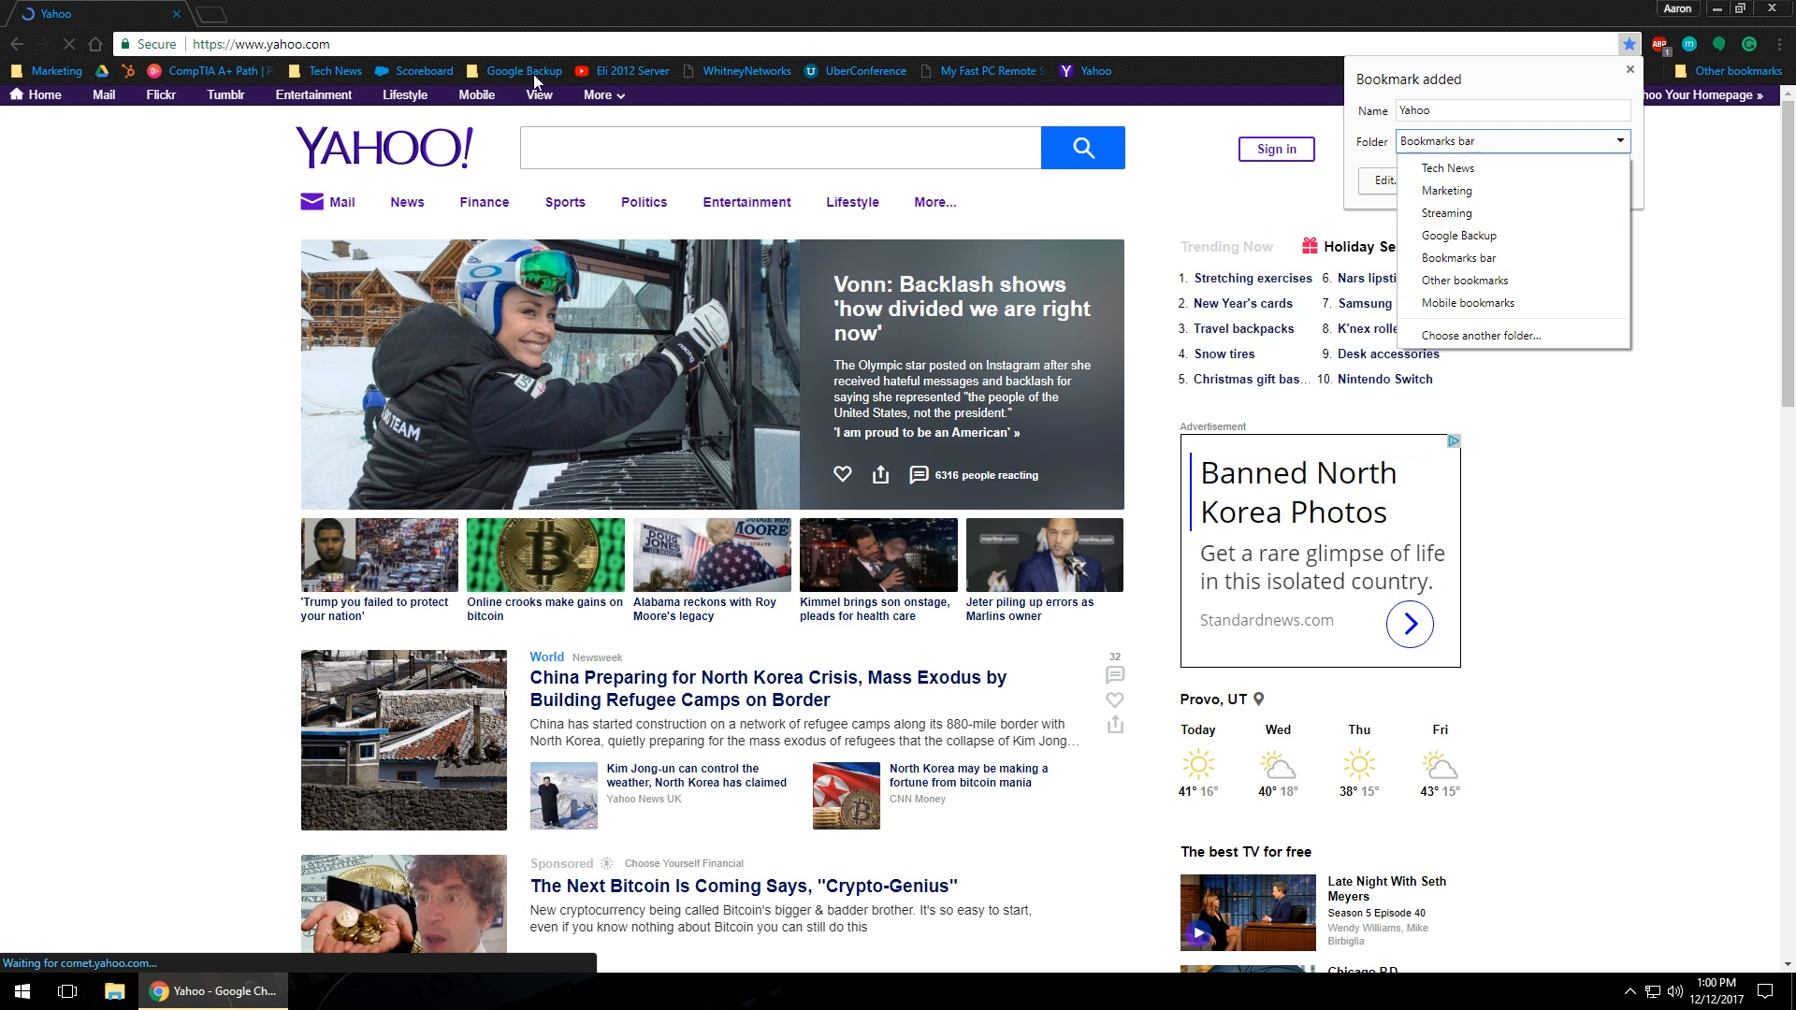
{"action": "mouse_move", "coordinate": [617, 62]}
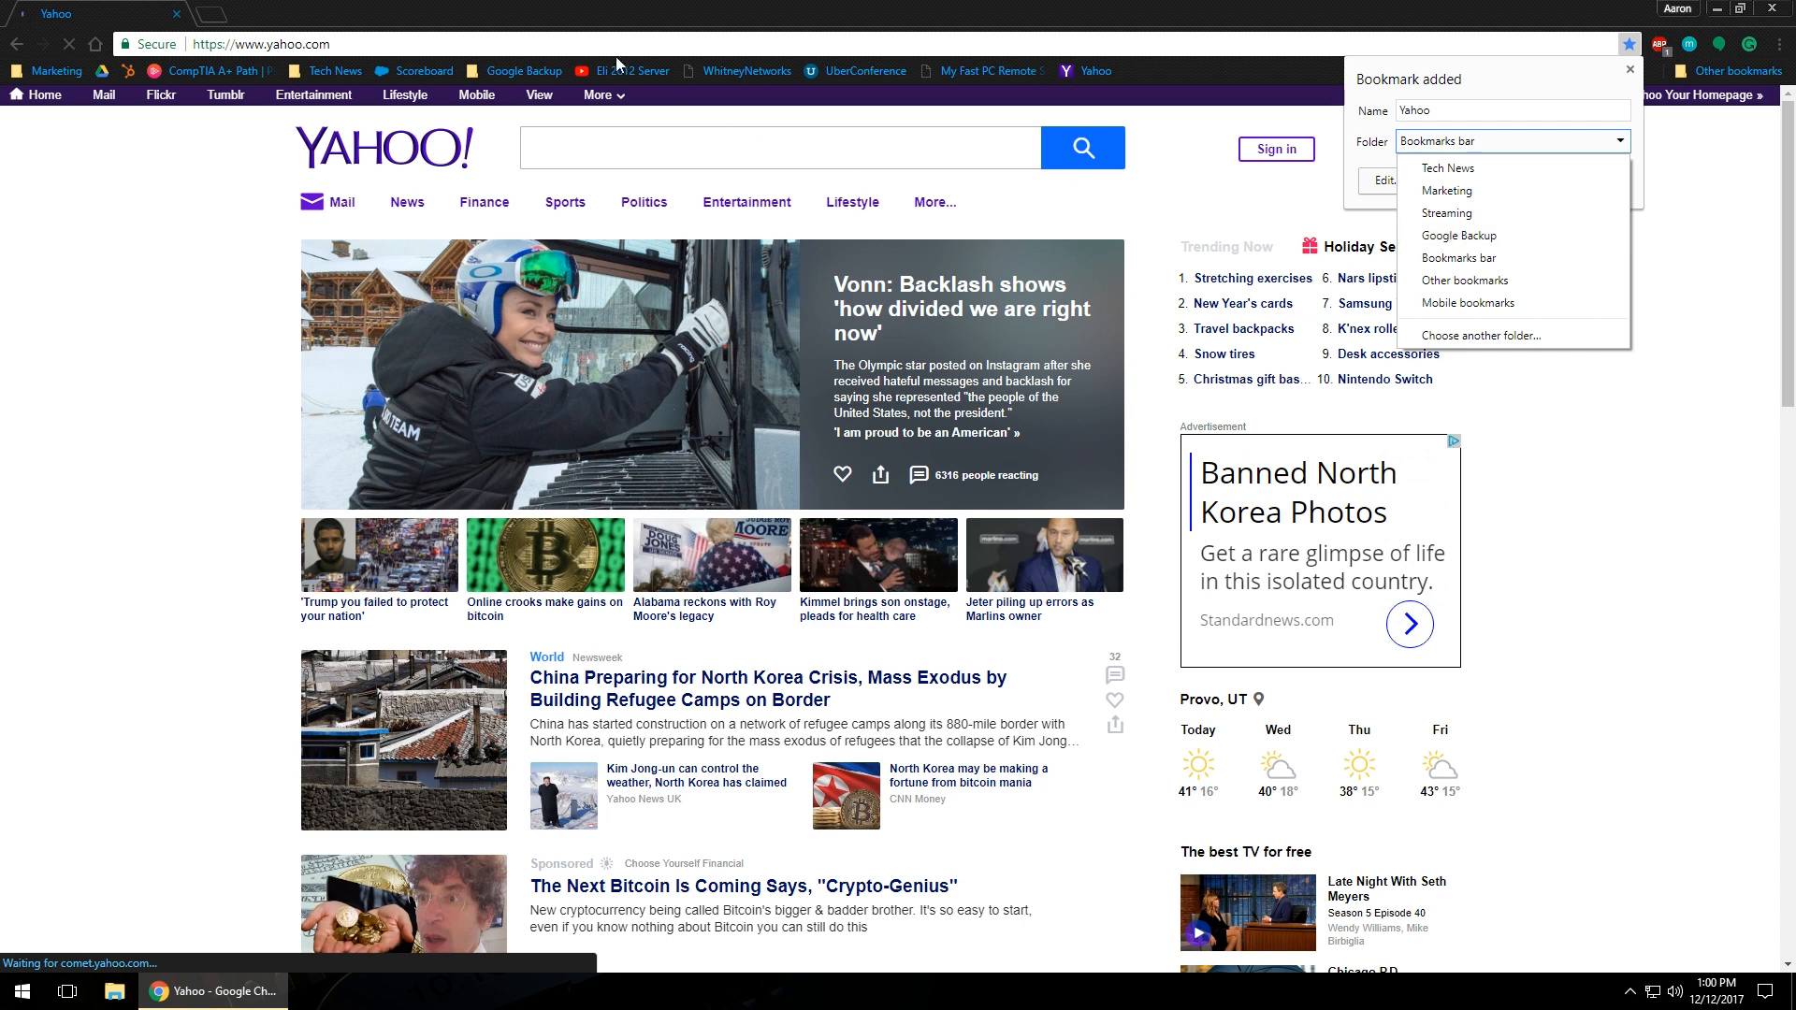
{"action": "mouse_move", "coordinate": [1464, 280]}
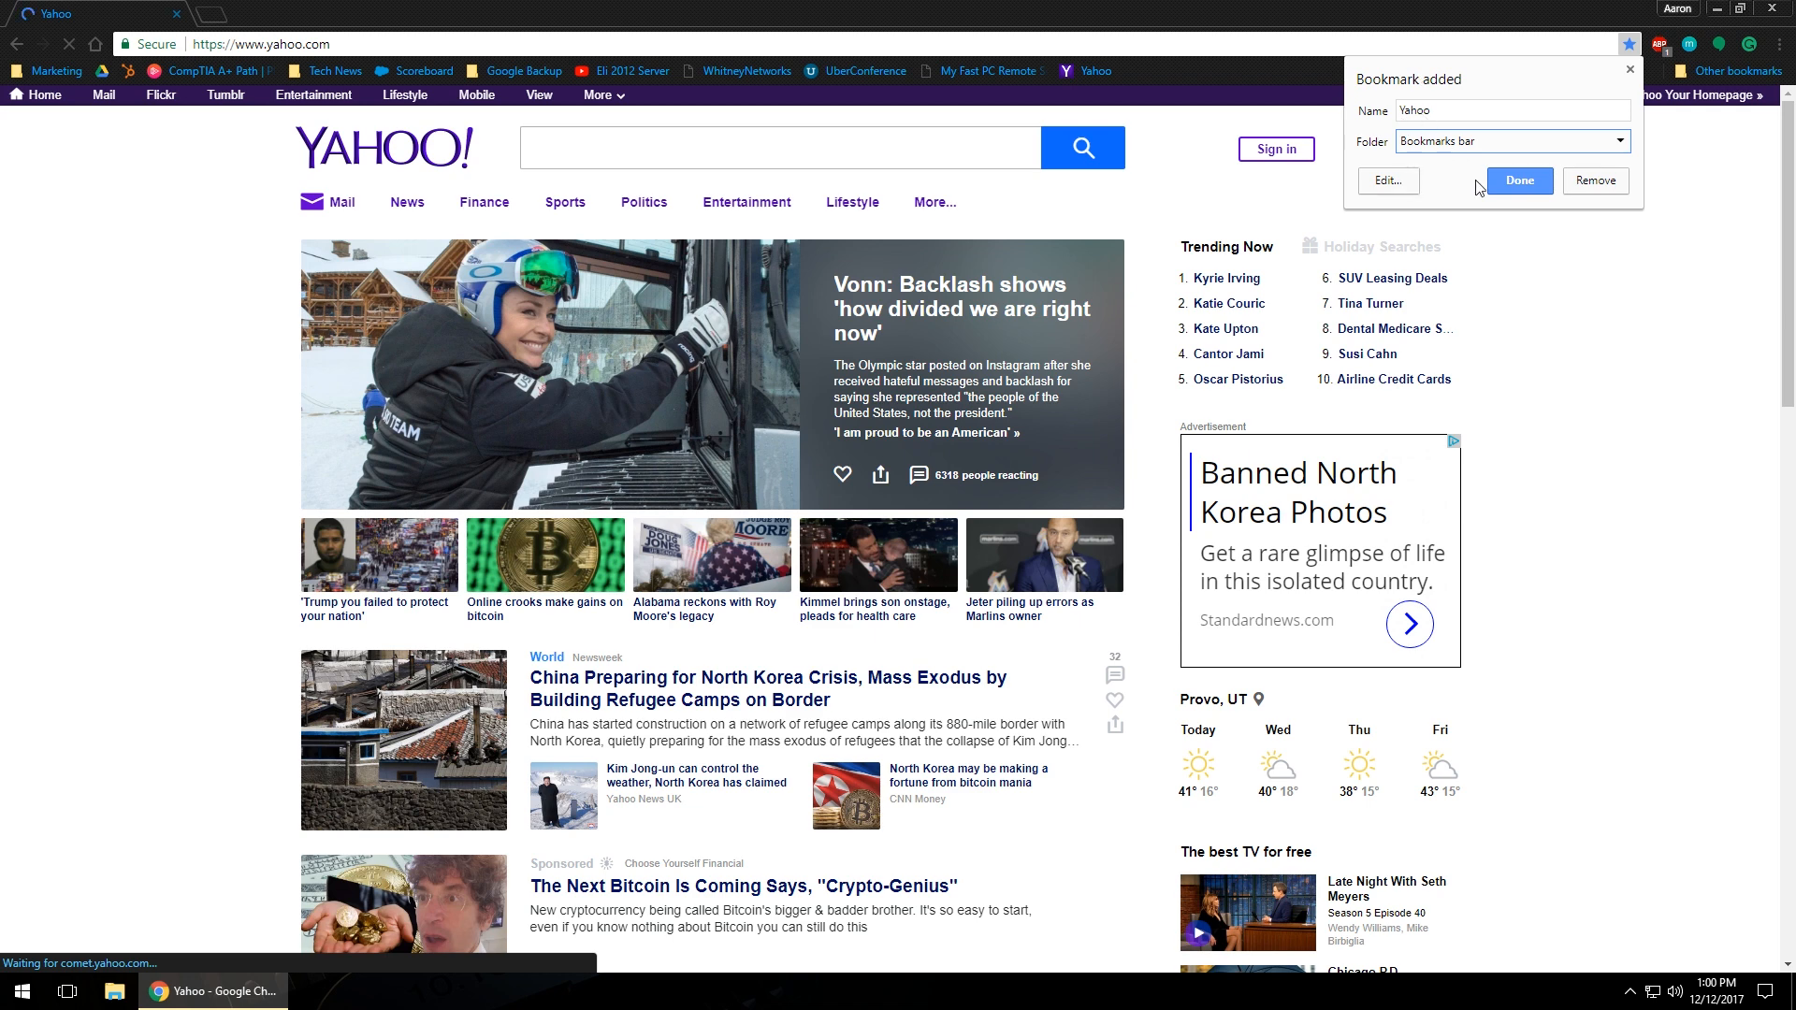
{"action": "left_click", "coordinate": [1517, 181]}
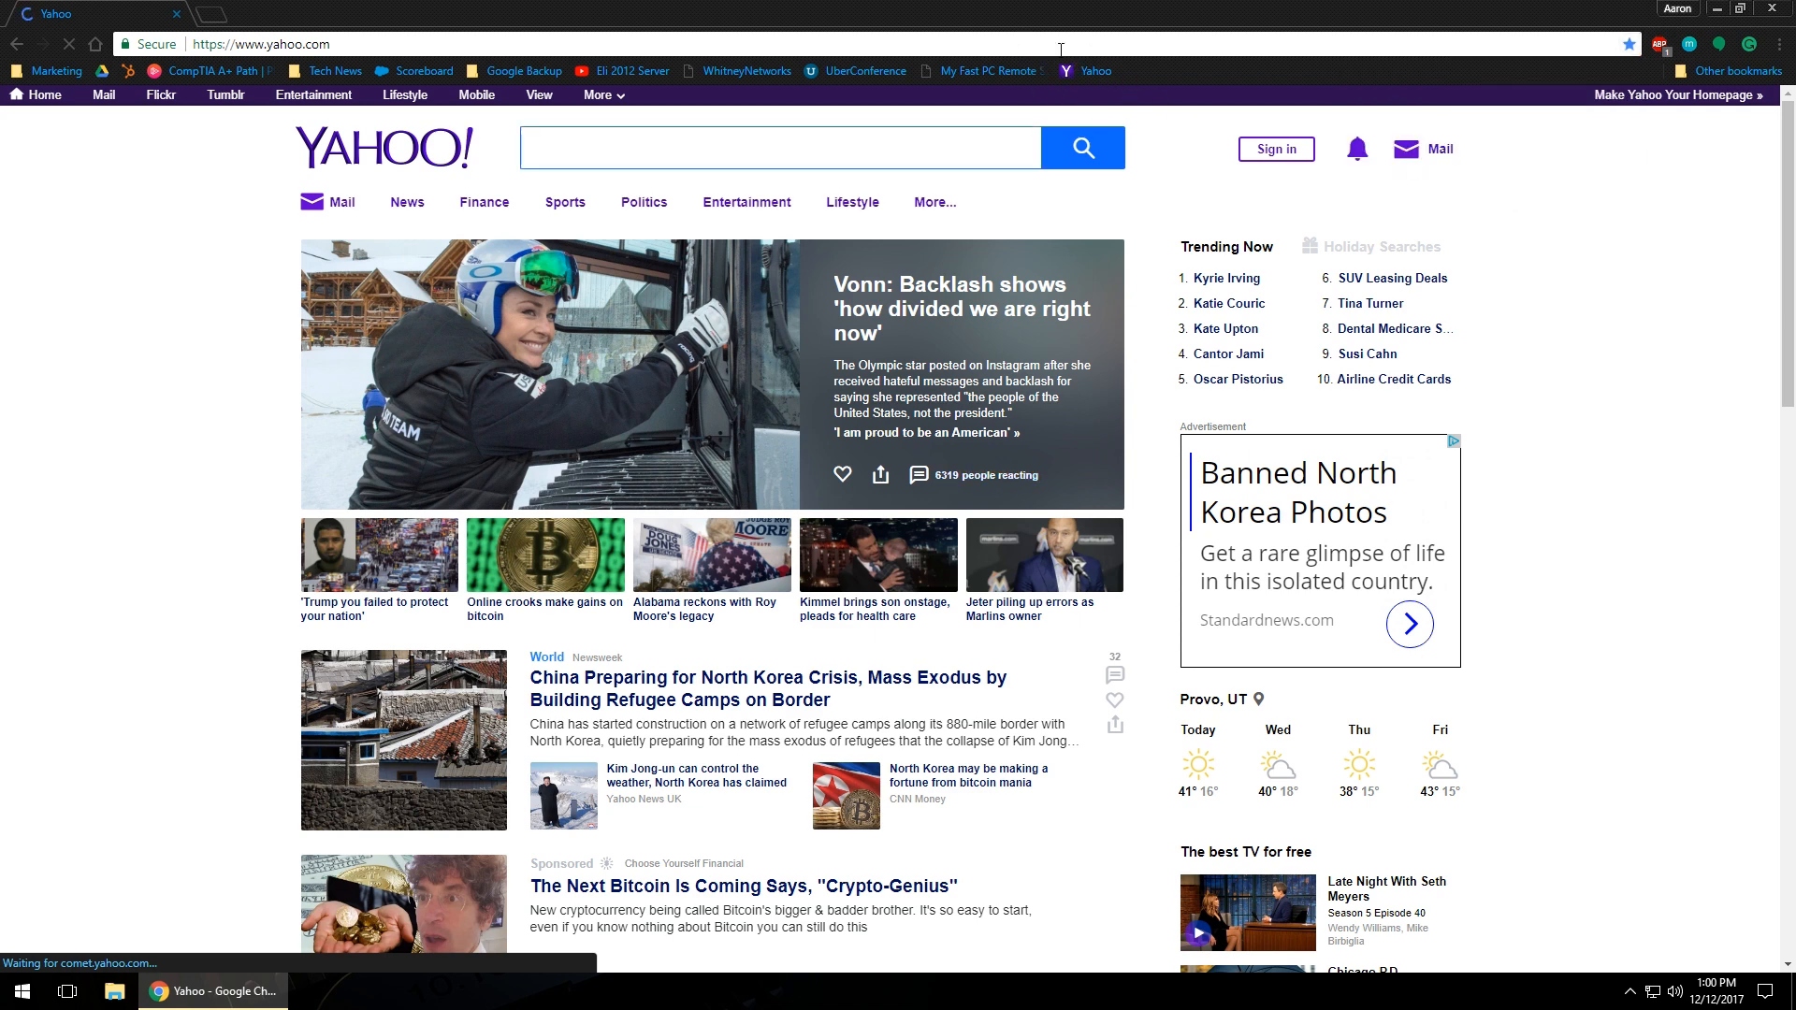
{"action": "mouse_move", "coordinate": [1078, 71]}
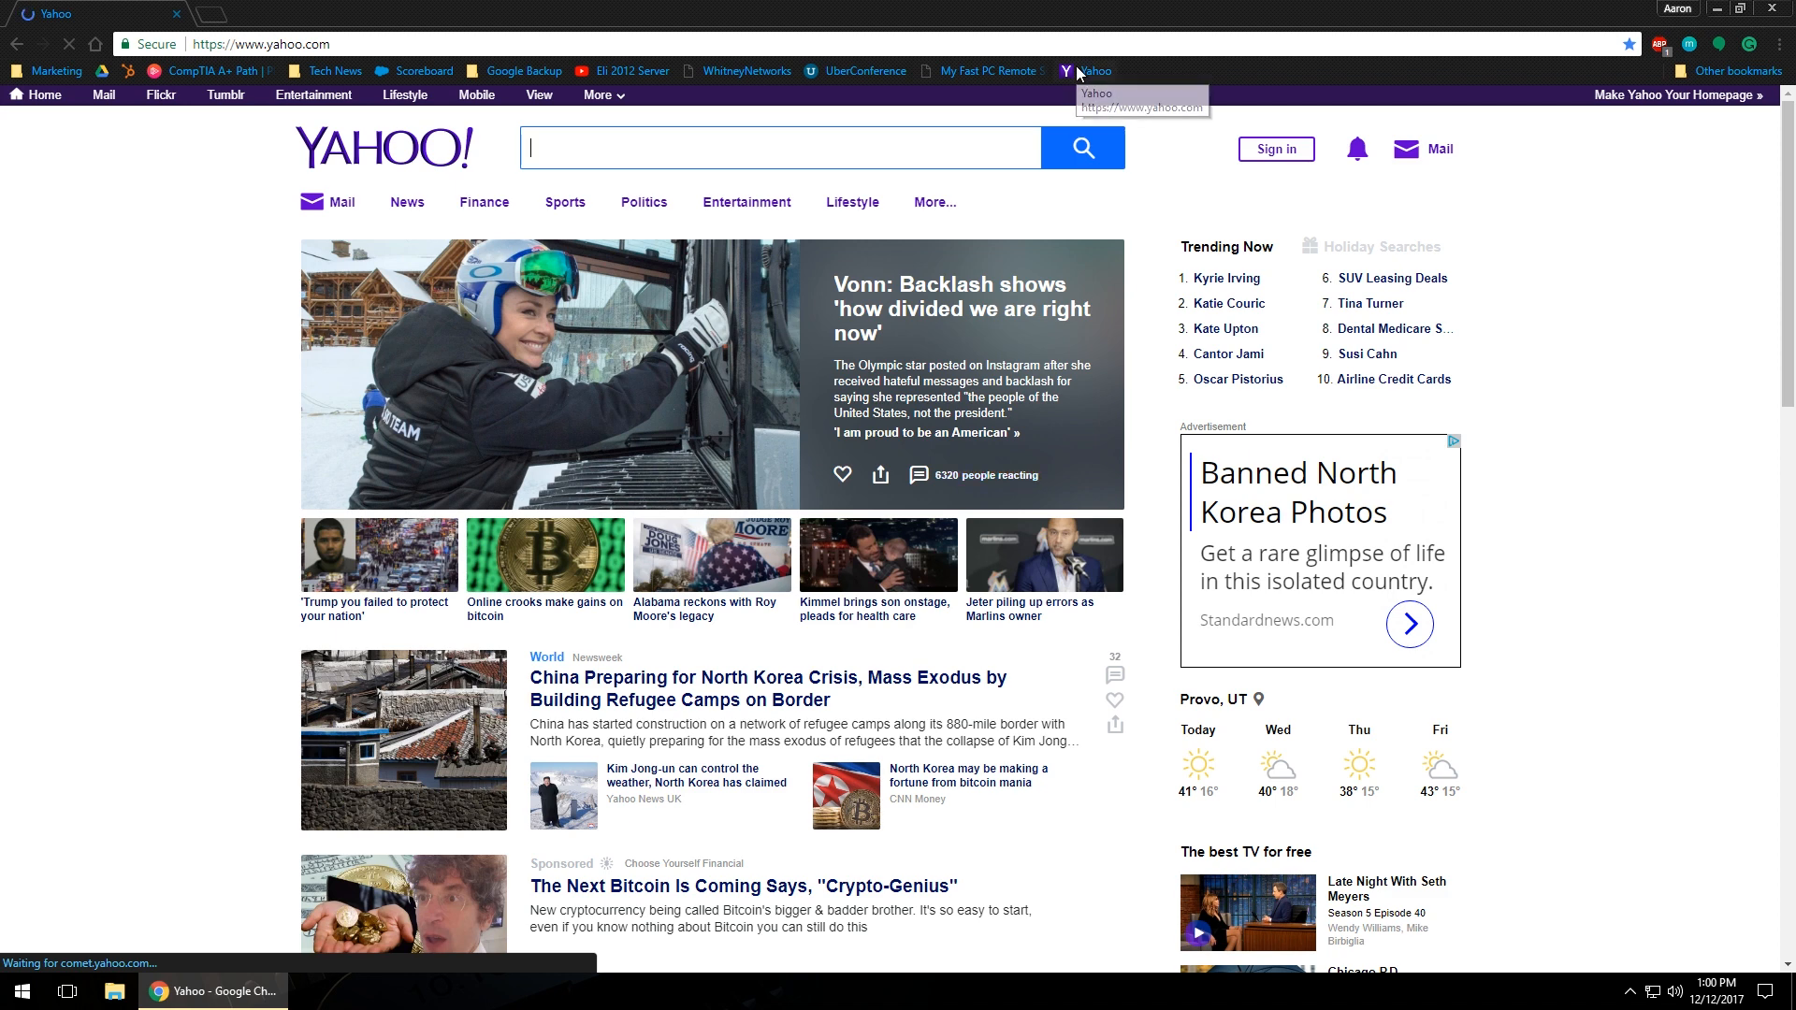
Step: Remove the Yahoo bookmark via the blue star's Remove option
{"action": "right_click", "coordinate": [1084, 71]}
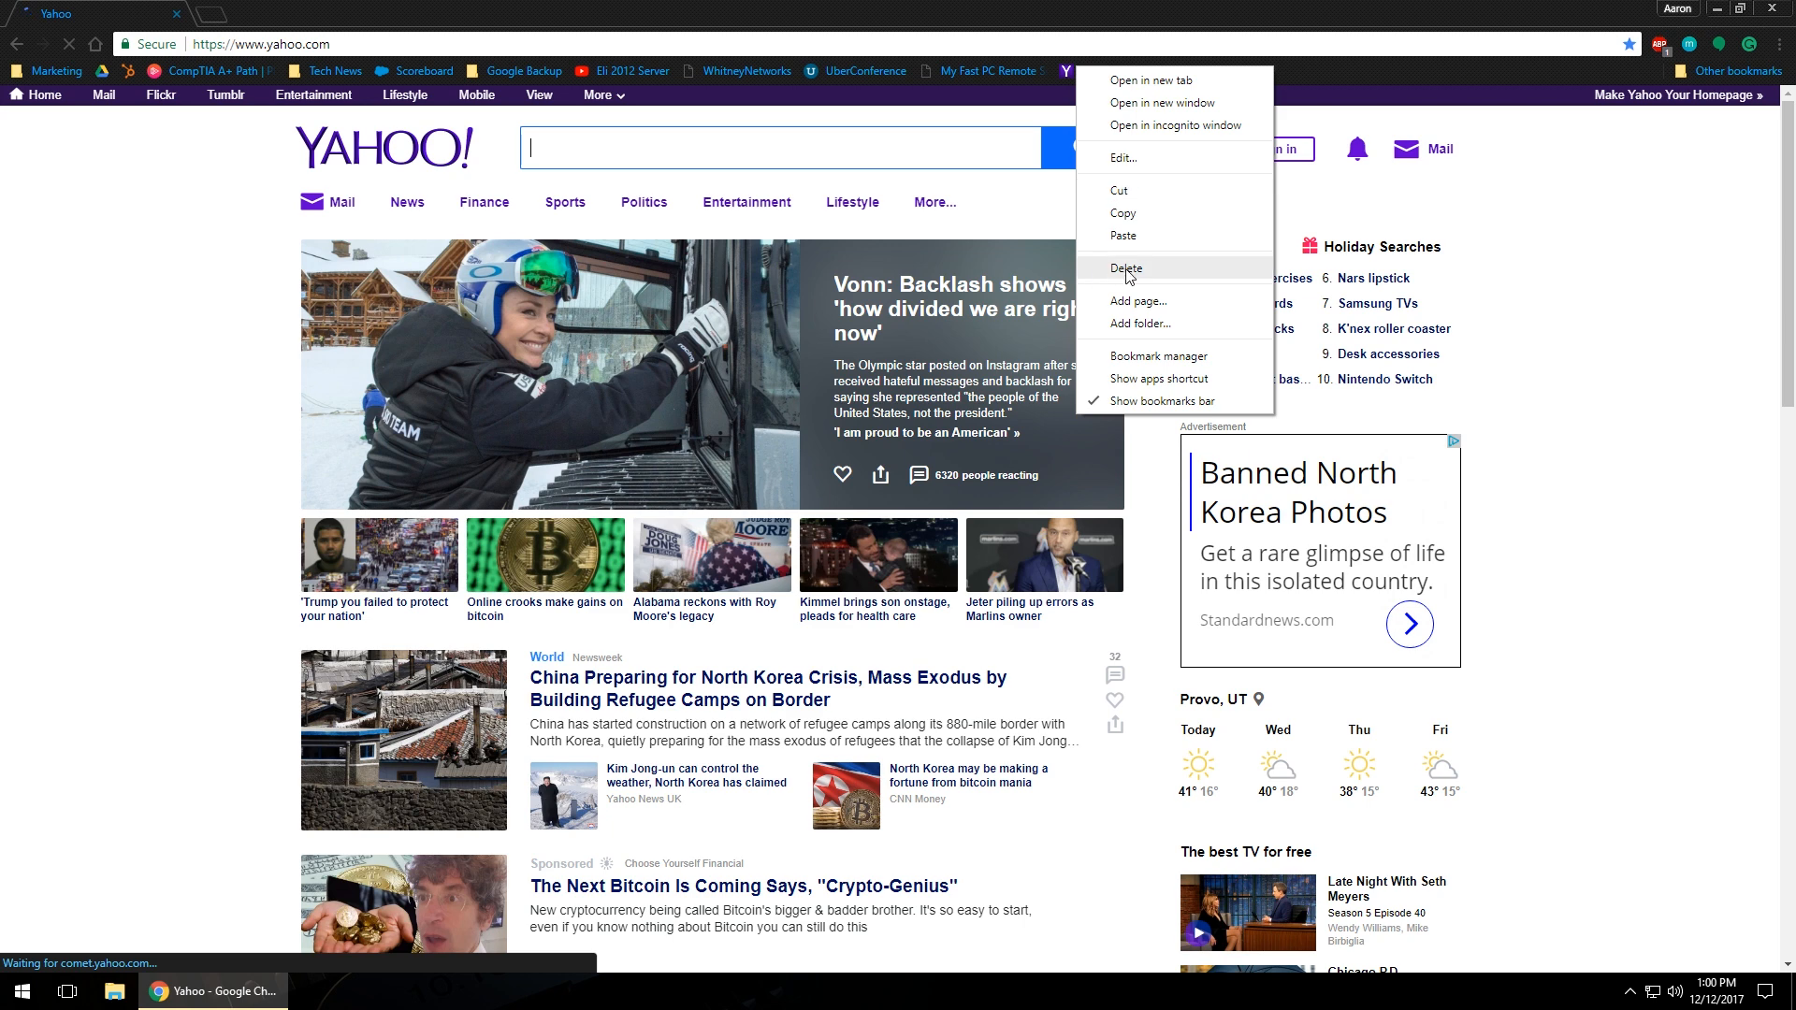
{"action": "mouse_move", "coordinate": [1644, 55]}
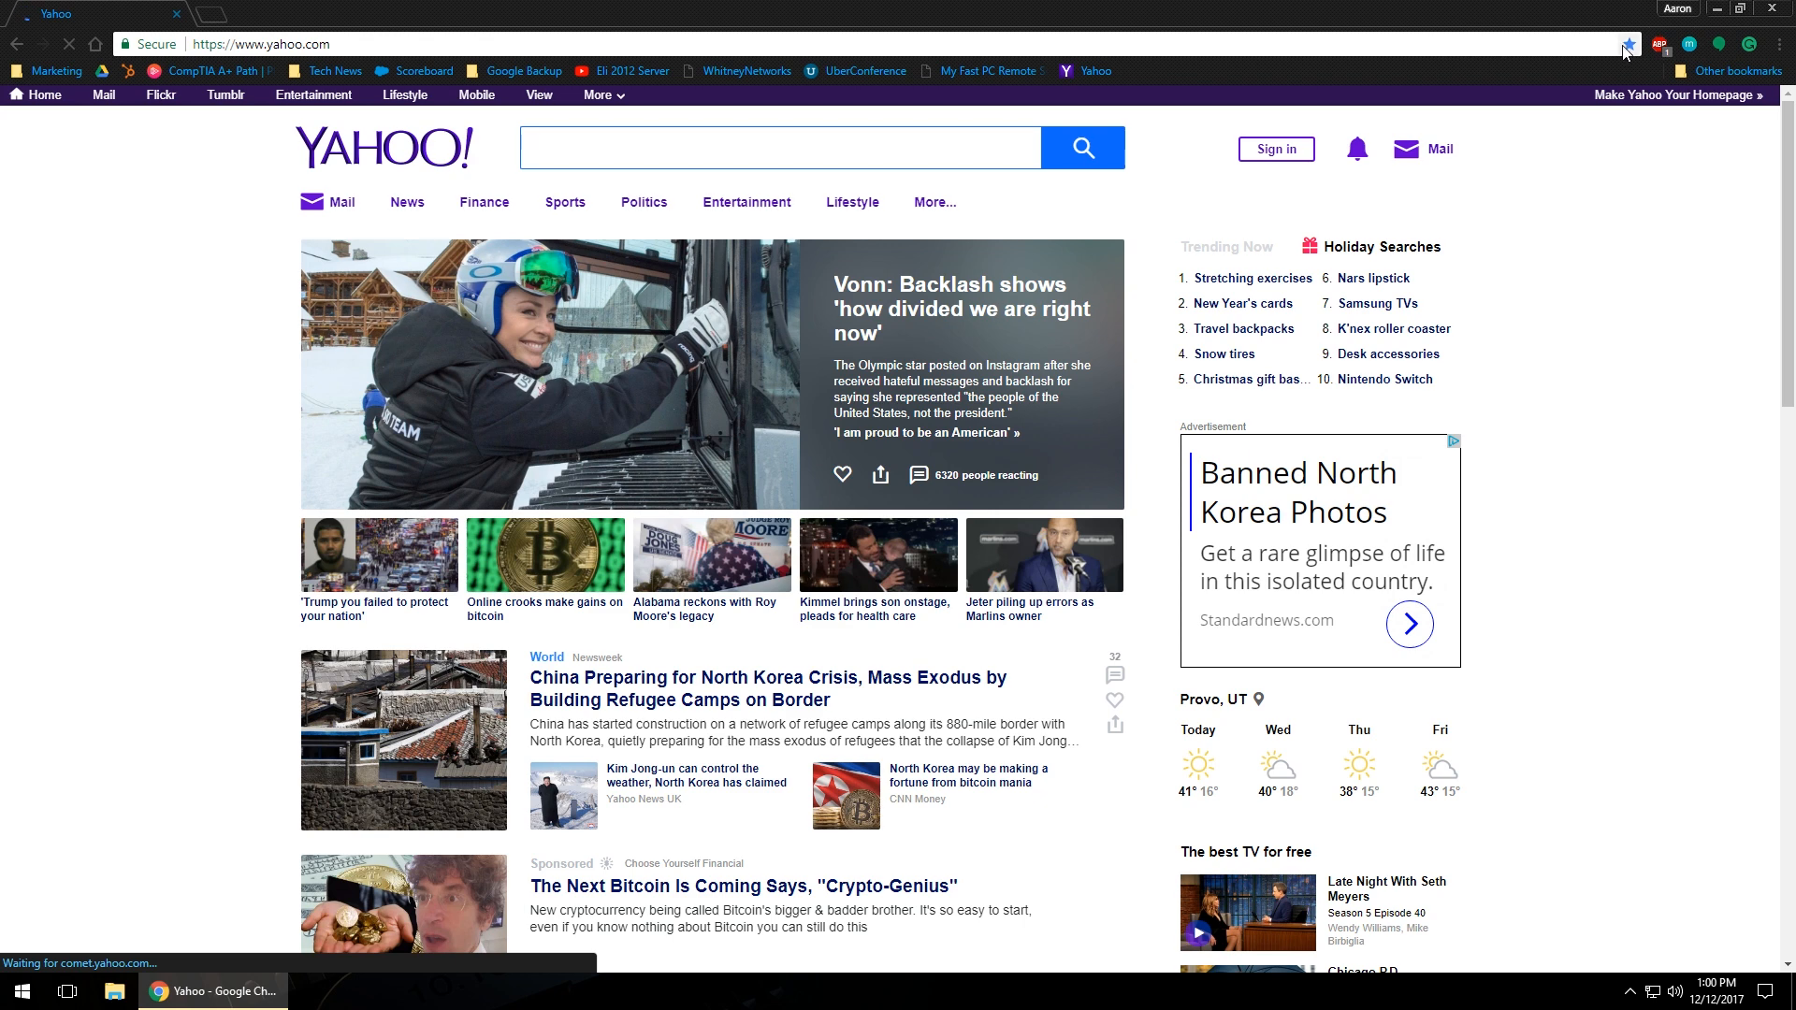
{"action": "left_click", "coordinate": [1627, 44]}
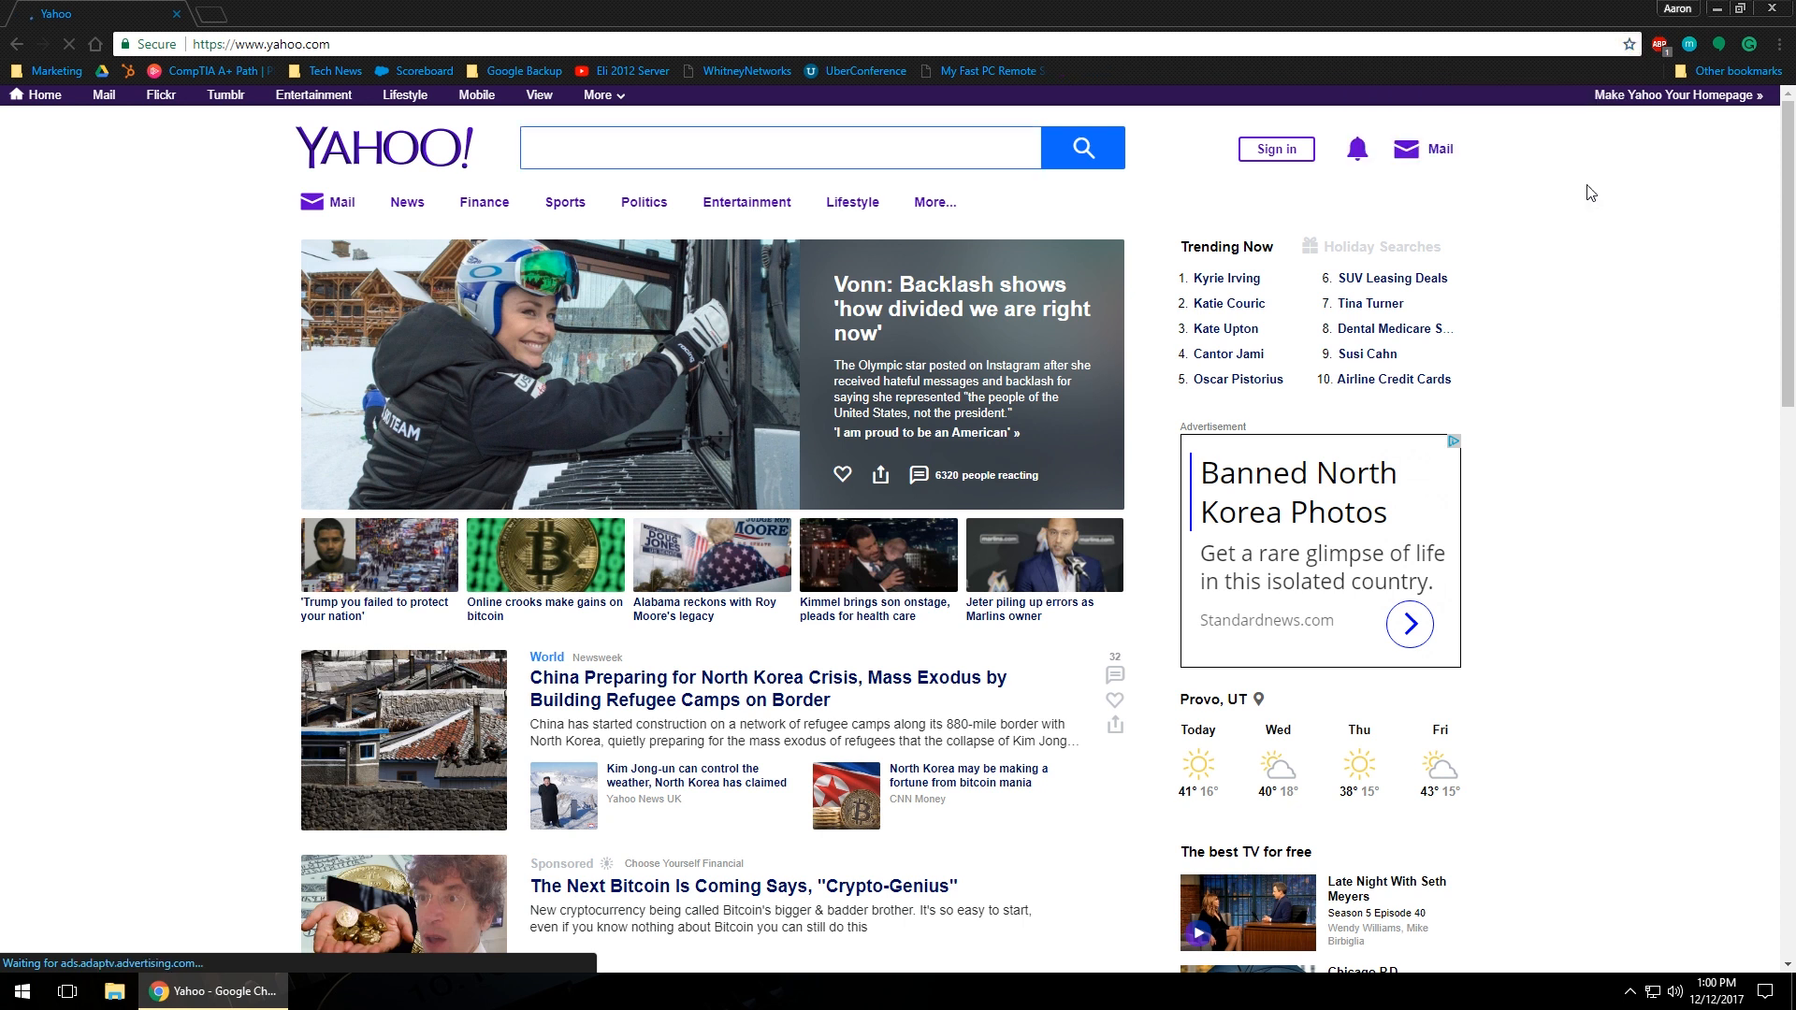
{"action": "left_click", "coordinate": [779, 148]}
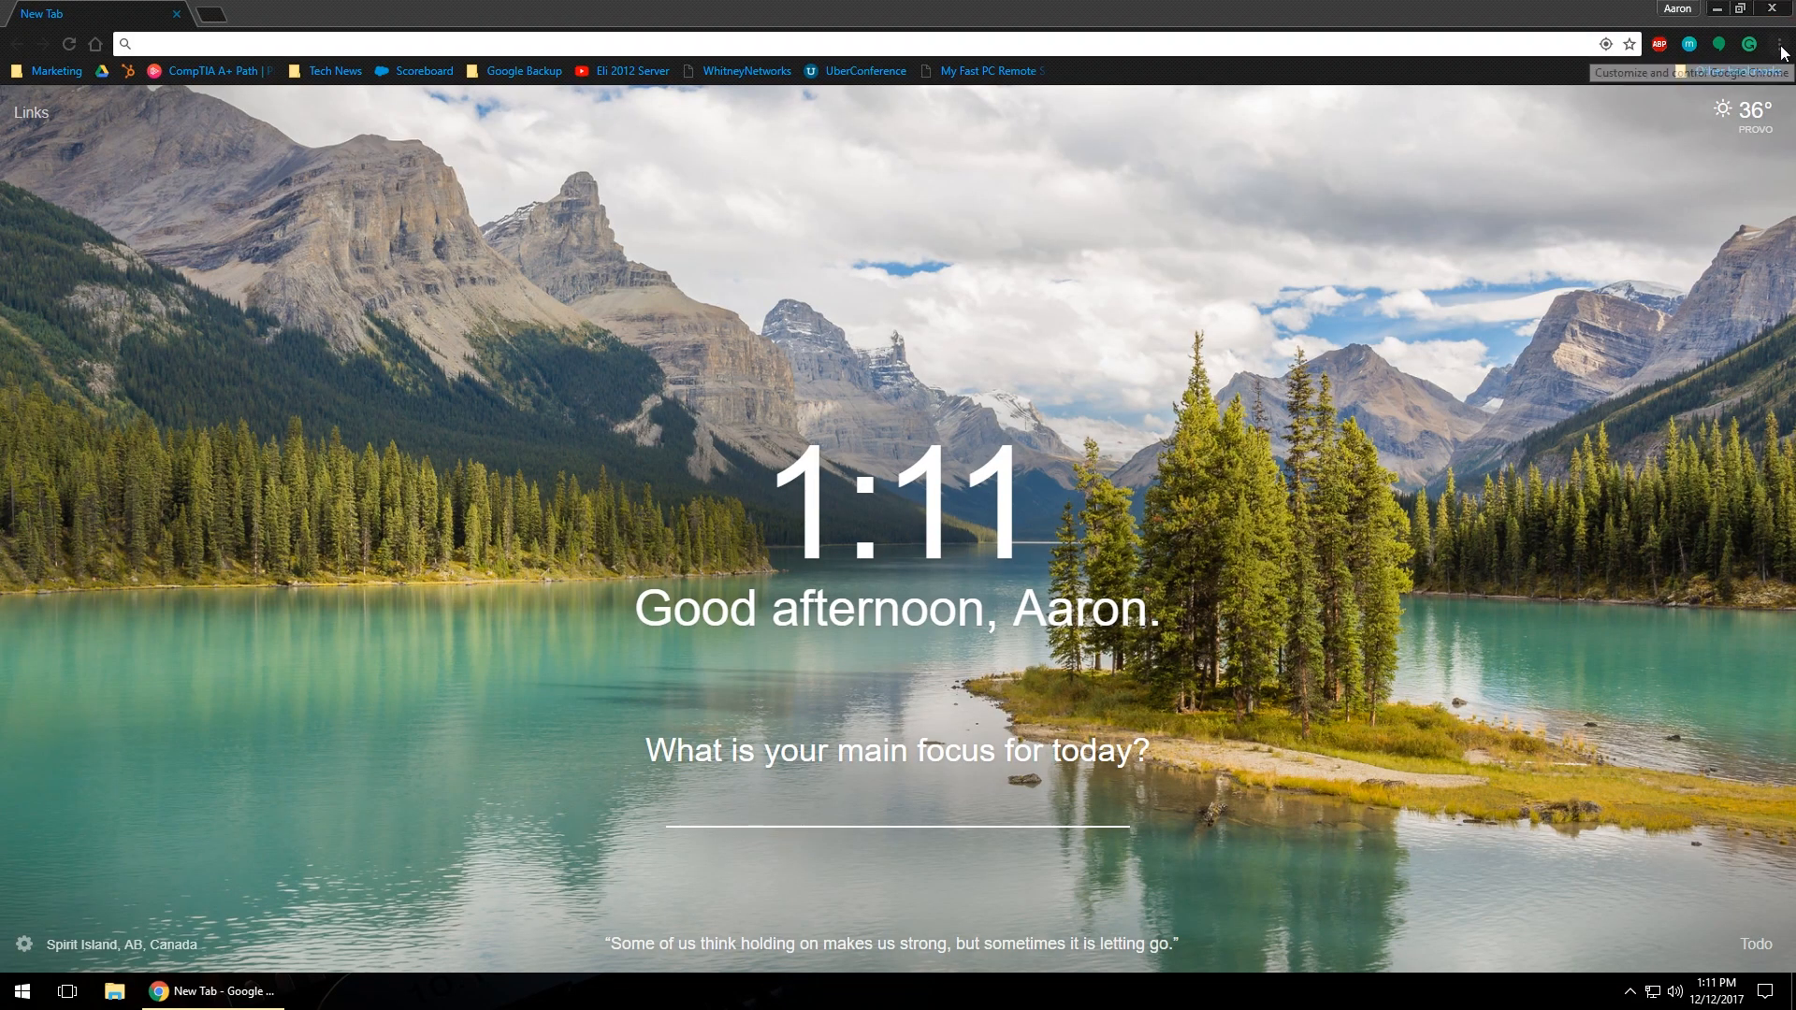
Step: Open Bookmark manager from the Chrome menu's Bookmarks submenu
{"action": "left_click", "coordinate": [1782, 44]}
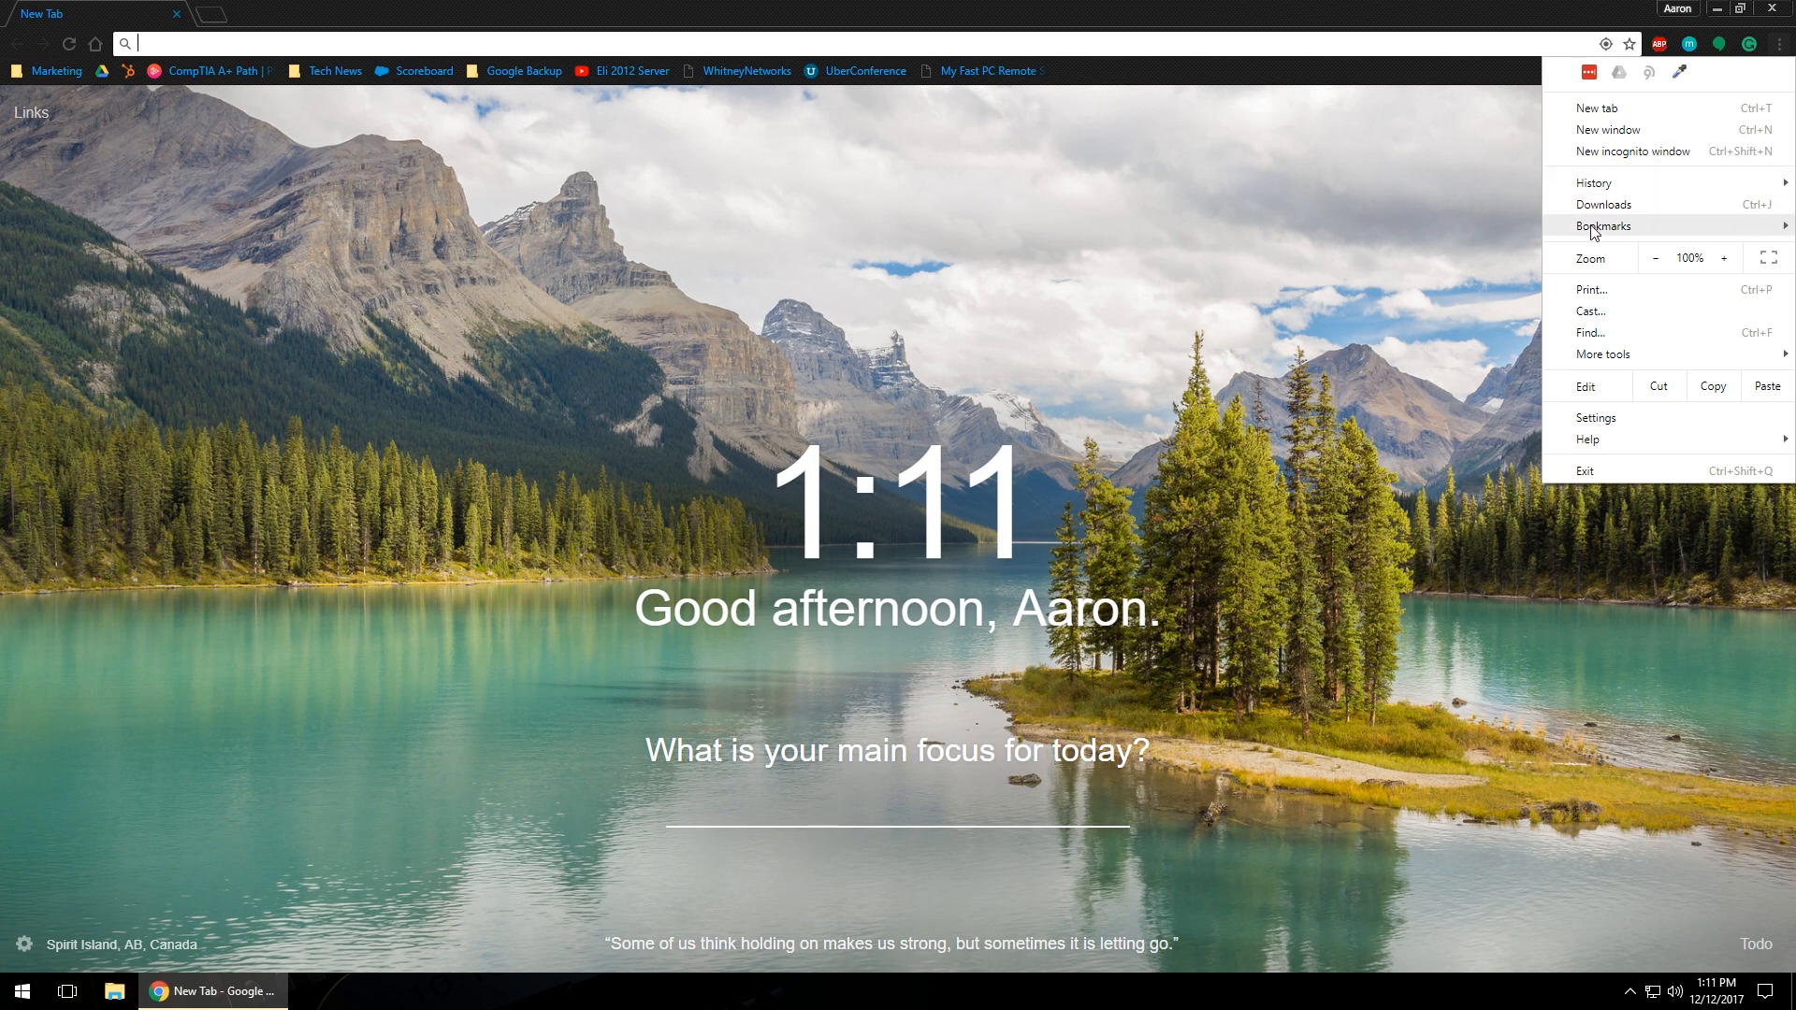
{"action": "left_click", "coordinate": [1602, 225]}
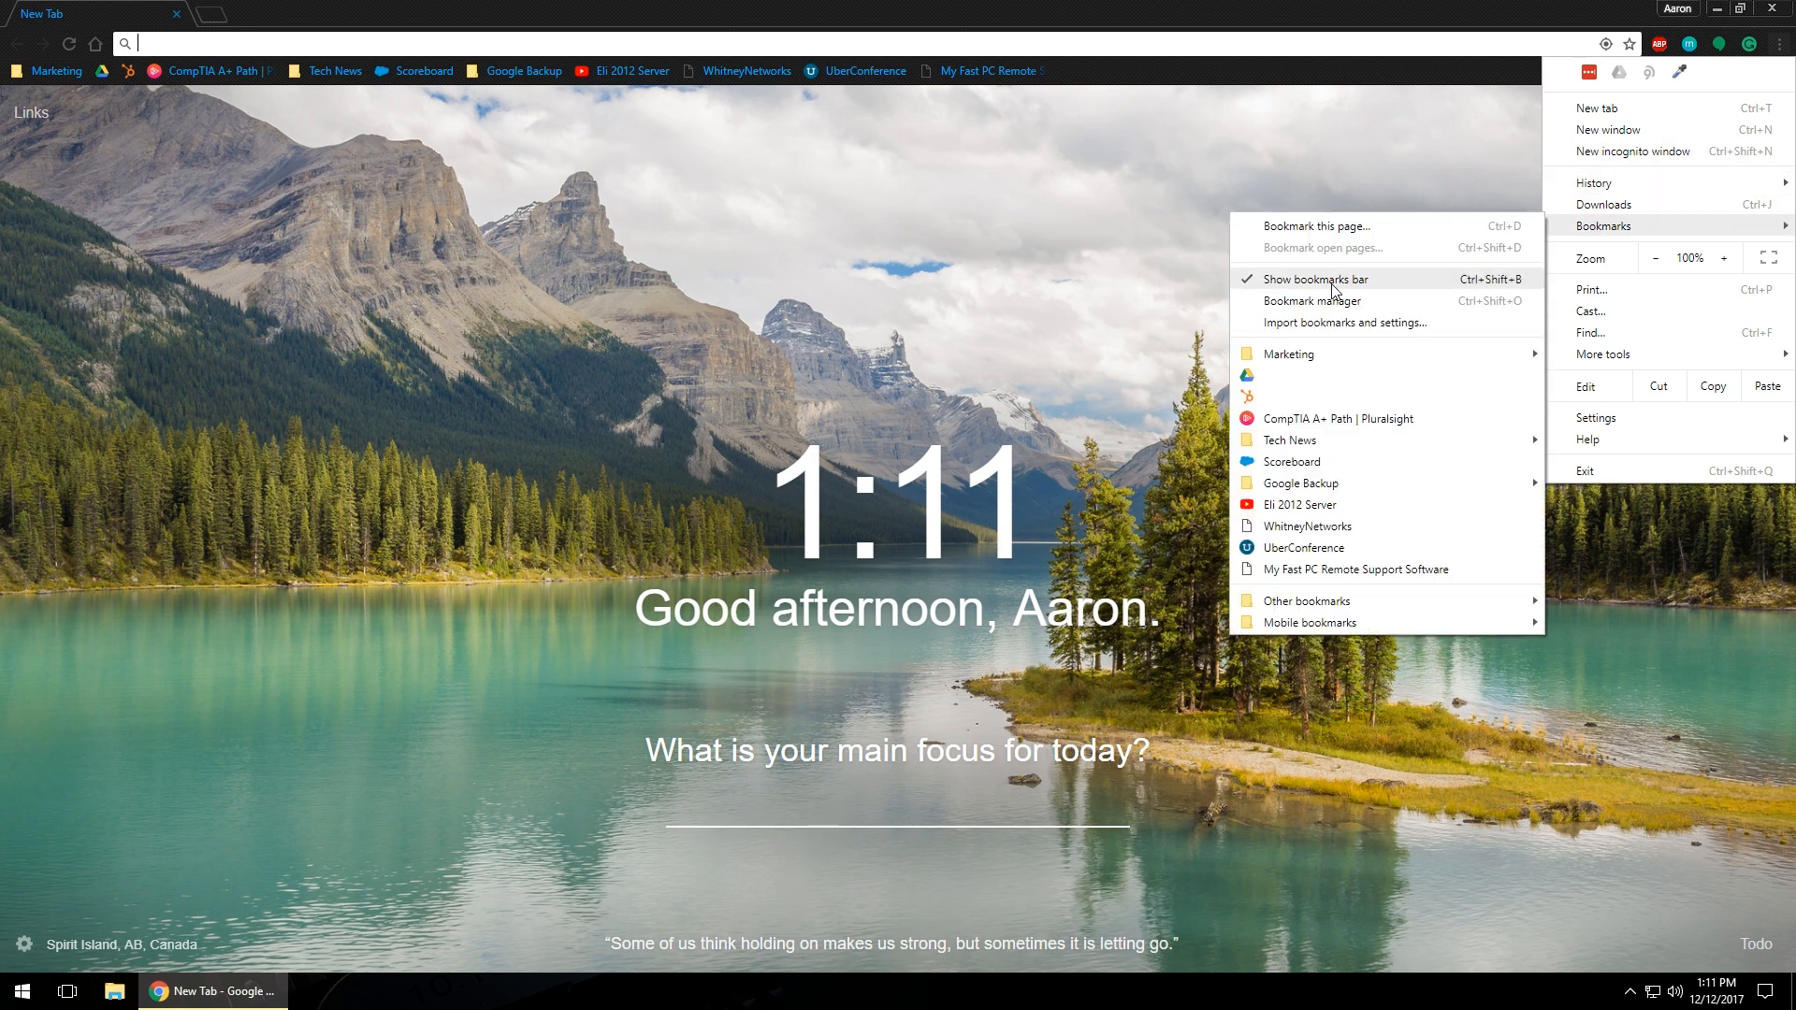
{"action": "left_click", "coordinate": [1310, 301]}
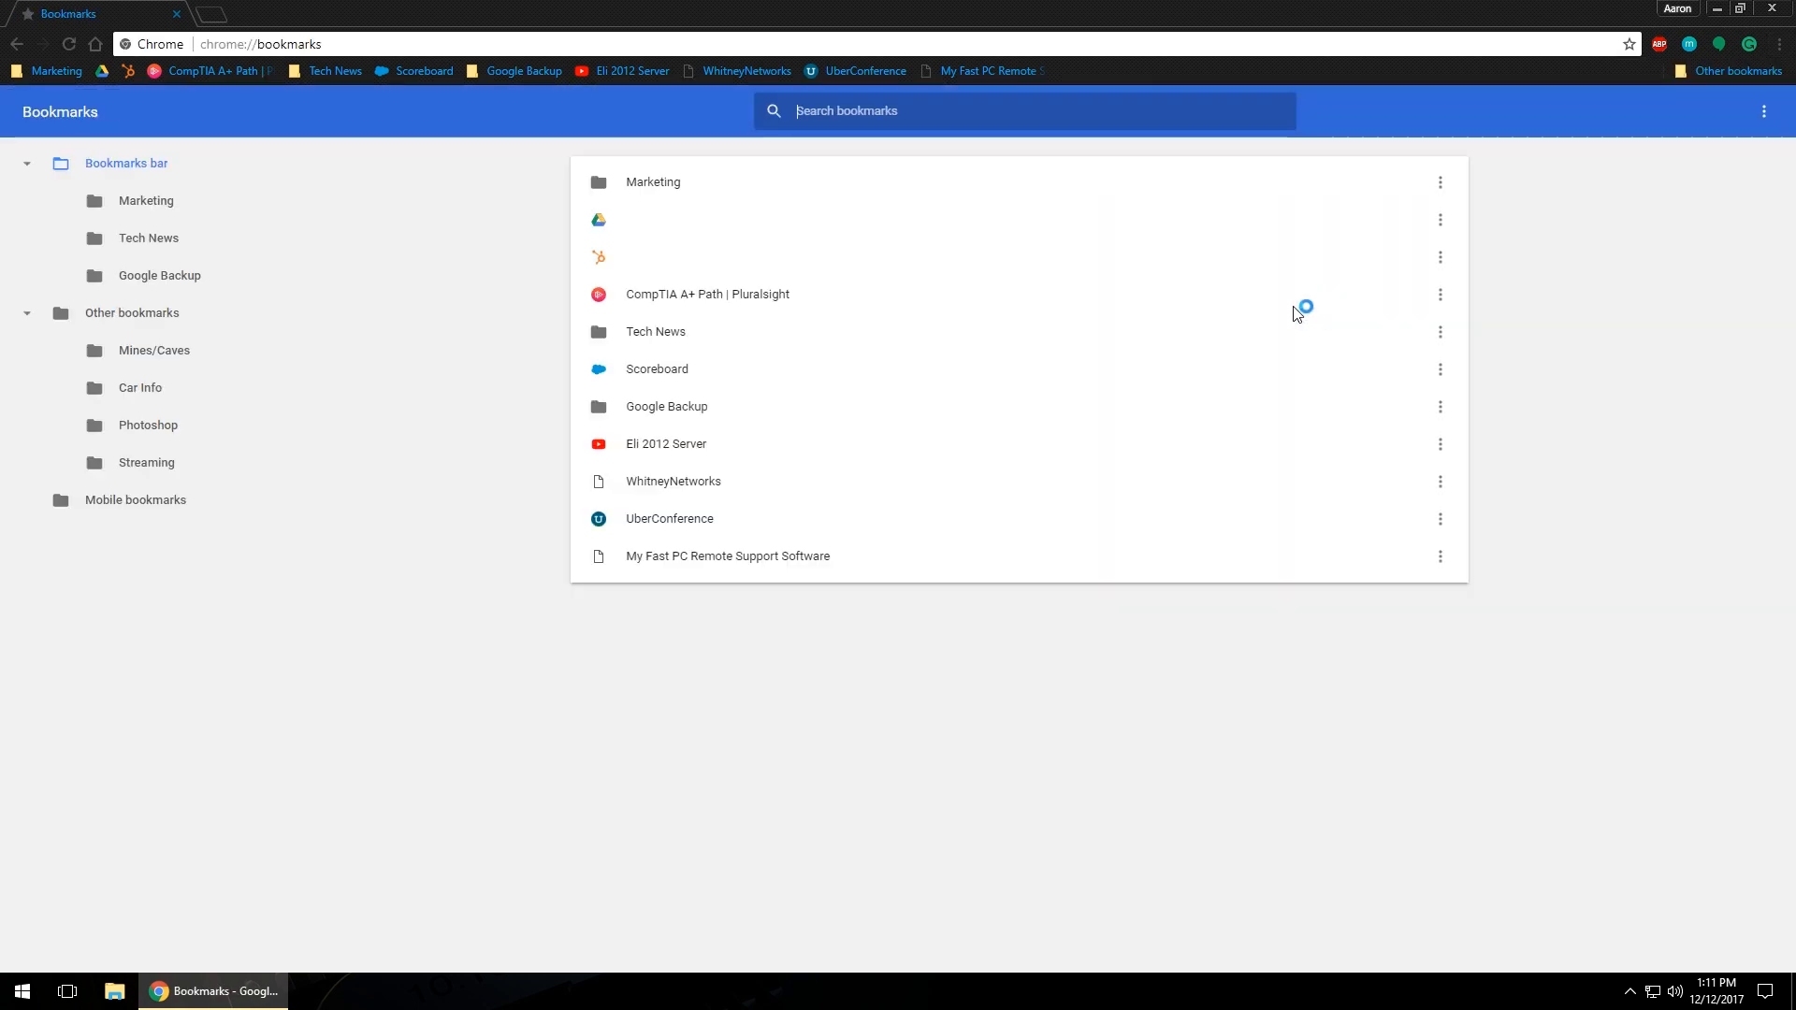
{"action": "mouse_move", "coordinate": [515, 452]}
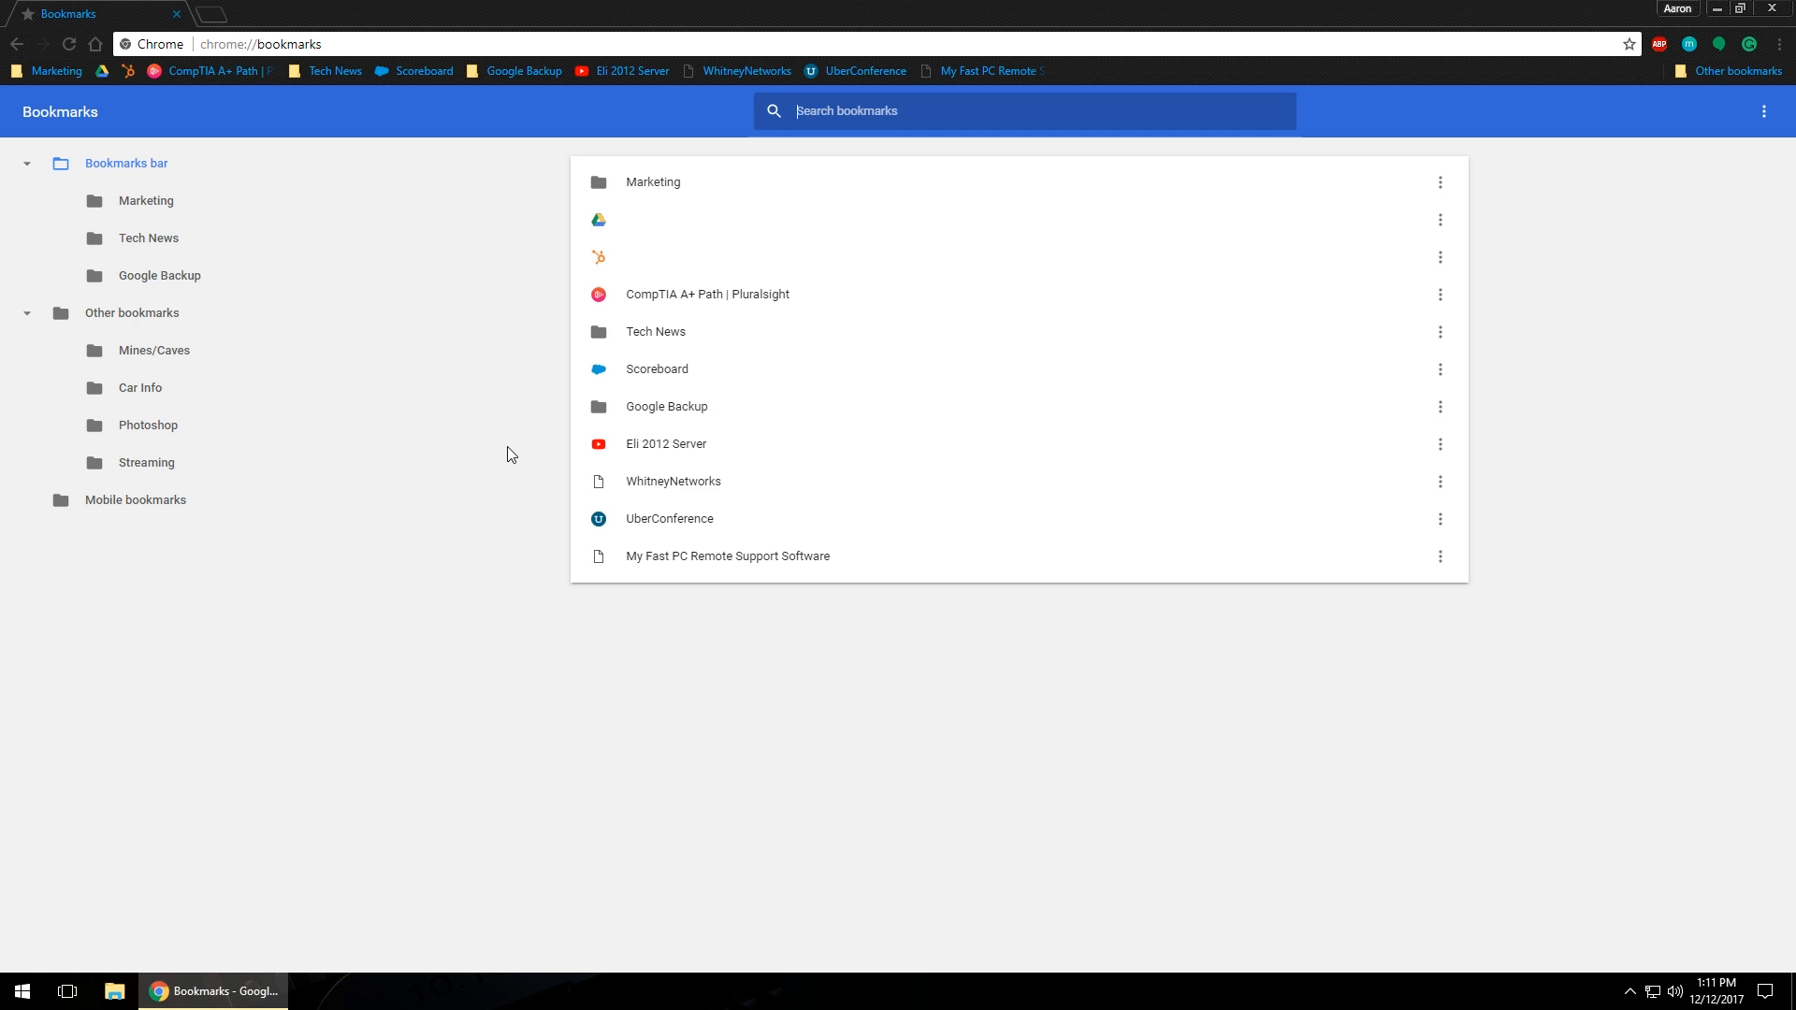
{"action": "mouse_move", "coordinate": [679, 471]}
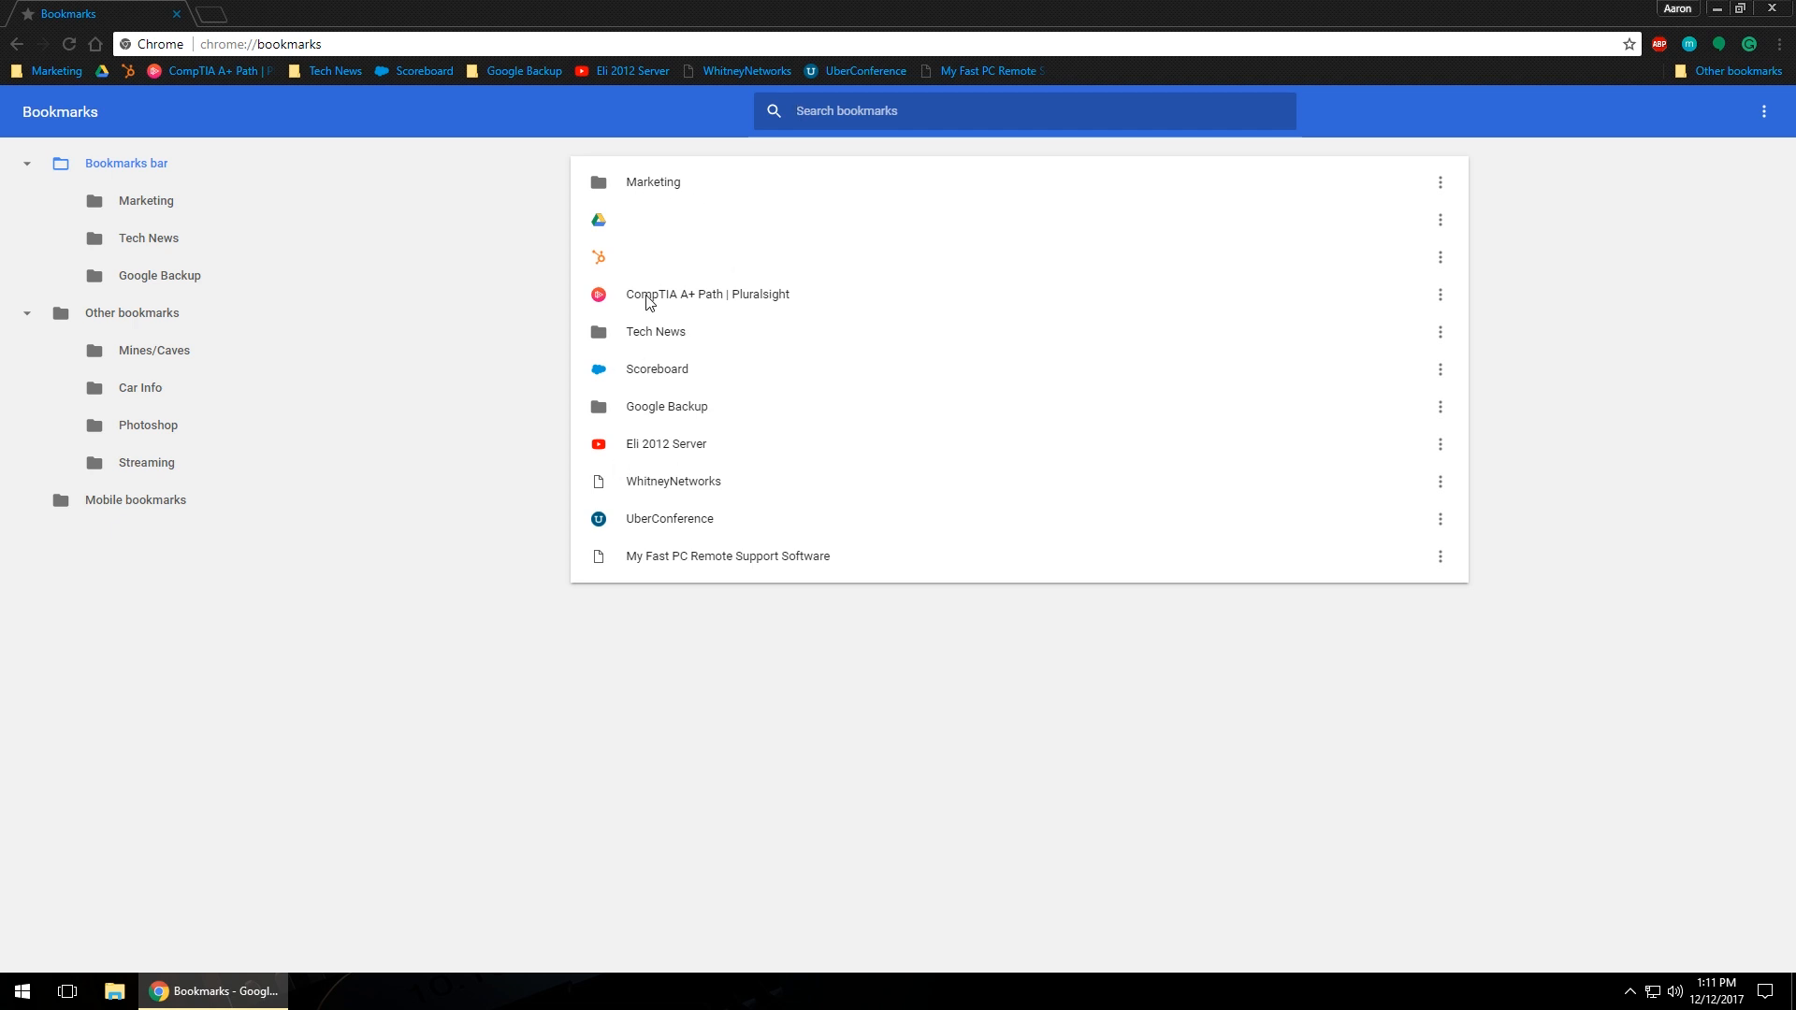
{"action": "mouse_move", "coordinate": [663, 343]}
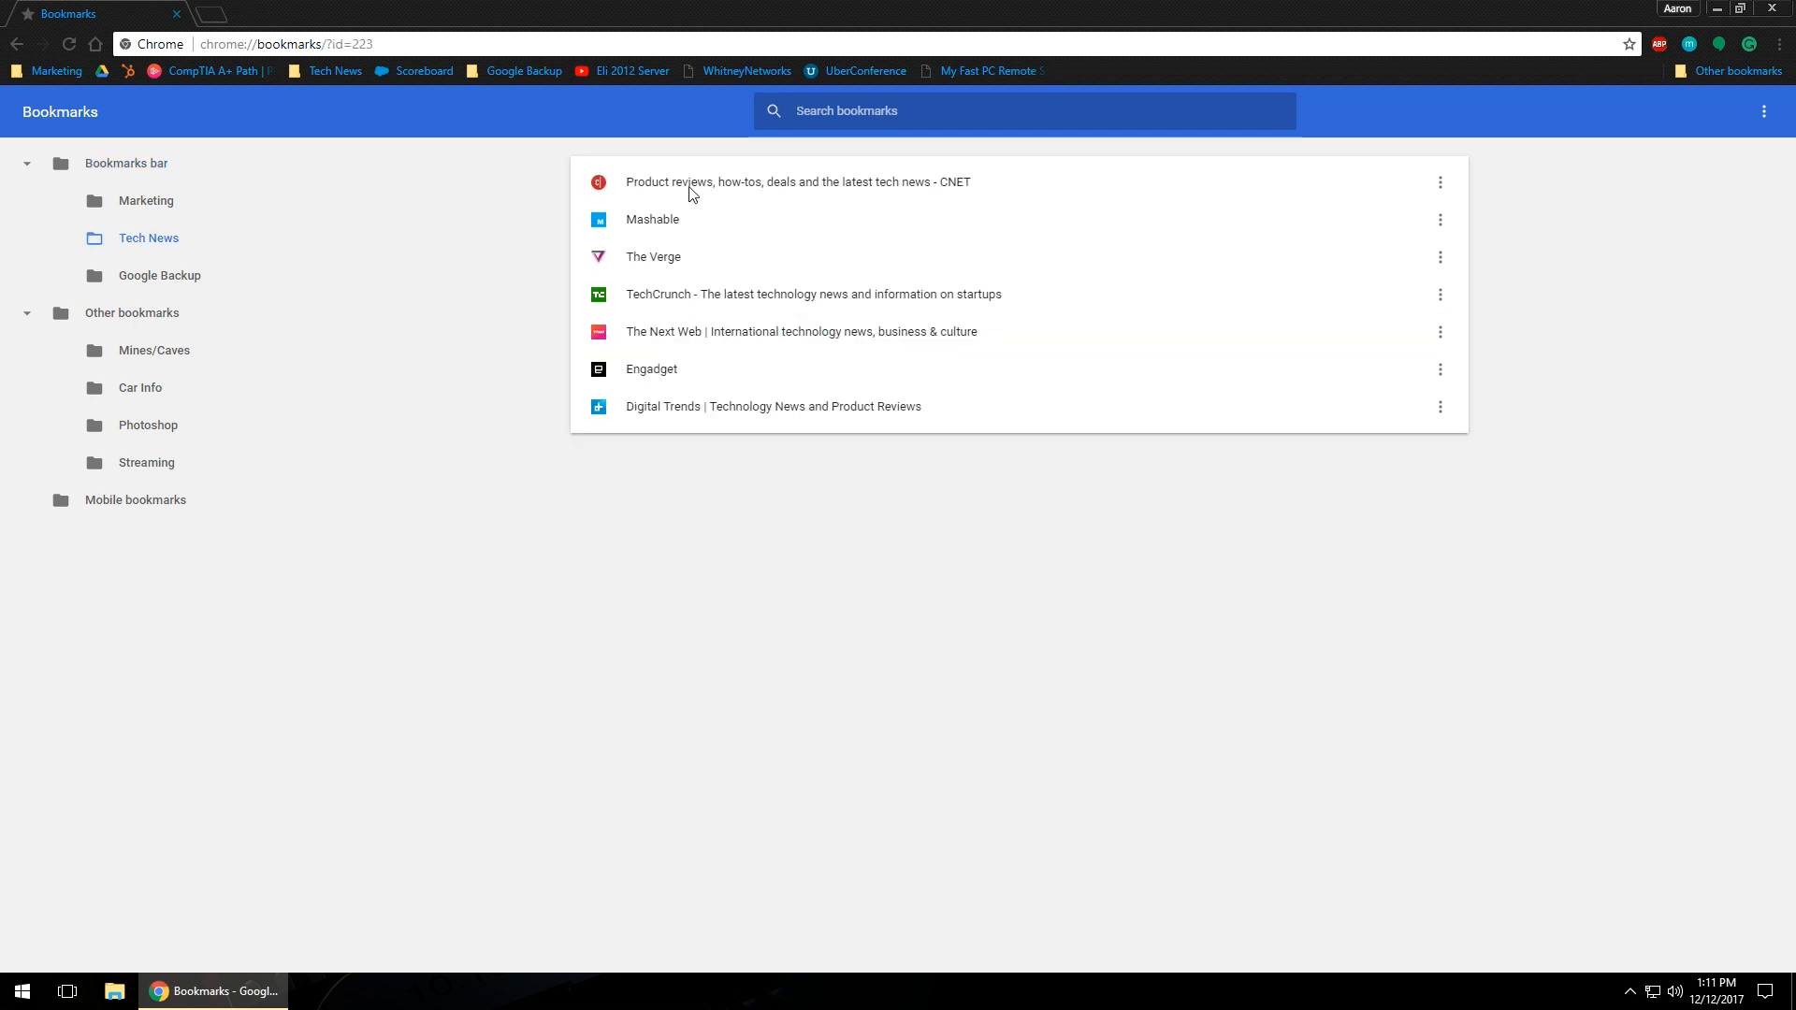
{"action": "mouse_move", "coordinate": [661, 443]}
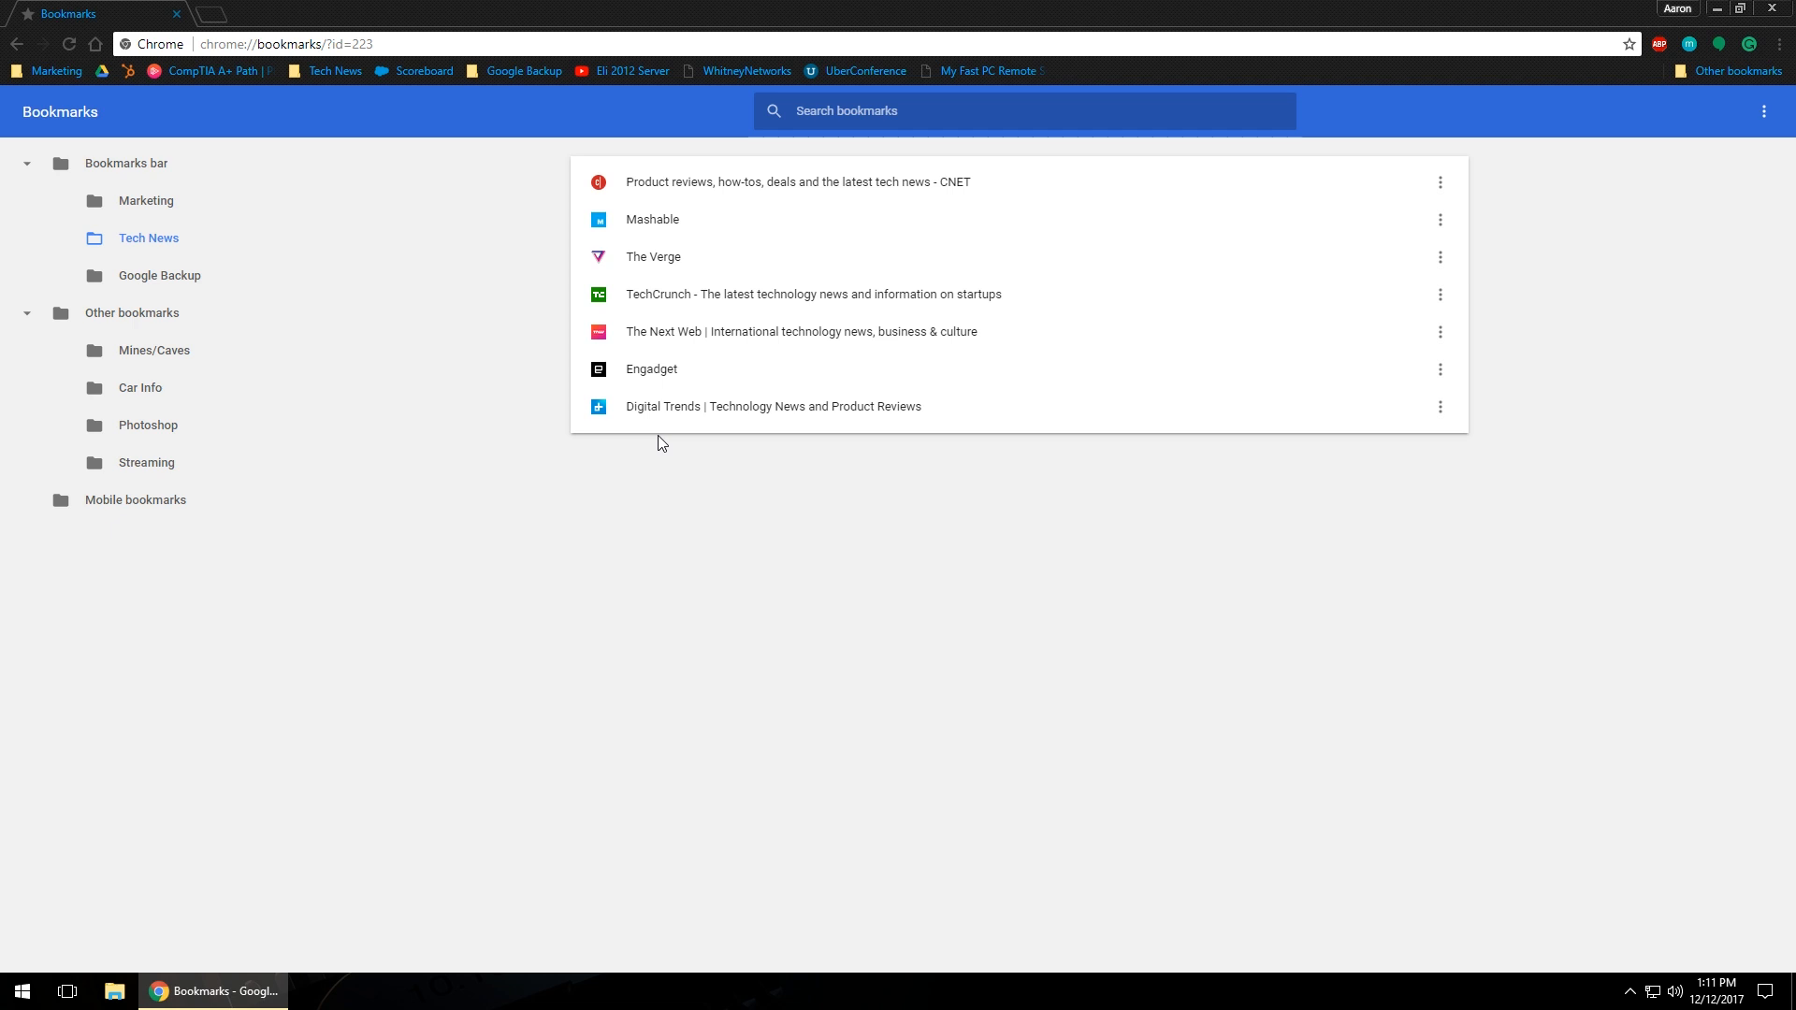
{"action": "mouse_move", "coordinate": [1440, 181]}
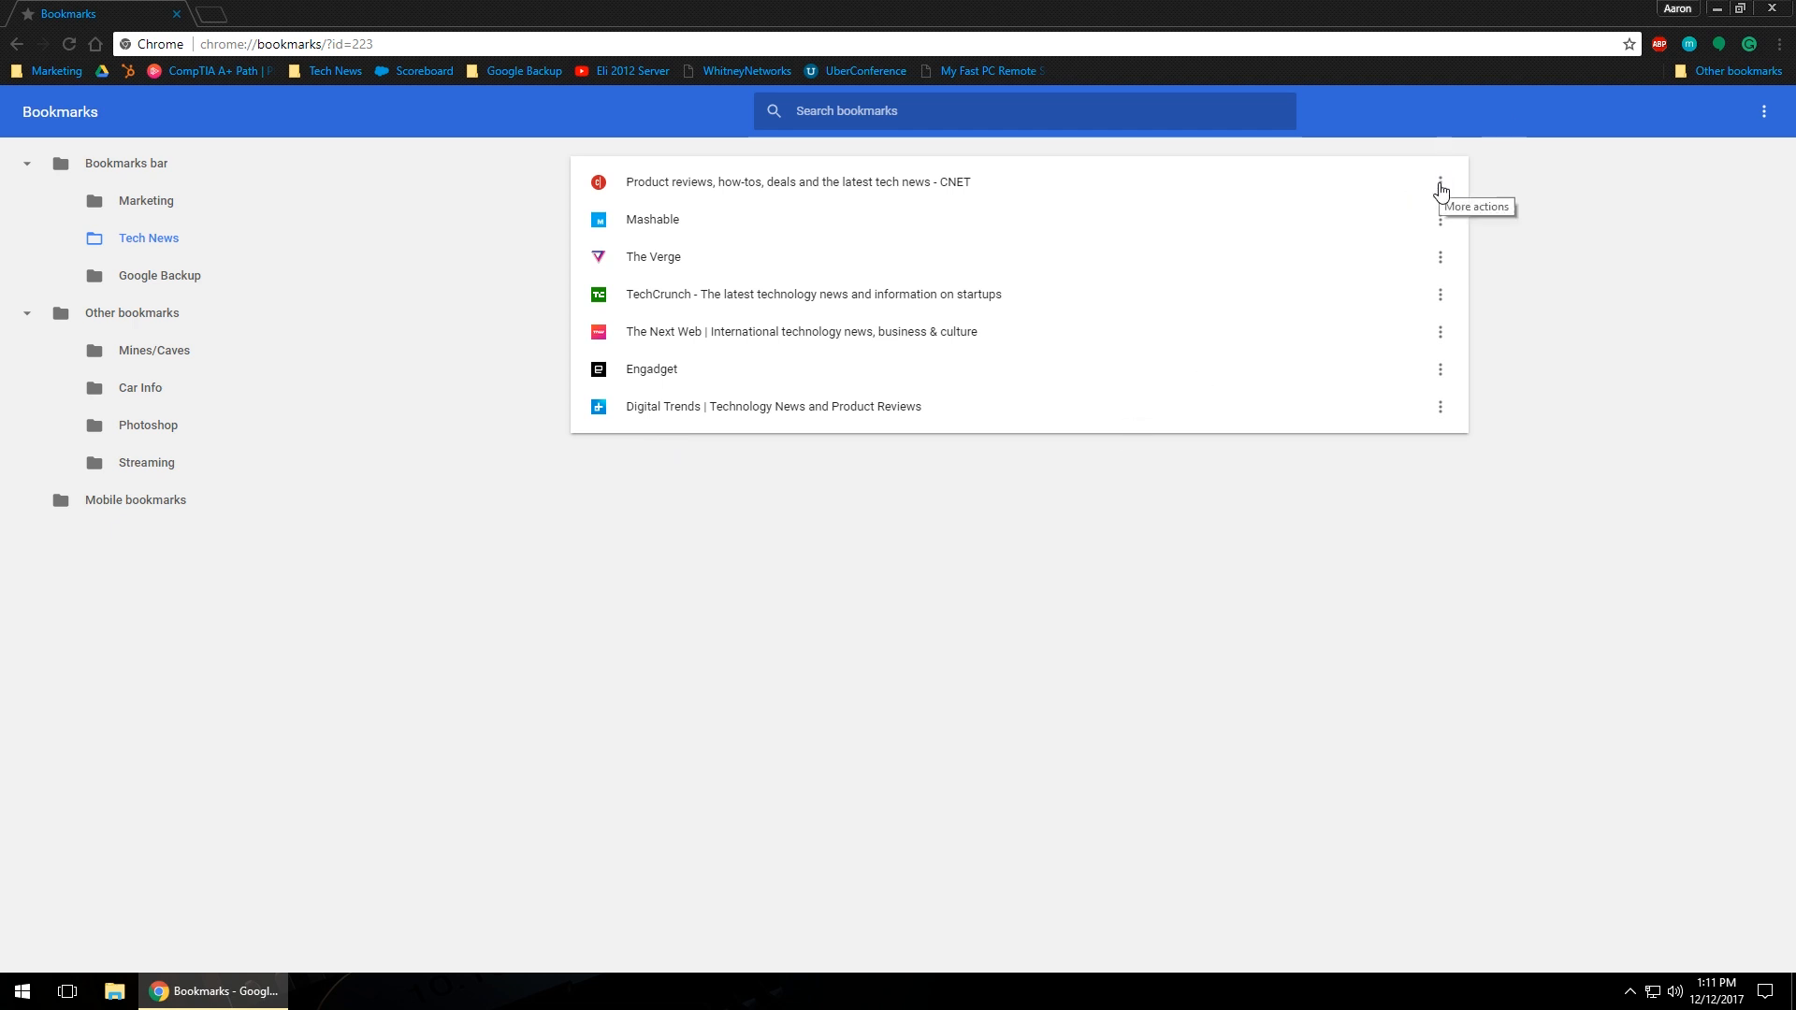
{"action": "mouse_move", "coordinate": [1445, 271]}
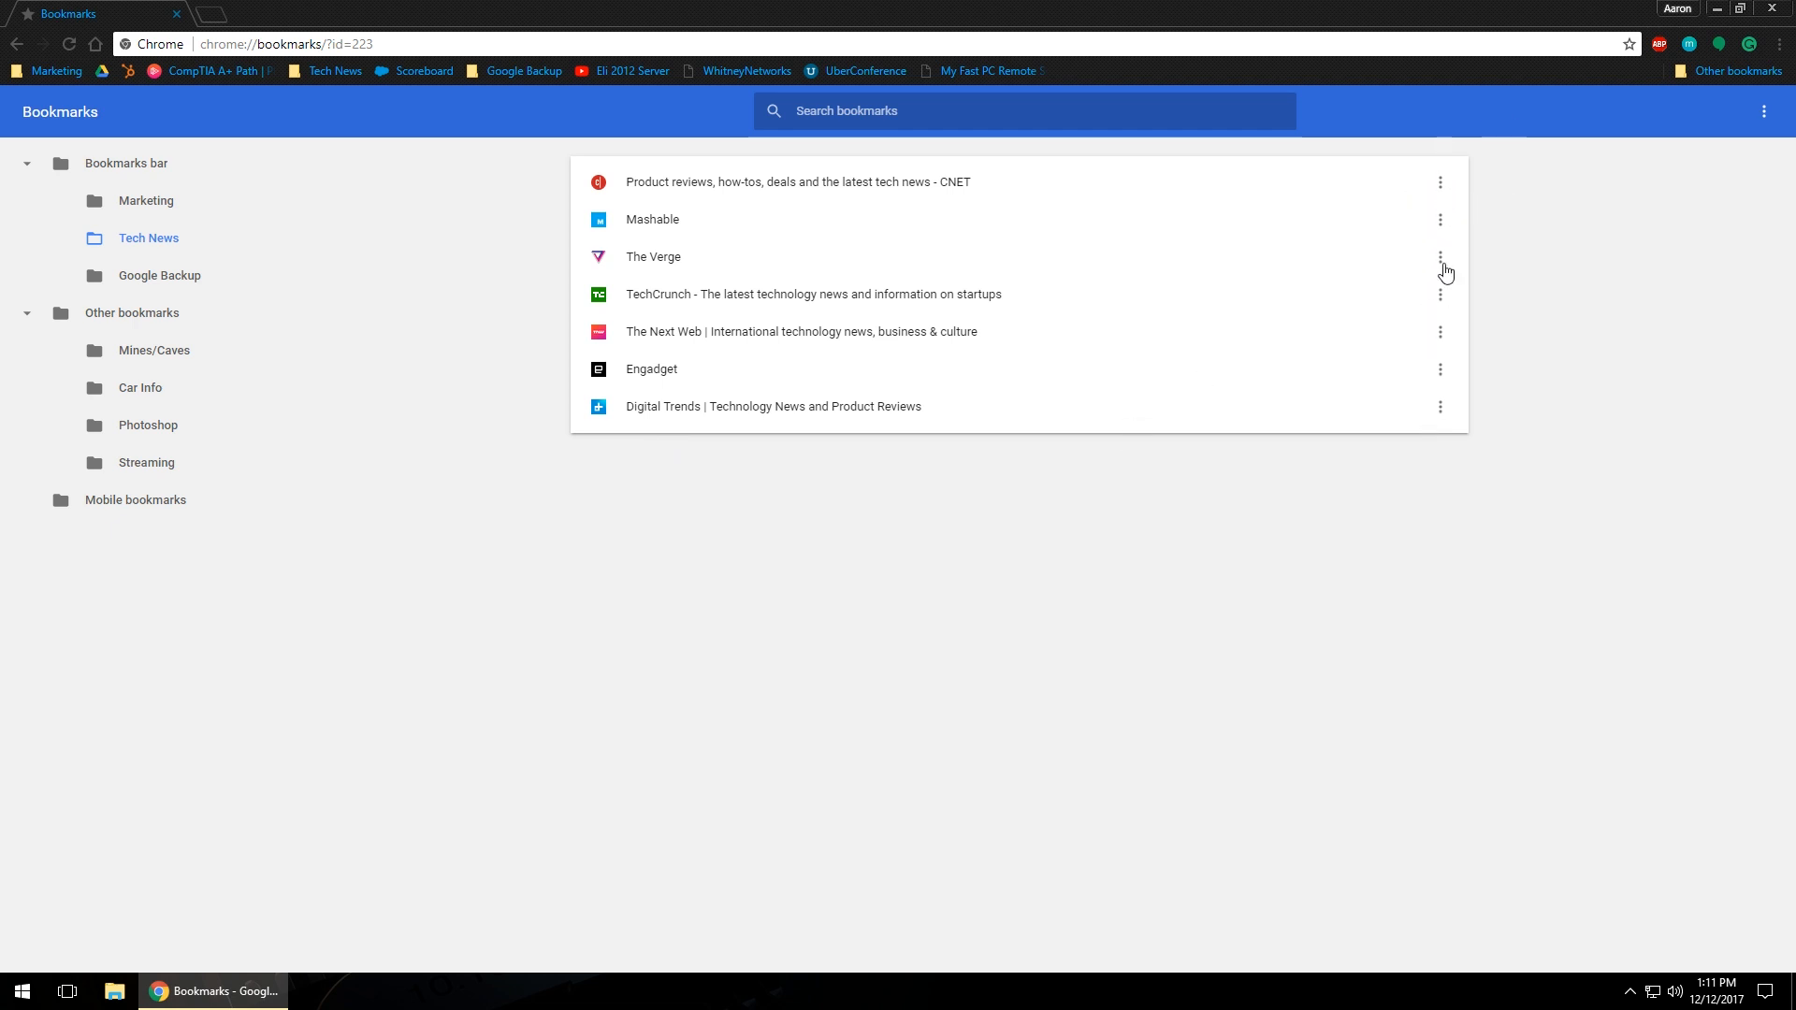
{"action": "mouse_move", "coordinate": [1447, 219]}
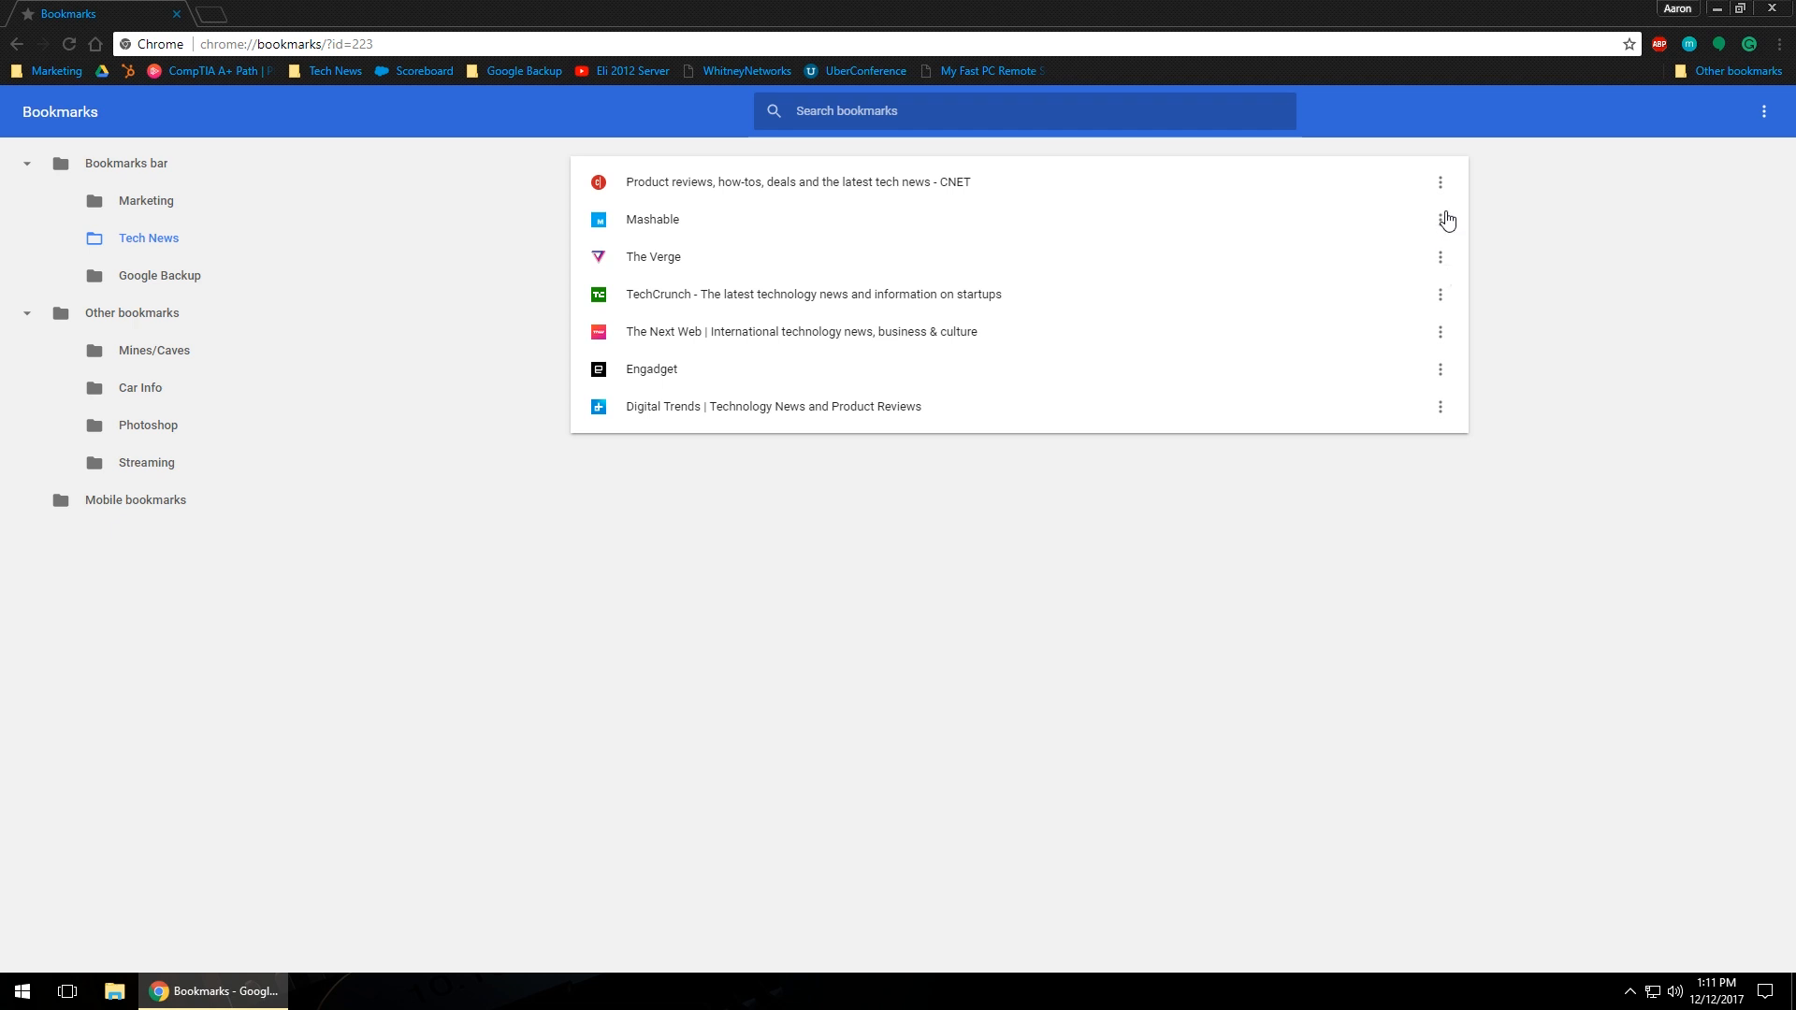
{"action": "mouse_move", "coordinate": [1280, 254]}
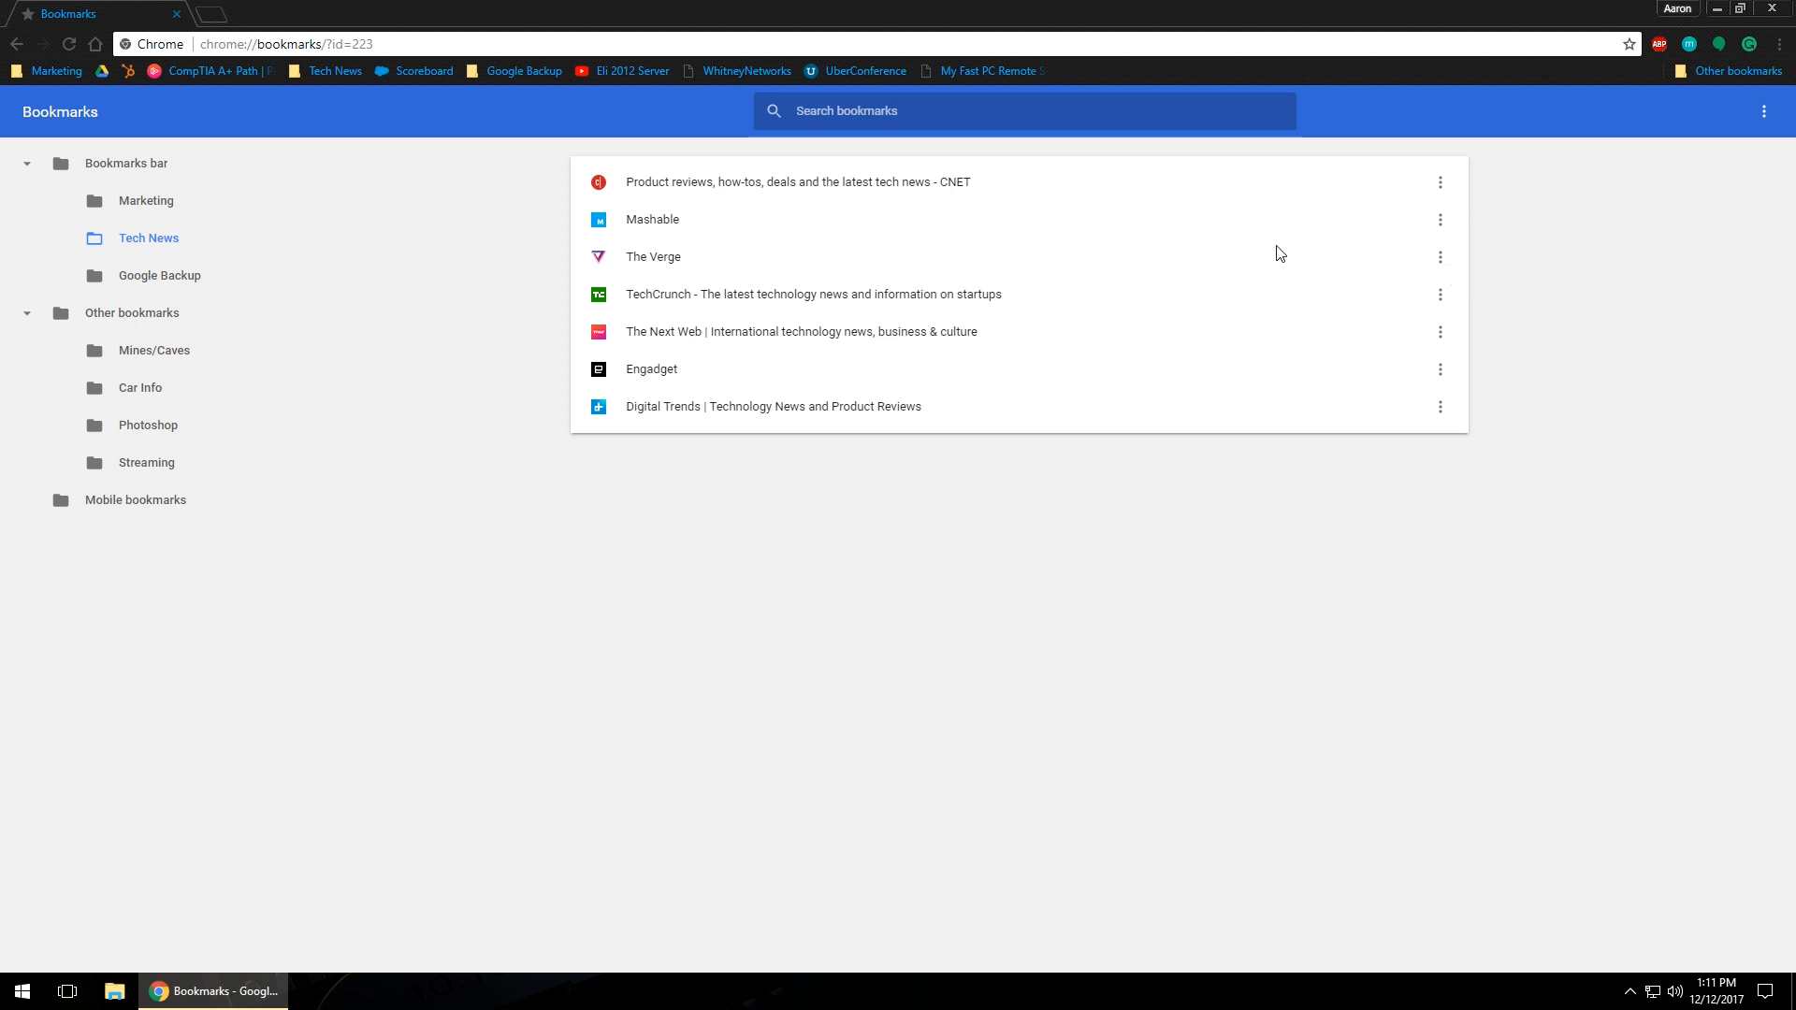
Step: View the action menus for the CNET and TechCrunch bookmarks
{"action": "left_click", "coordinate": [1440, 180]}
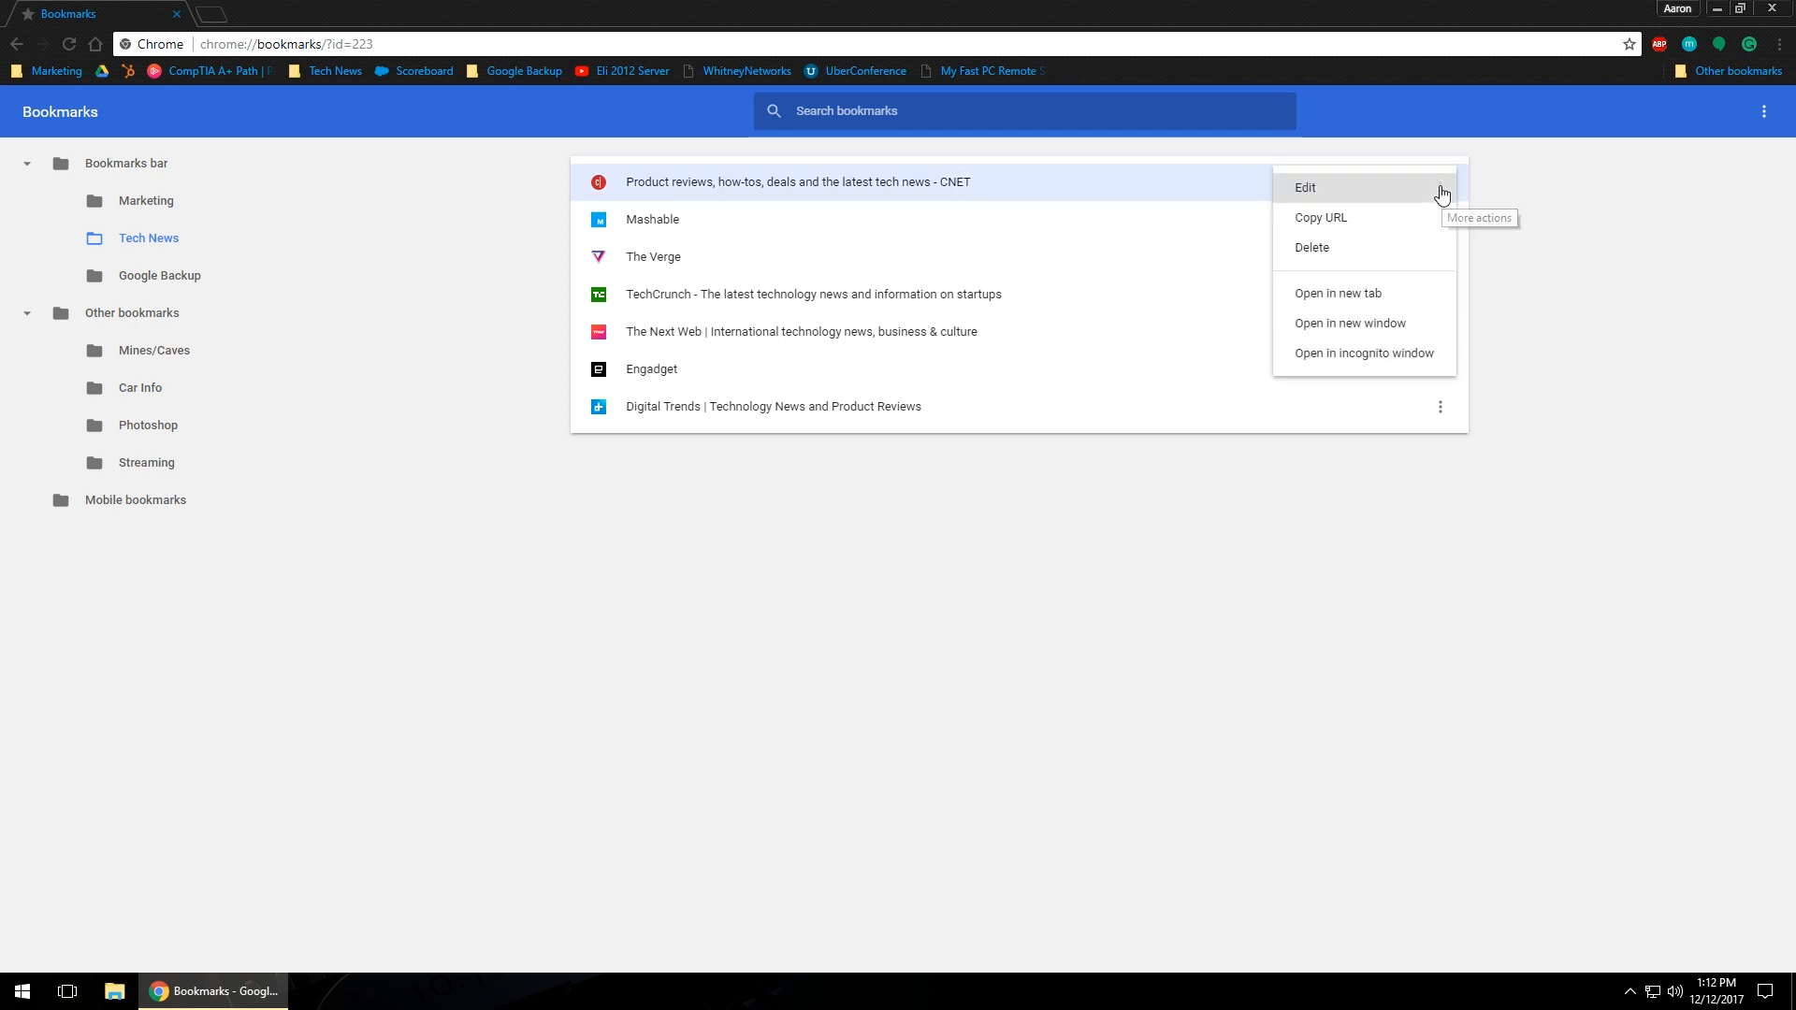
{"action": "mouse_move", "coordinate": [1320, 225]}
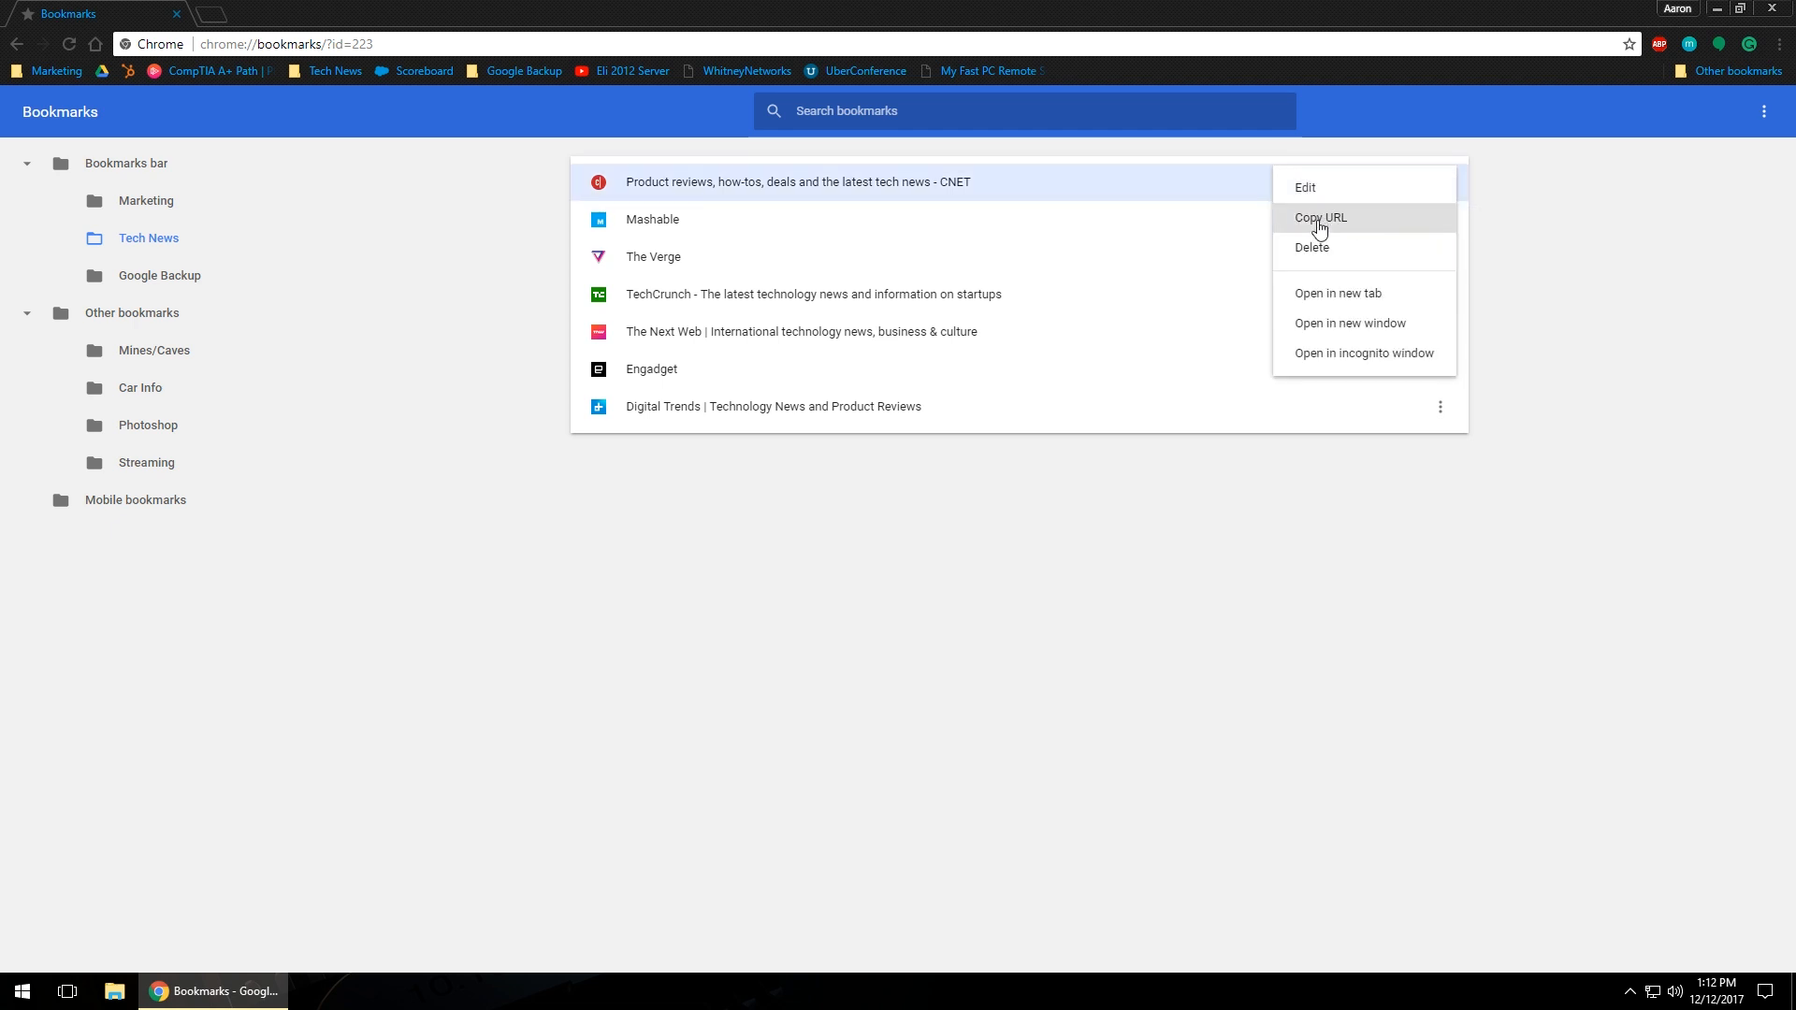
{"action": "mouse_move", "coordinate": [1336, 293]}
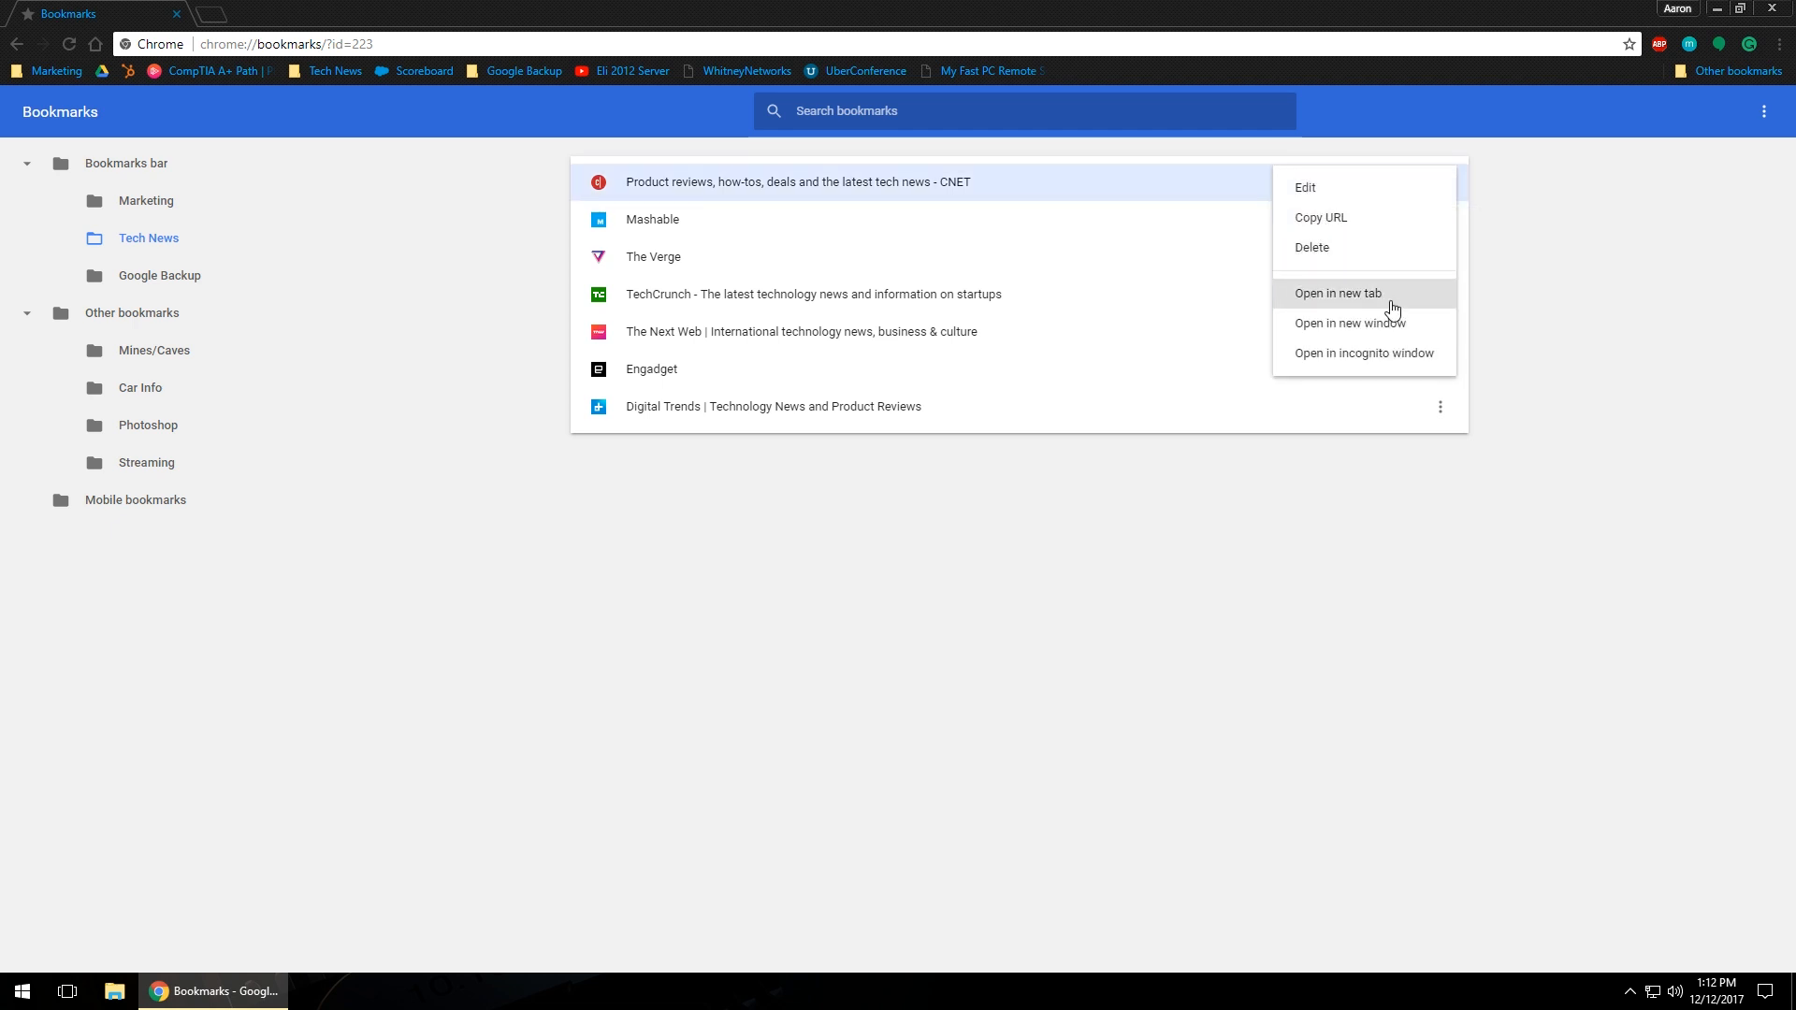
{"action": "mouse_move", "coordinate": [1353, 329]}
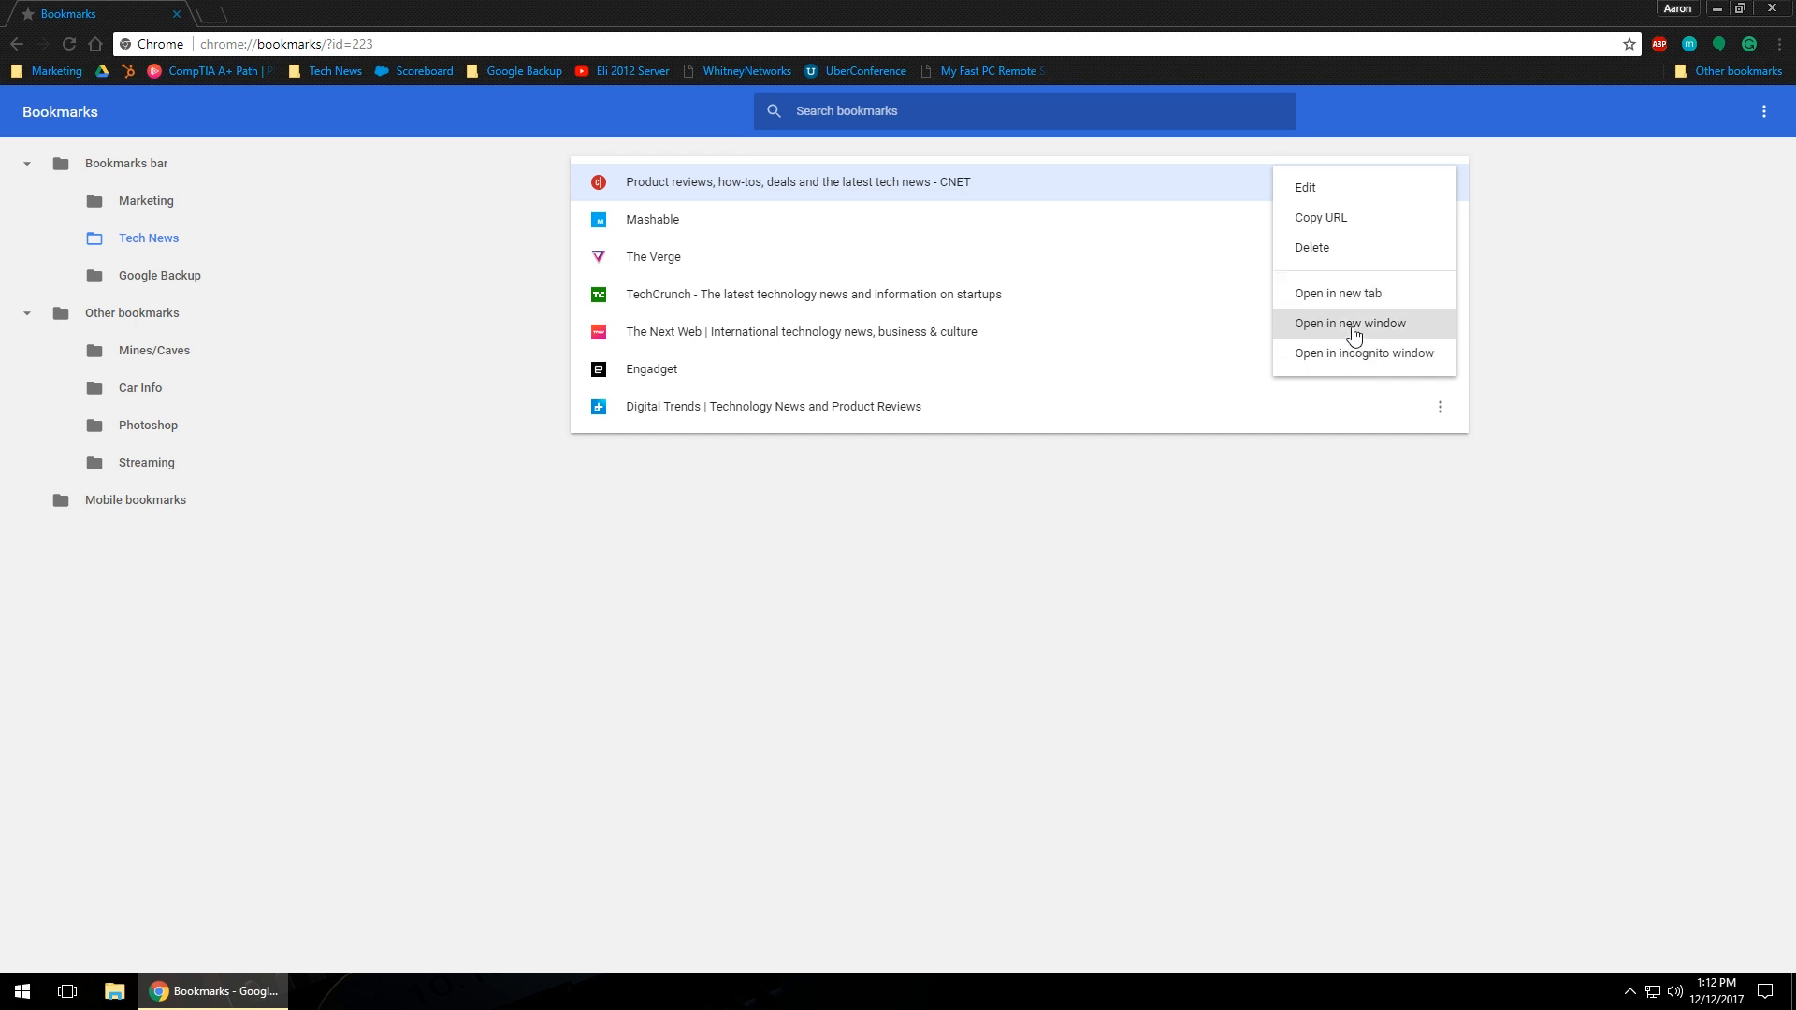
{"action": "mouse_move", "coordinate": [1409, 352]}
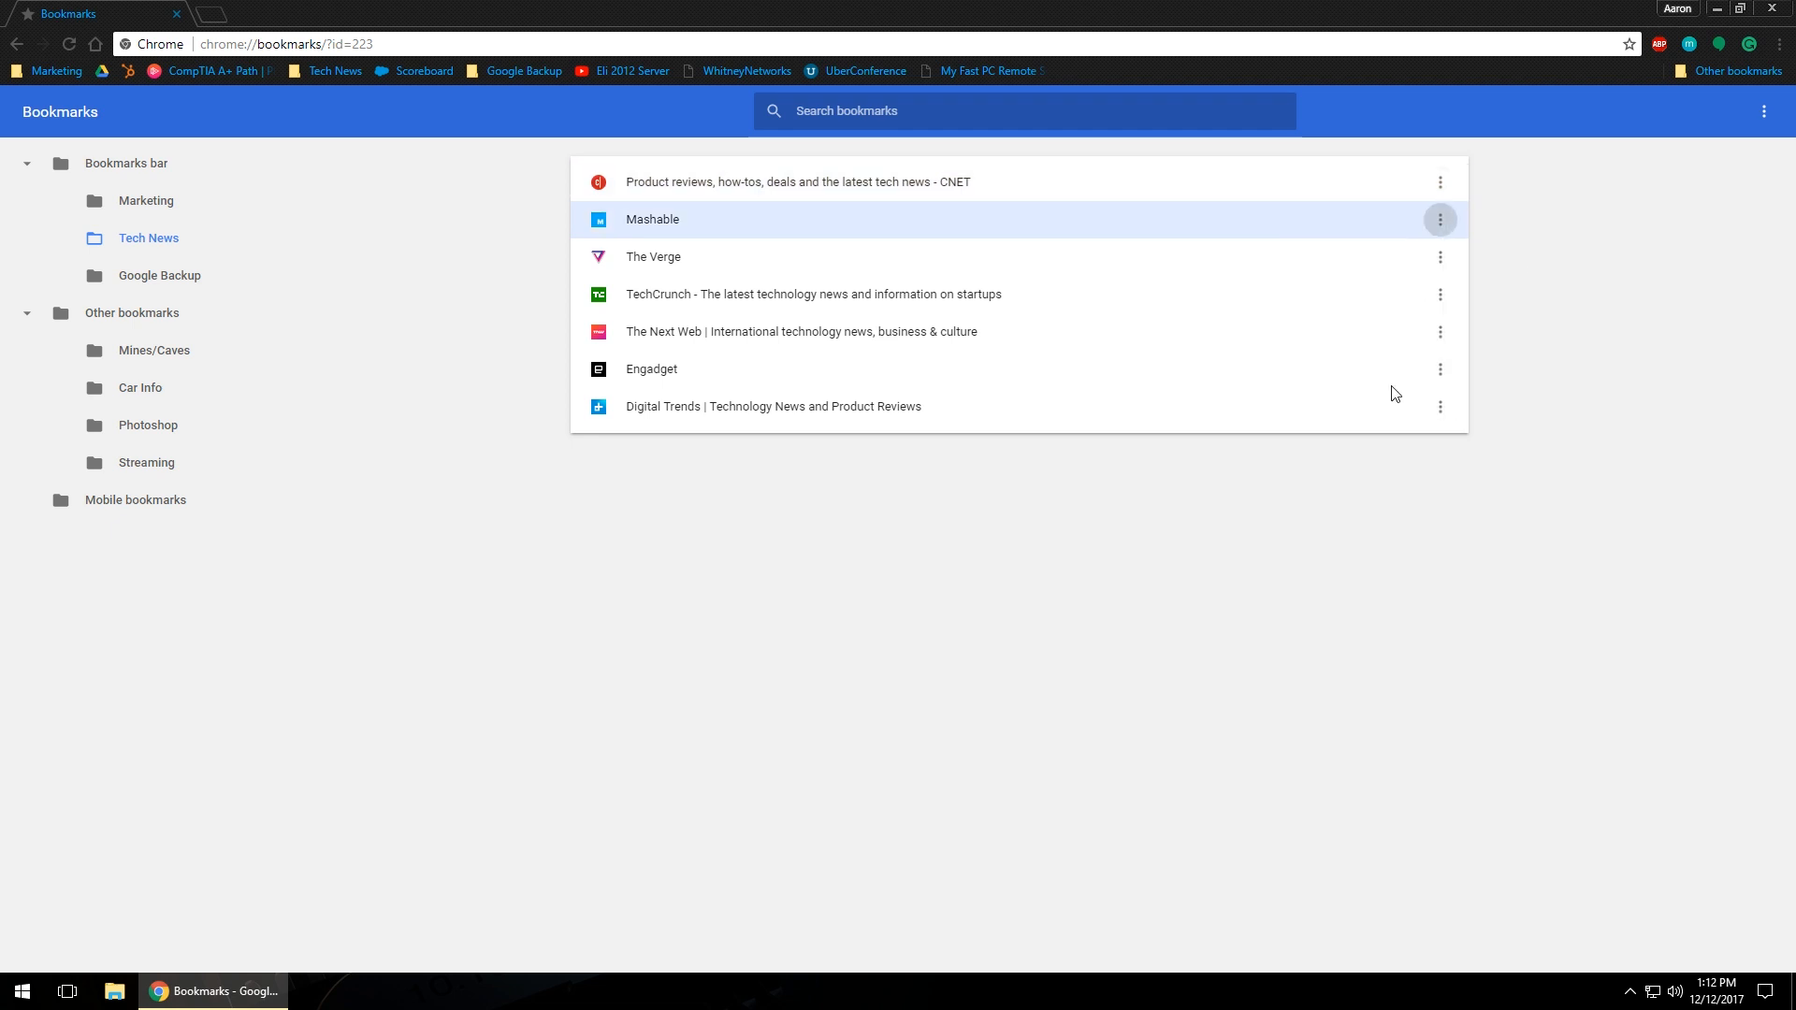
{"action": "mouse_move", "coordinate": [241, 500]}
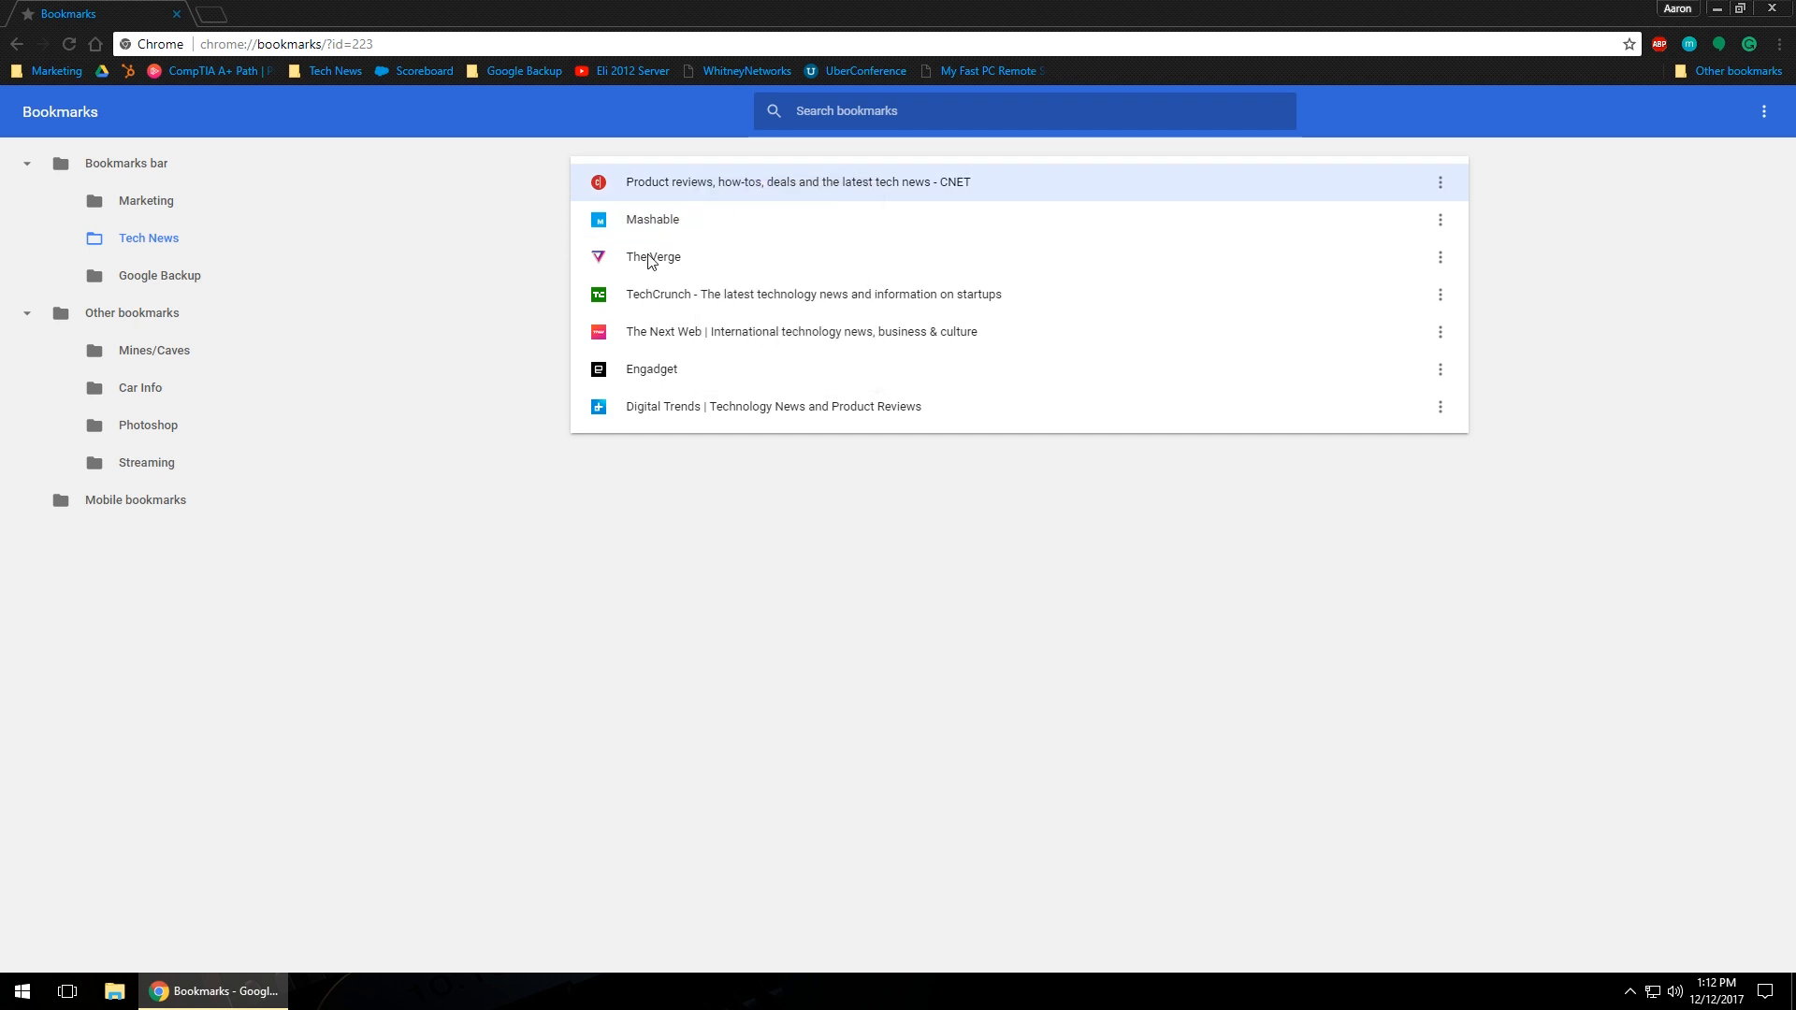
{"action": "right_click", "coordinate": [812, 293]}
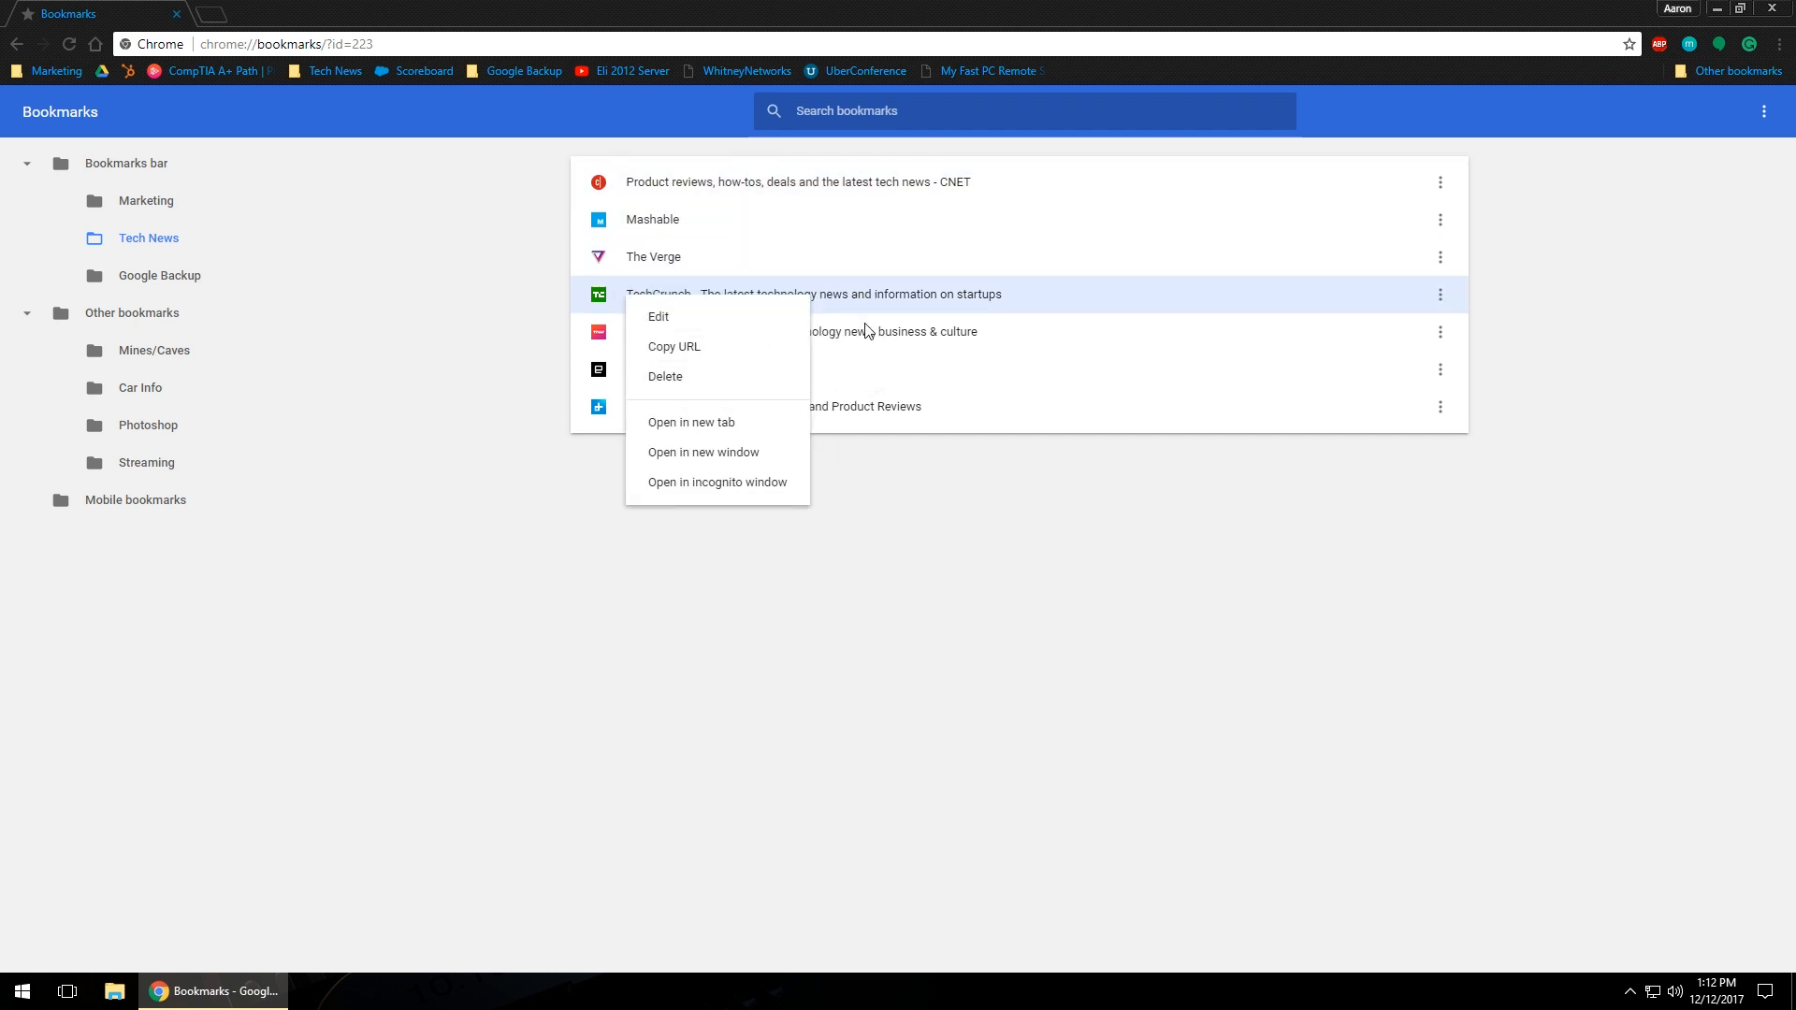
{"action": "mouse_move", "coordinate": [831, 328]}
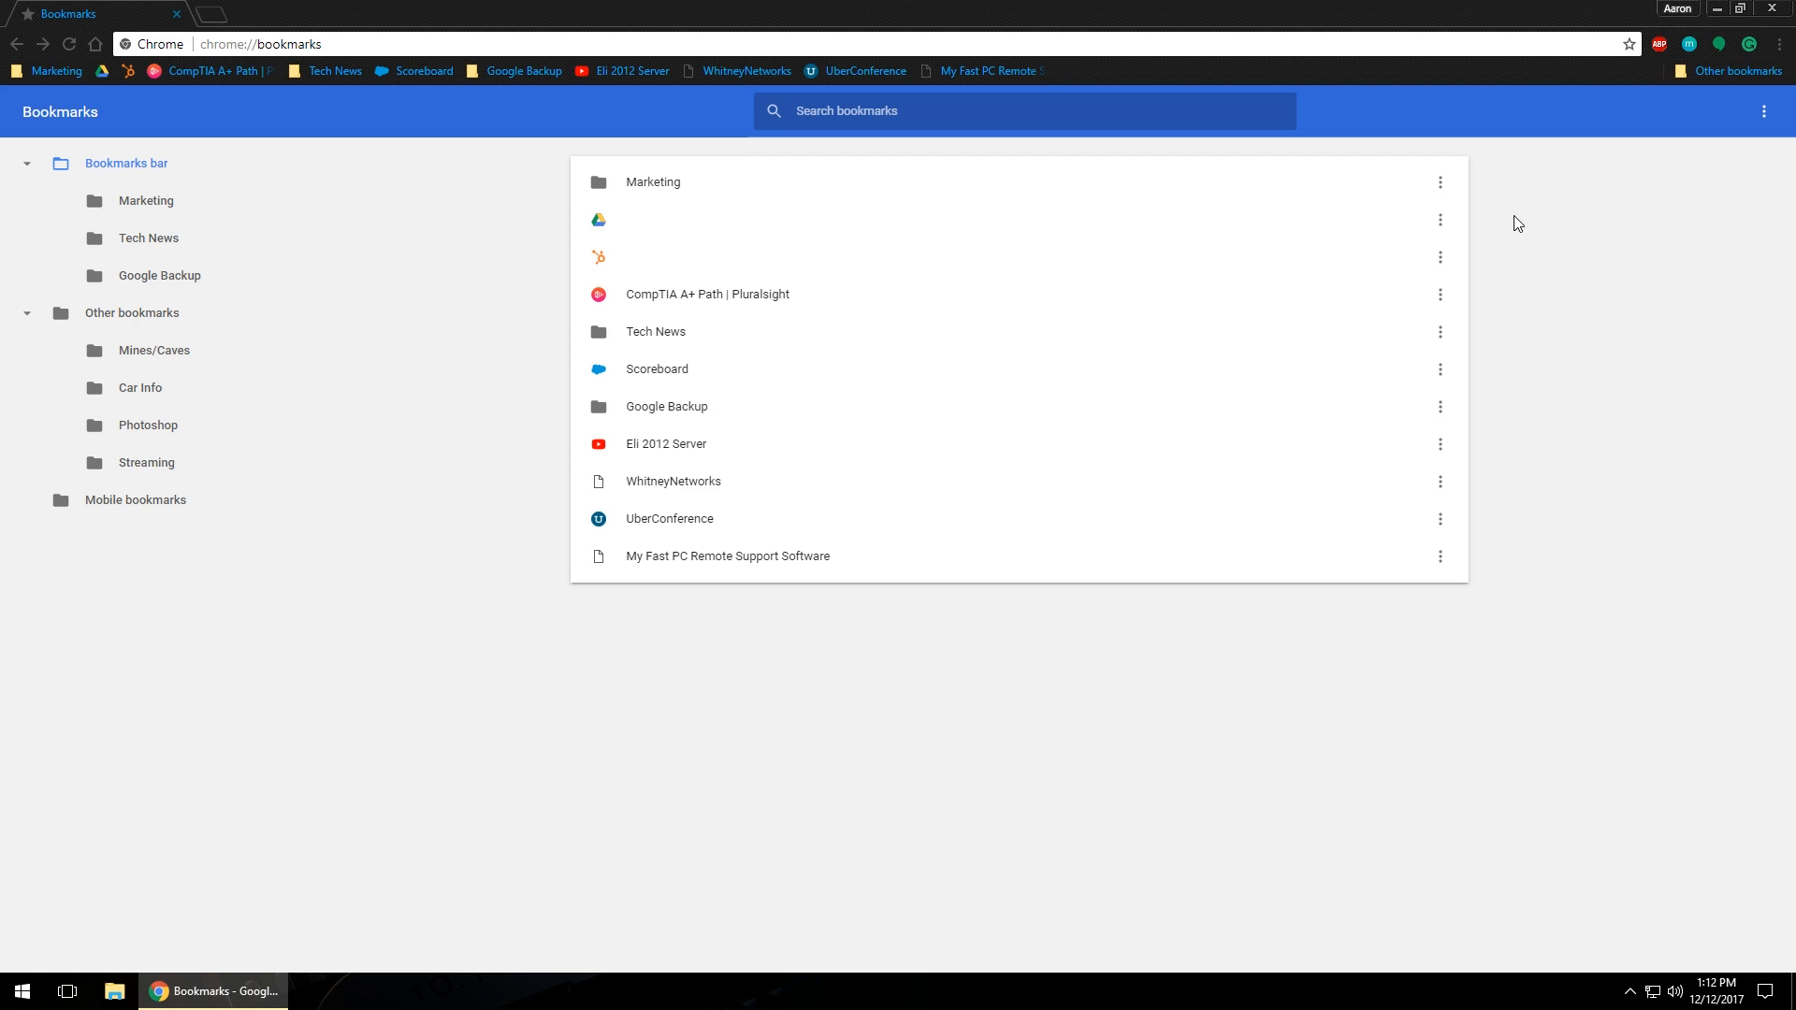
{"action": "mouse_move", "coordinate": [1440, 198]}
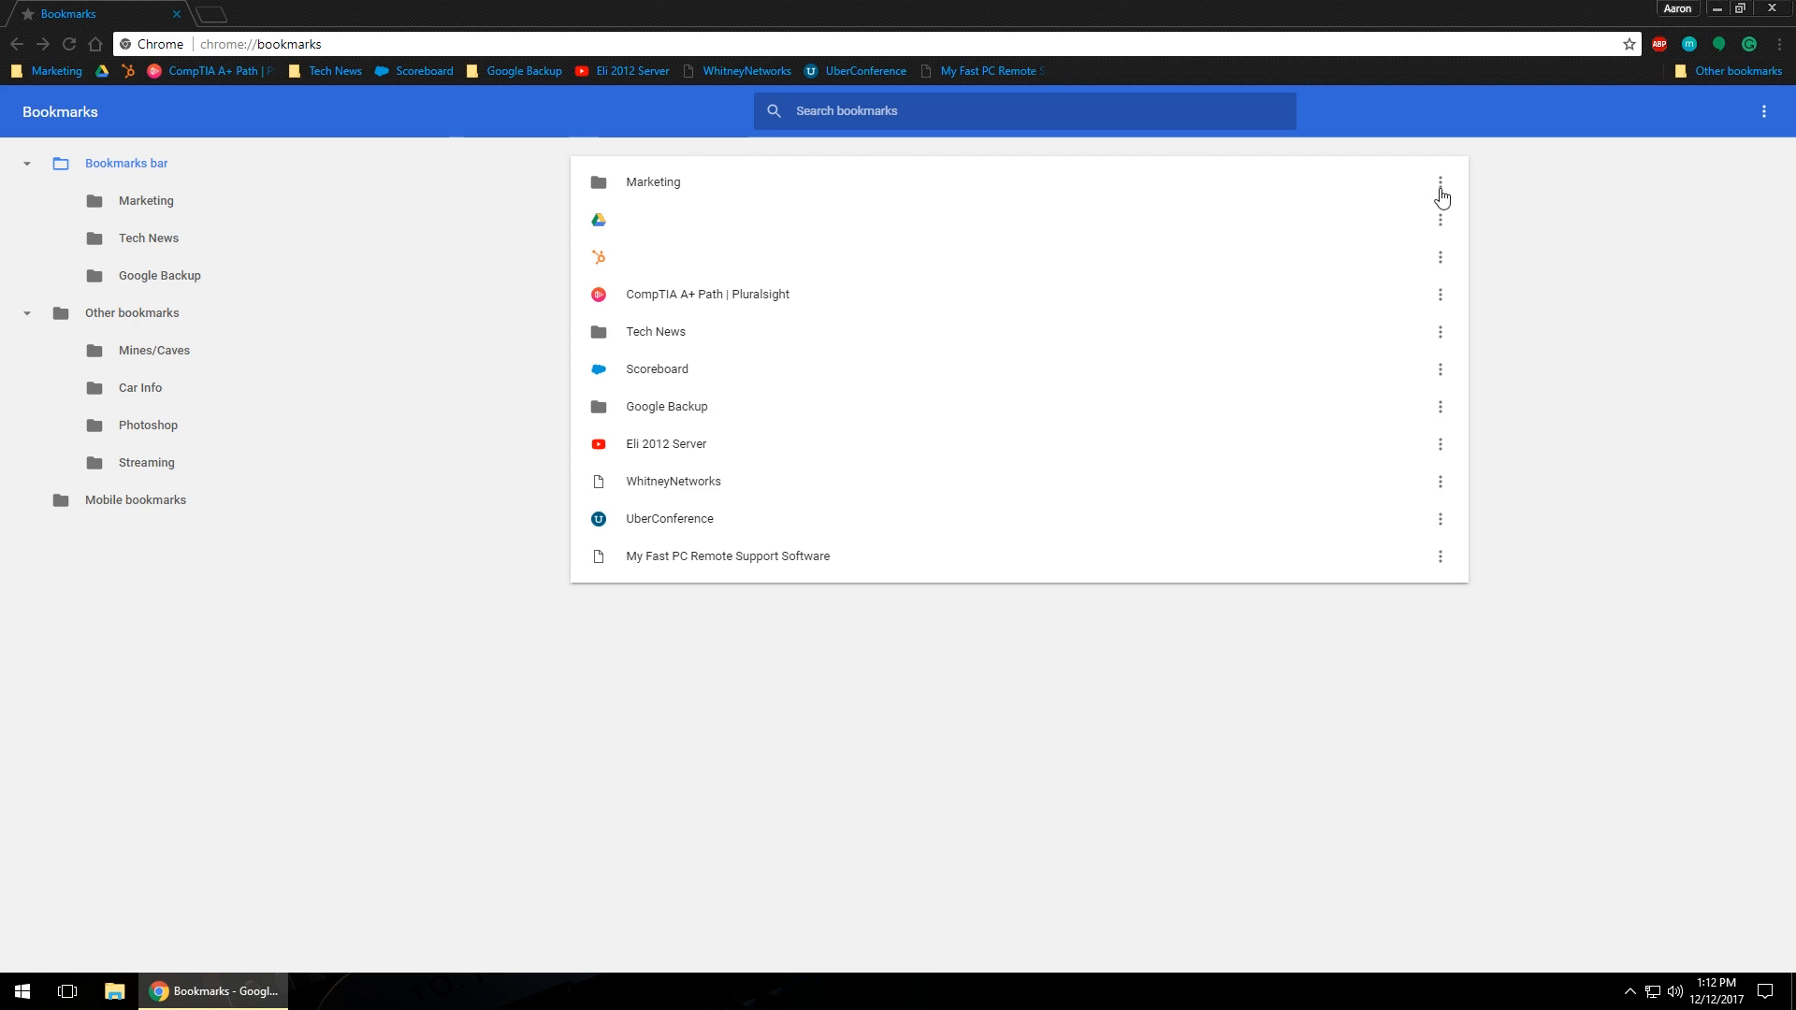
{"action": "mouse_move", "coordinate": [1441, 184]}
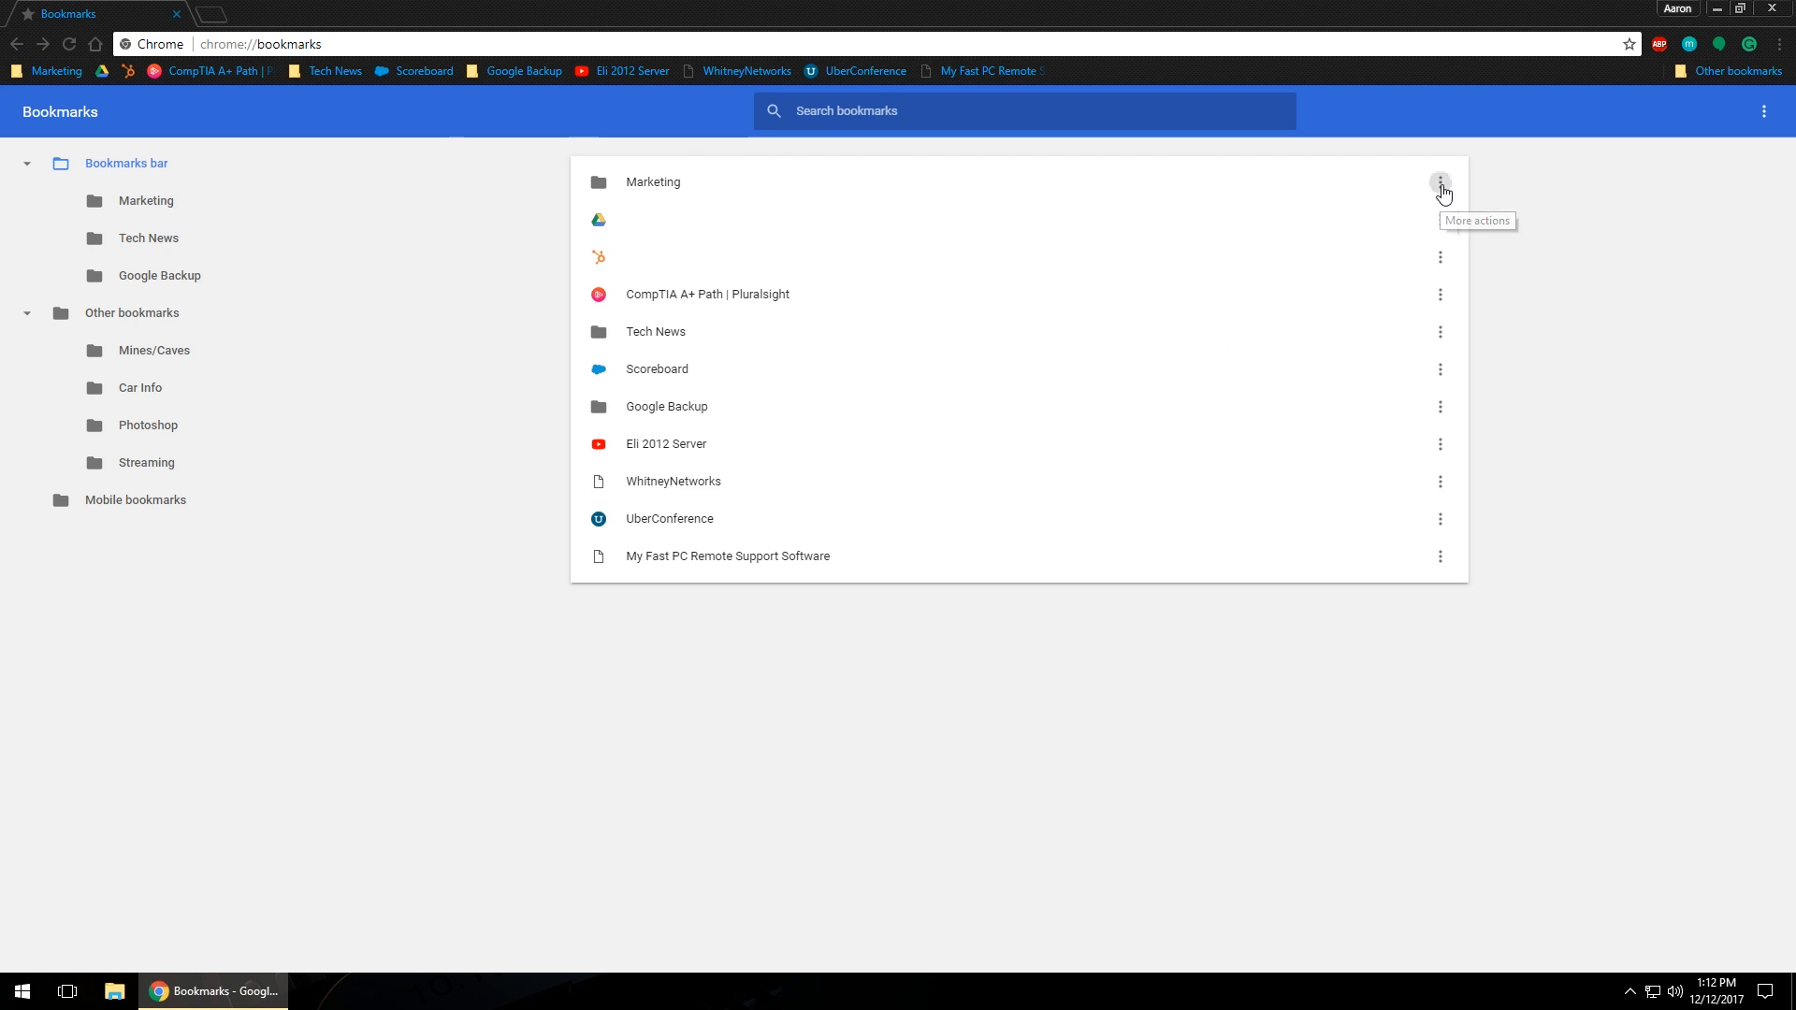
{"action": "left_click", "coordinate": [1440, 183]}
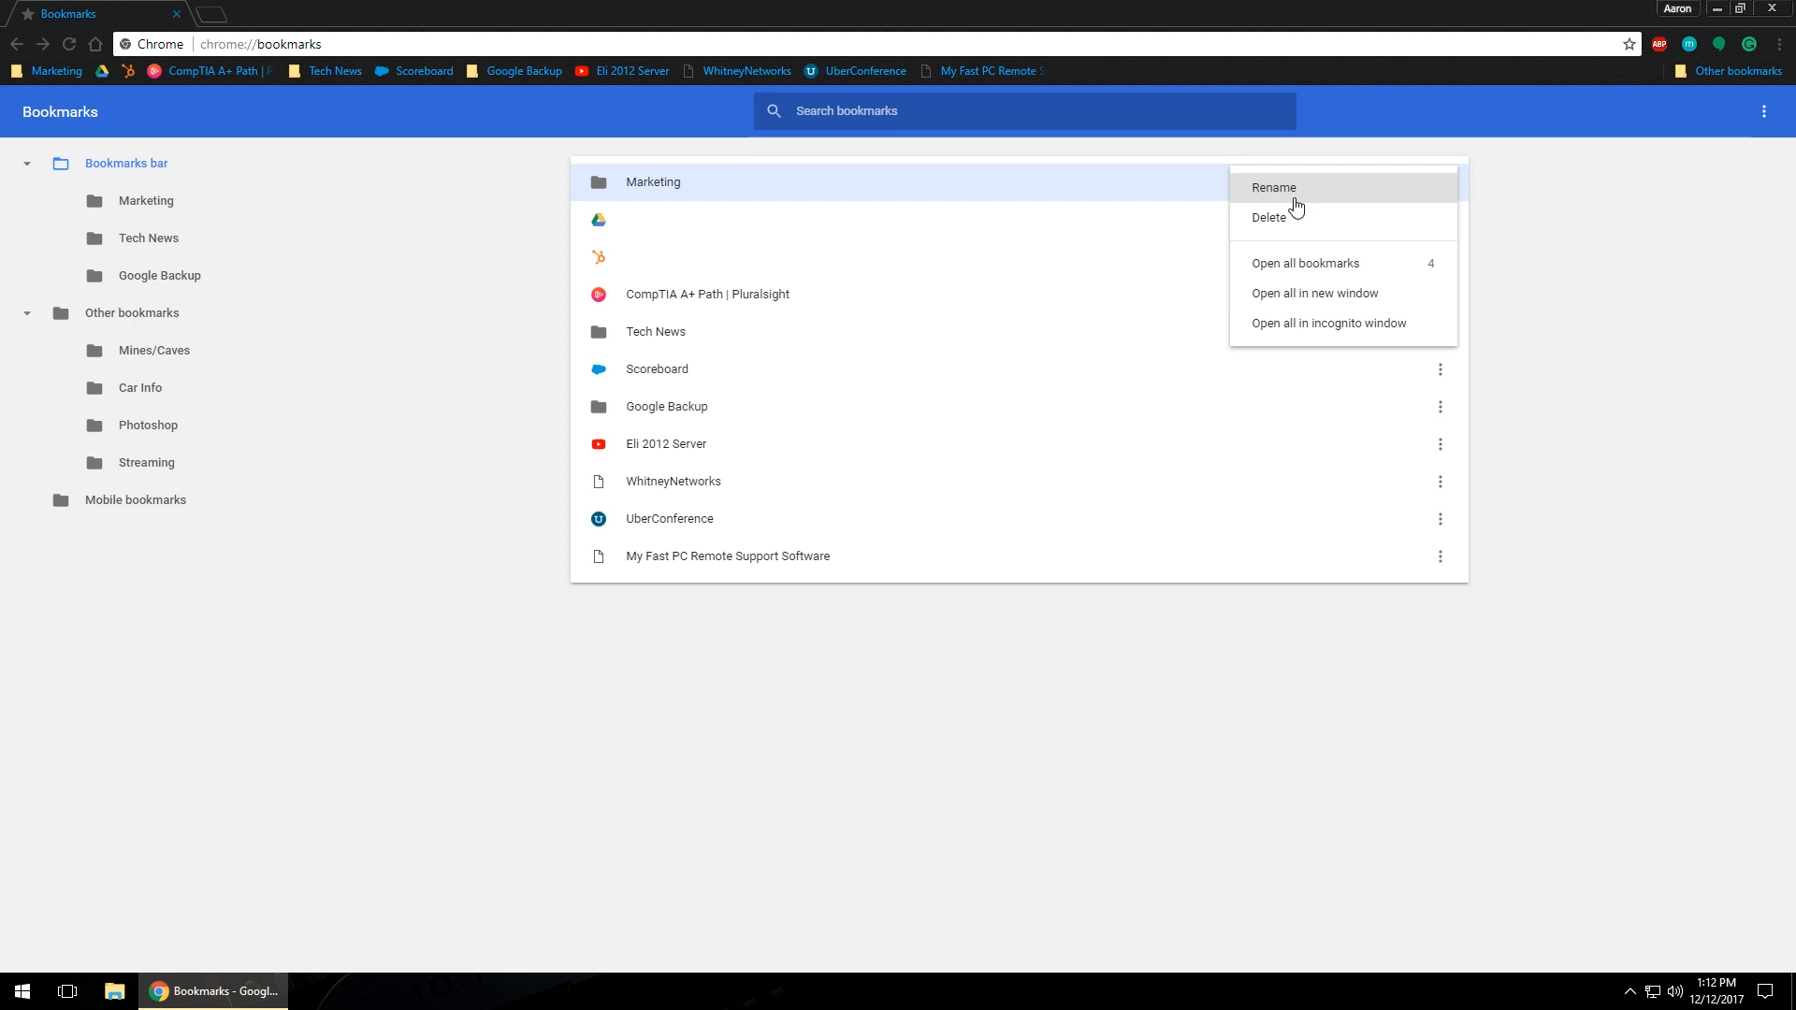
{"action": "mouse_move", "coordinate": [1313, 254]}
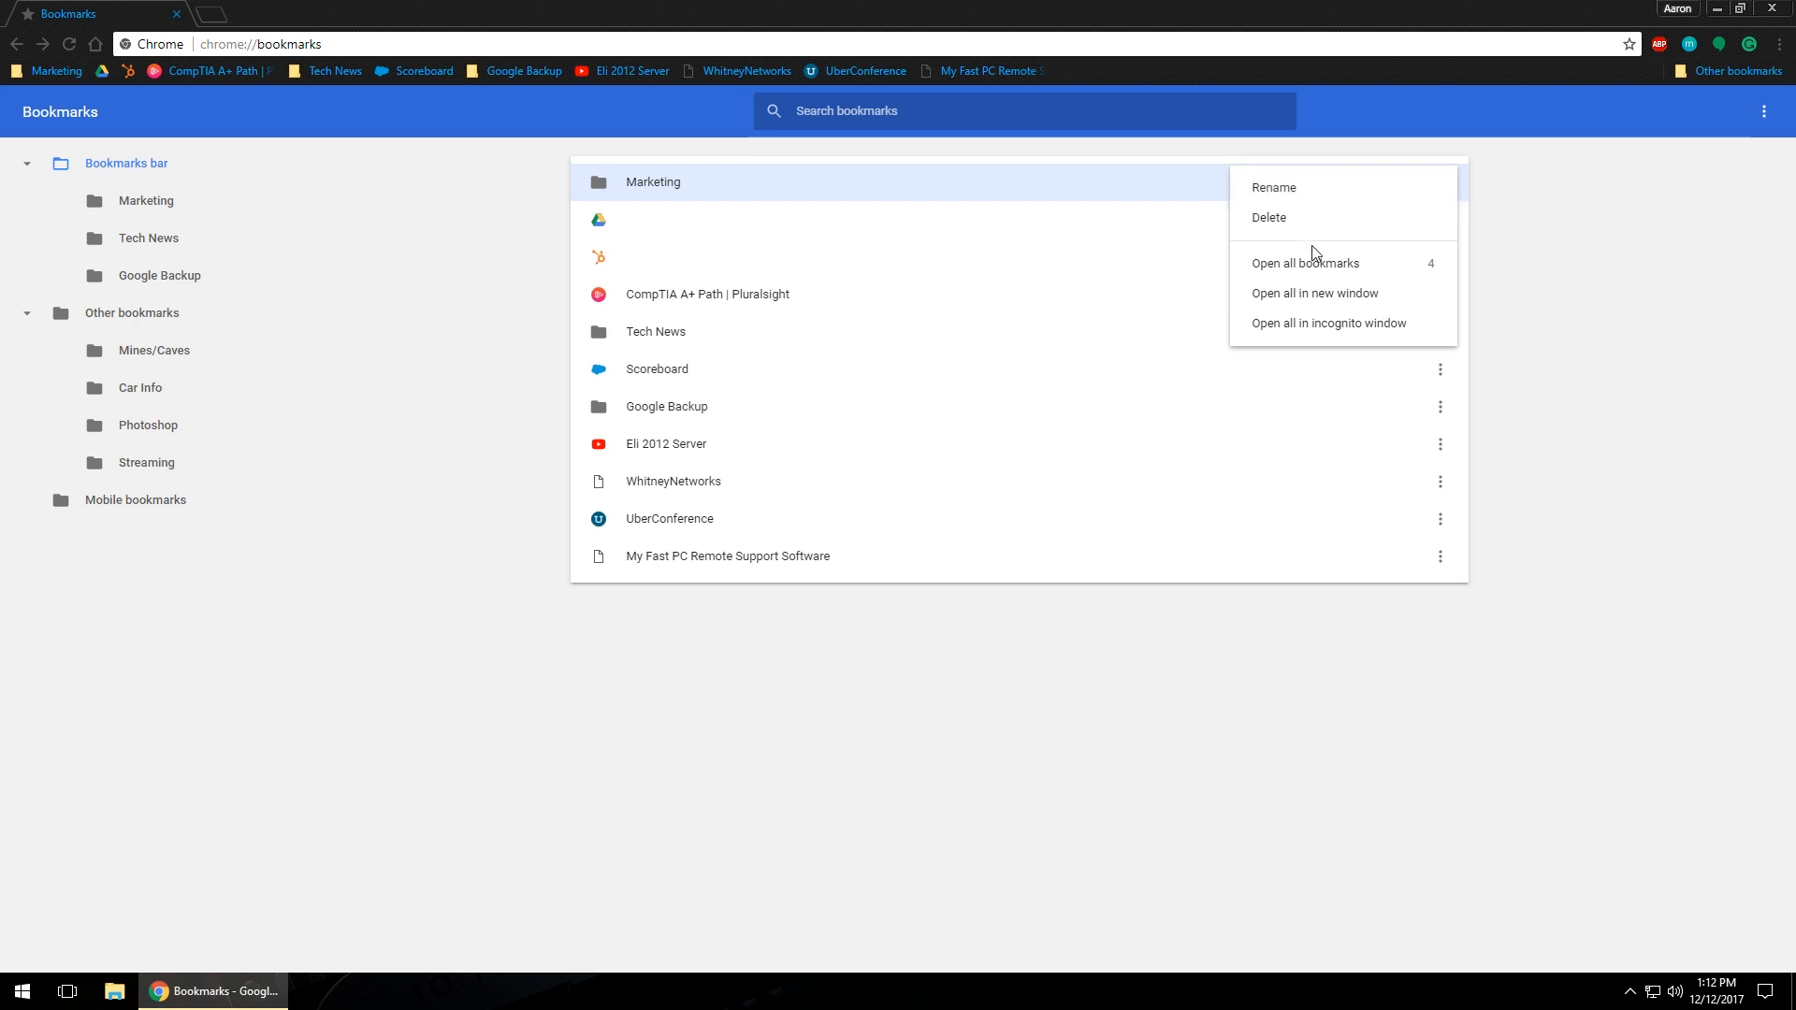
{"action": "mouse_move", "coordinate": [1296, 323]}
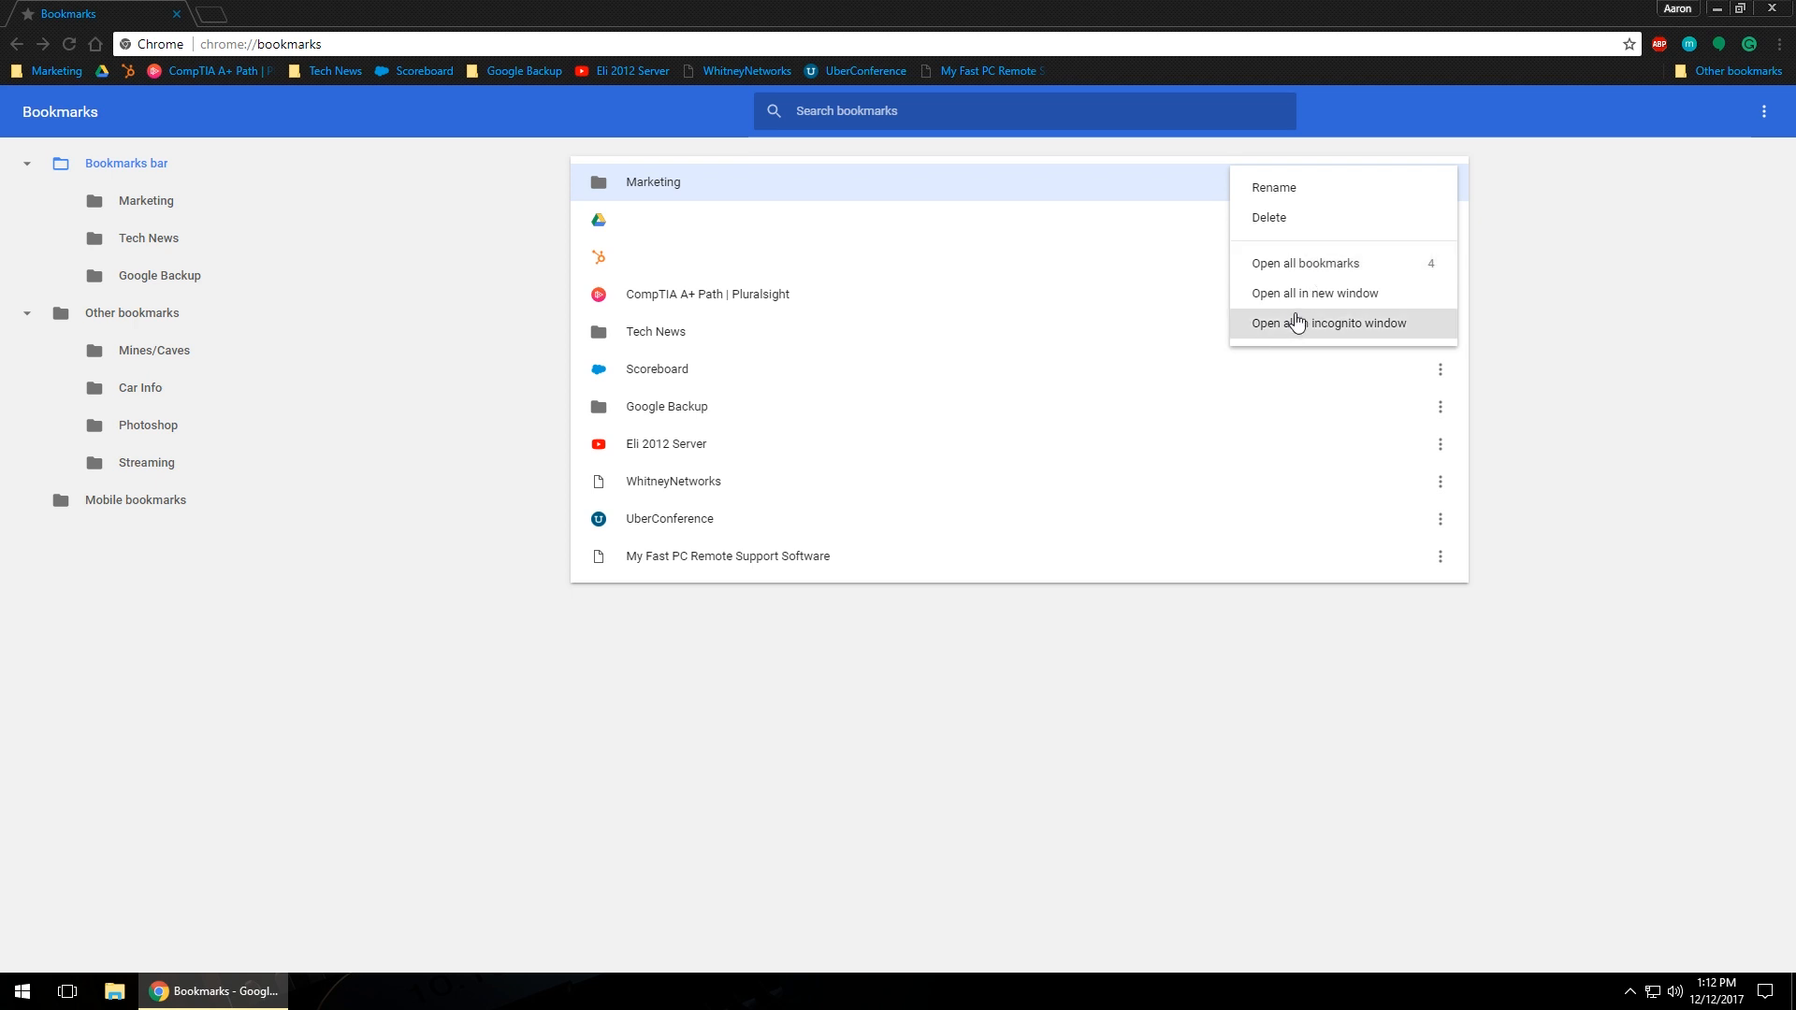
{"action": "mouse_move", "coordinate": [1342, 368]}
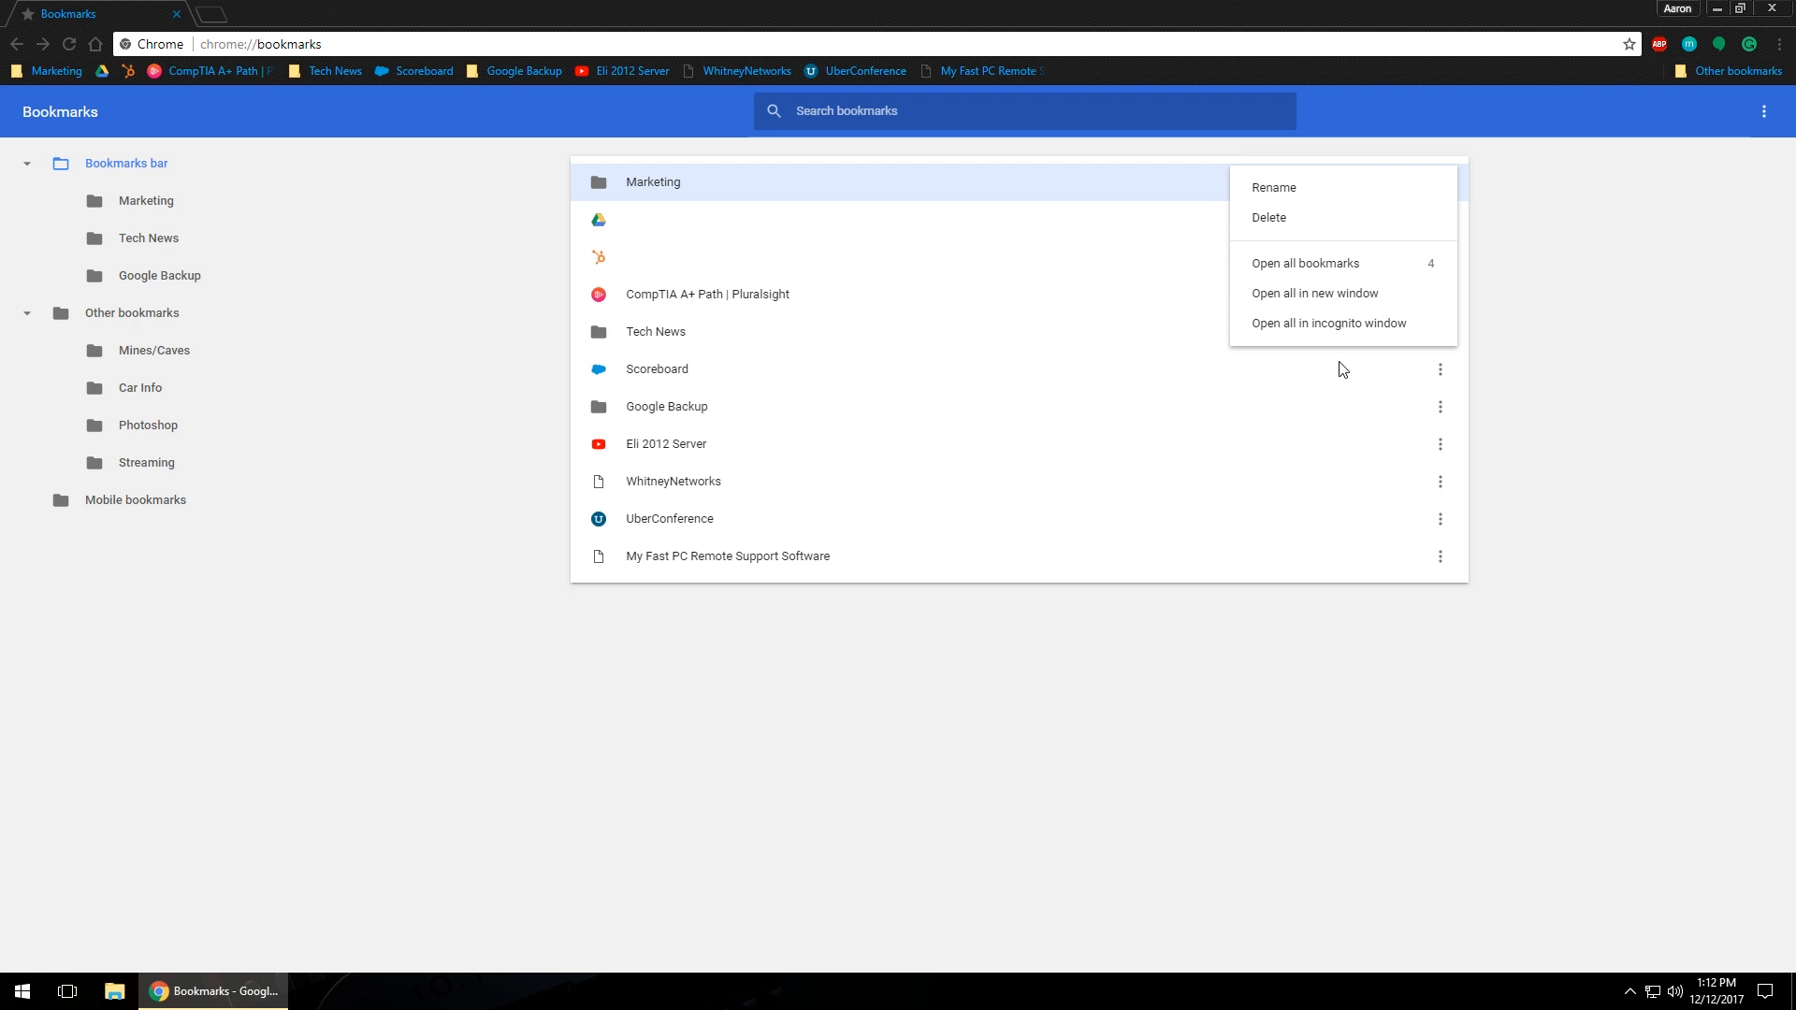
{"action": "left_click", "coordinate": [794, 713]}
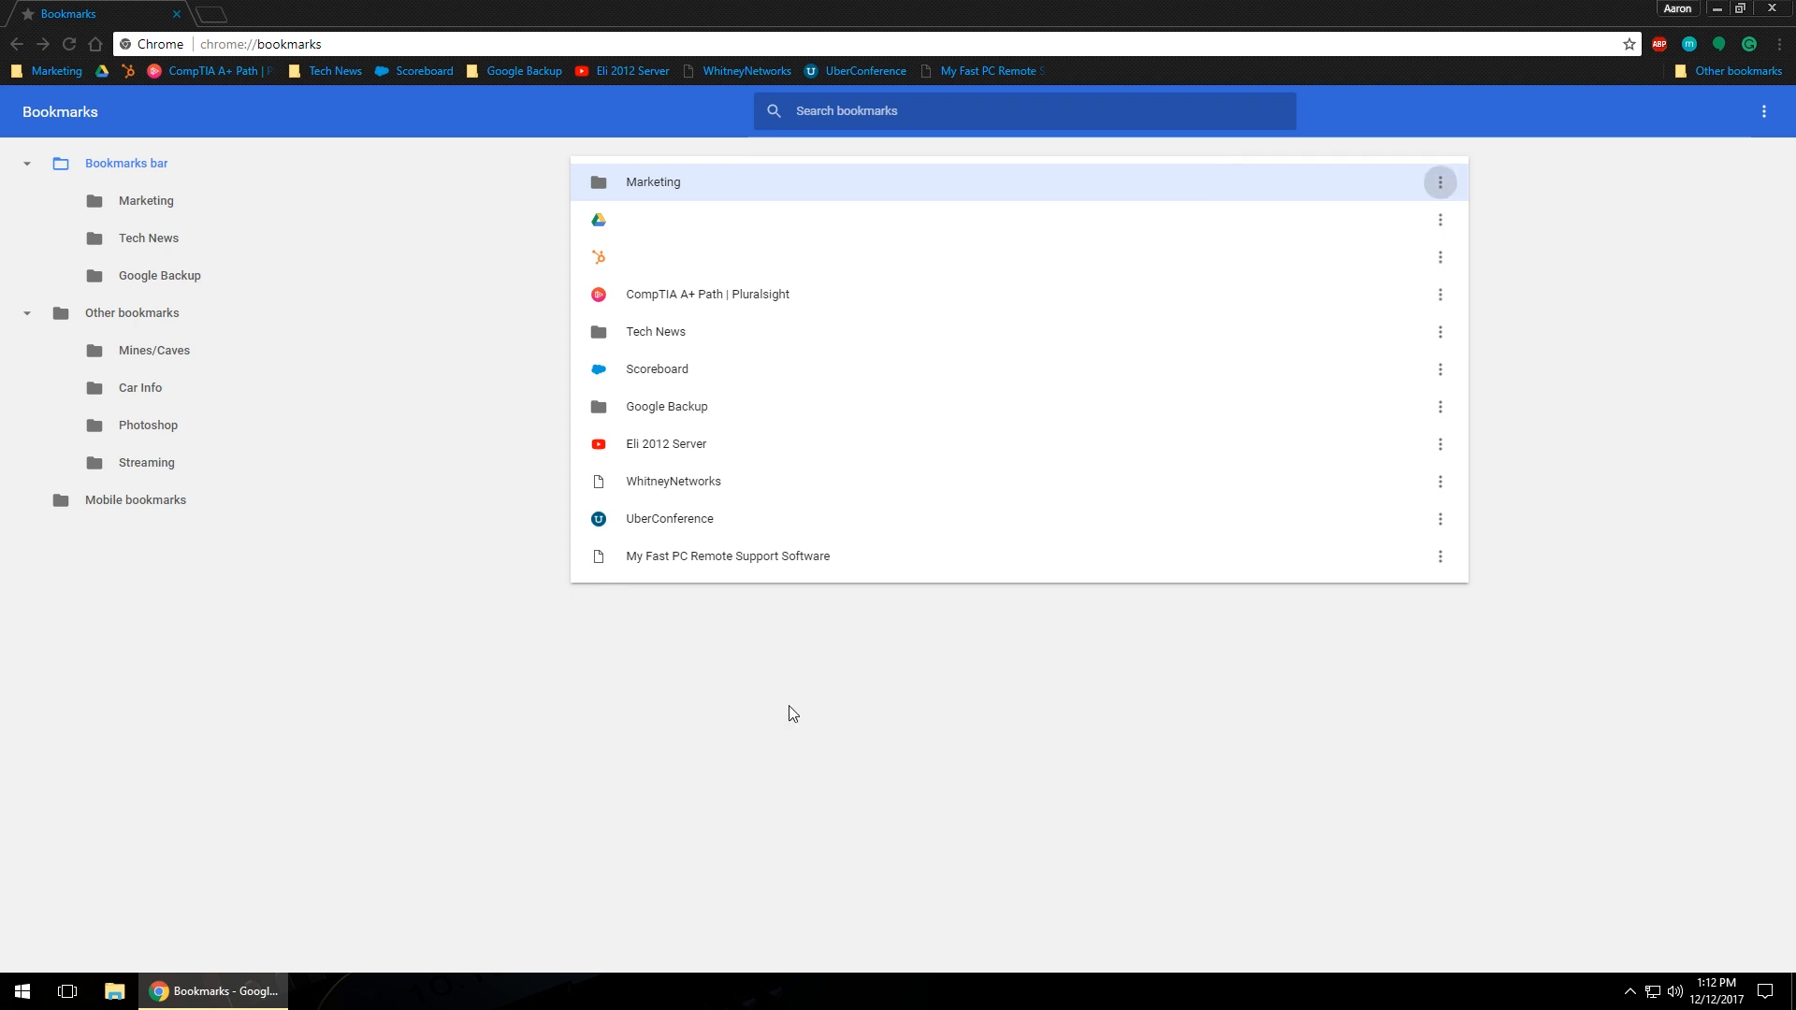